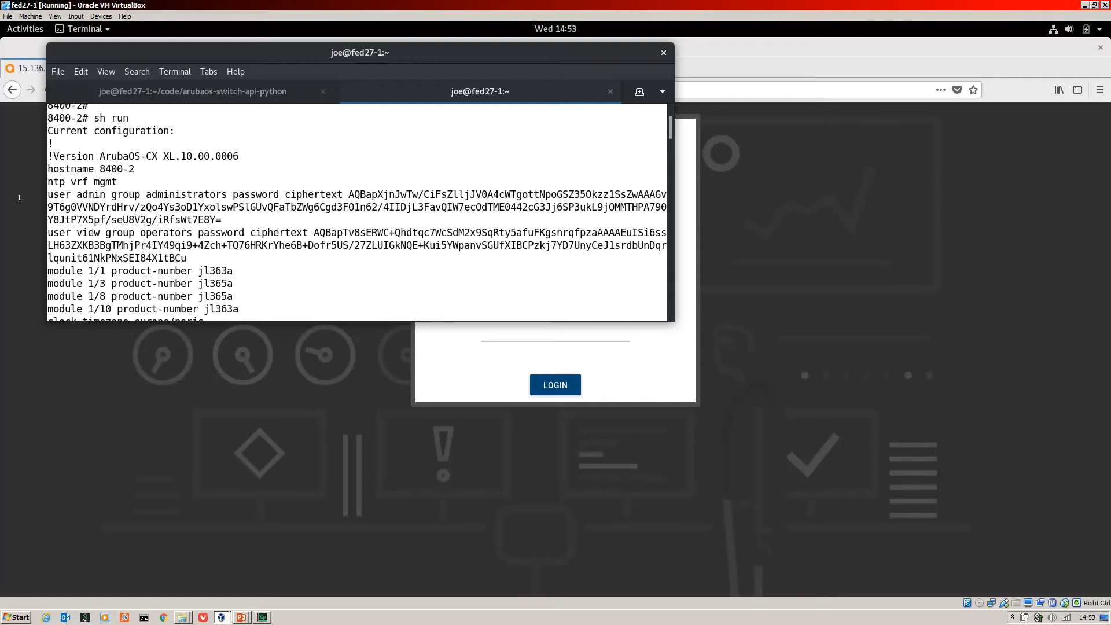
Highlight the 'user admin' line and scroll through the running configuration's https-server settings
double_click(77, 194)
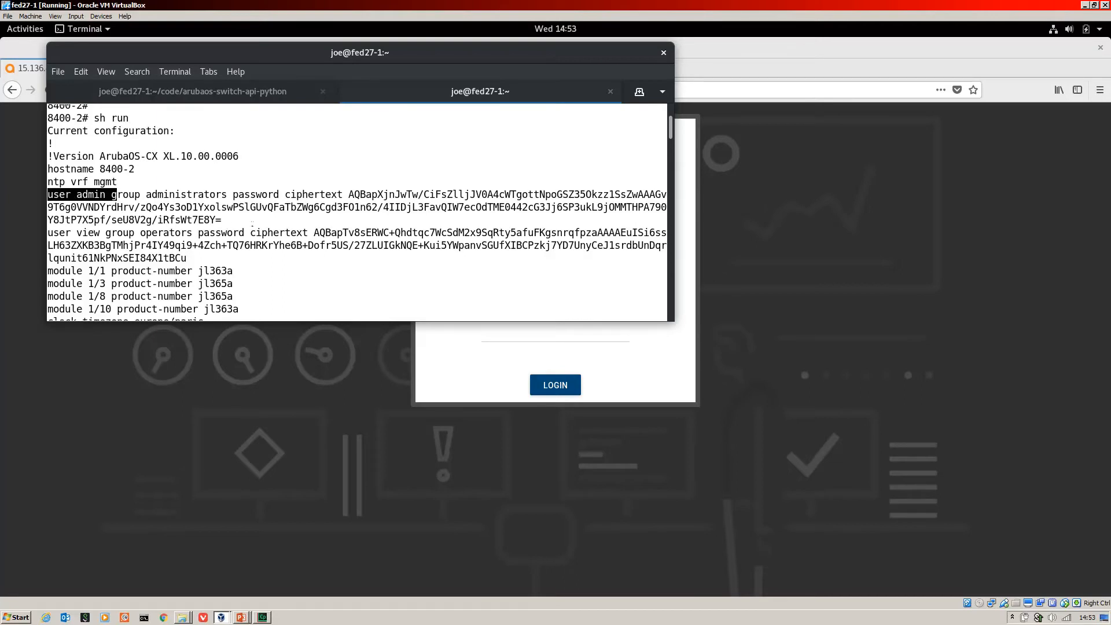
scroll(down, 3)
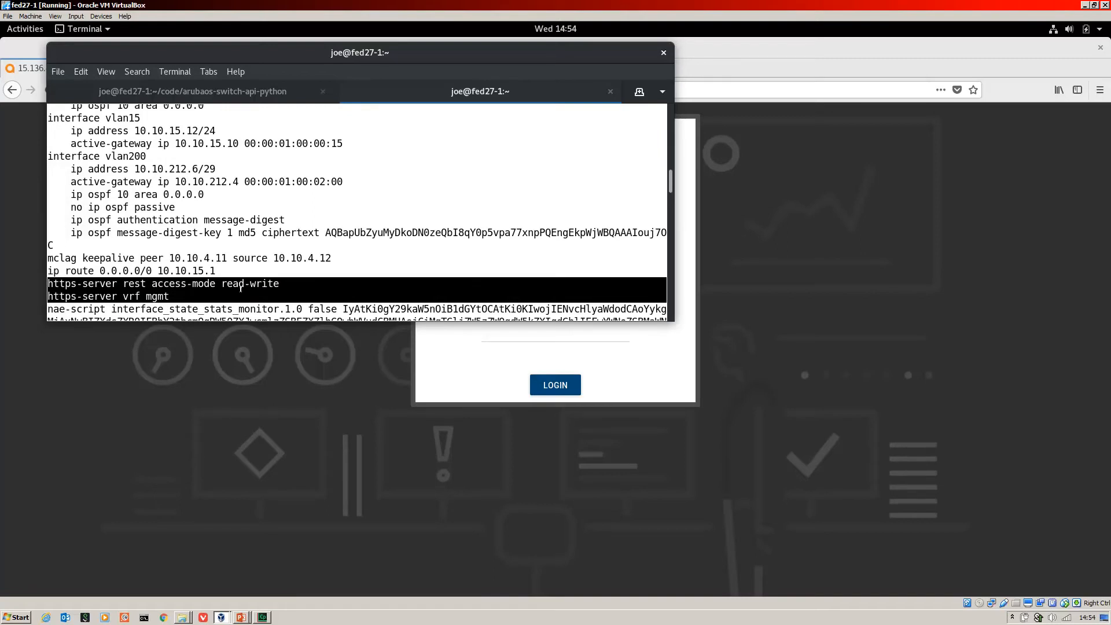
mouse_move(245, 291)
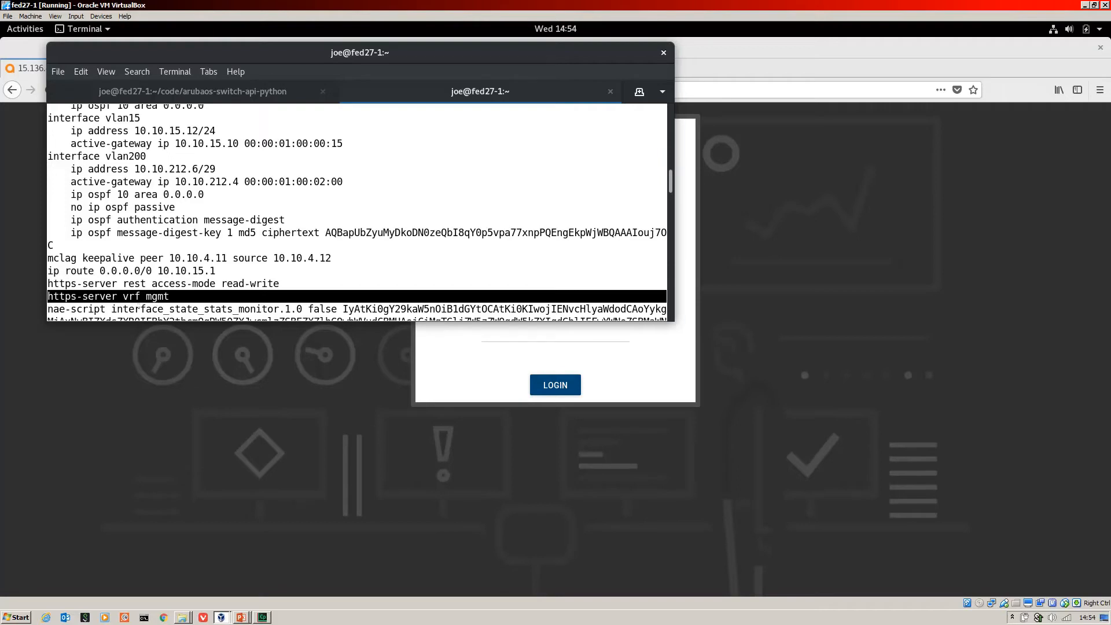
mouse_move(288, 288)
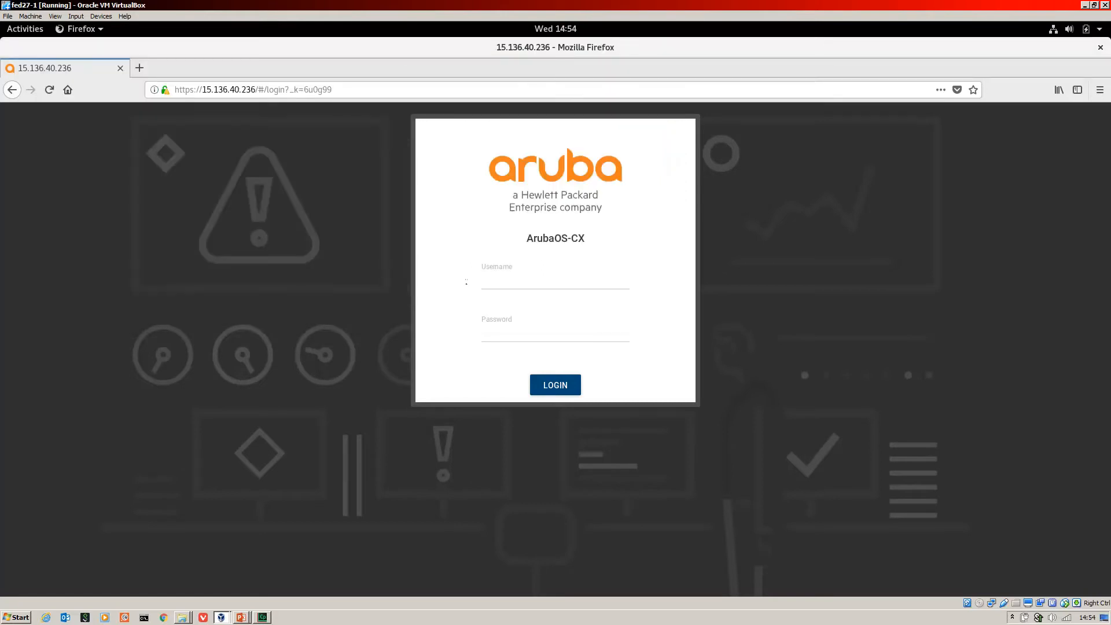
Sign in to the switch Web UI as admin to reach the Overview dashboard
click(554, 287)
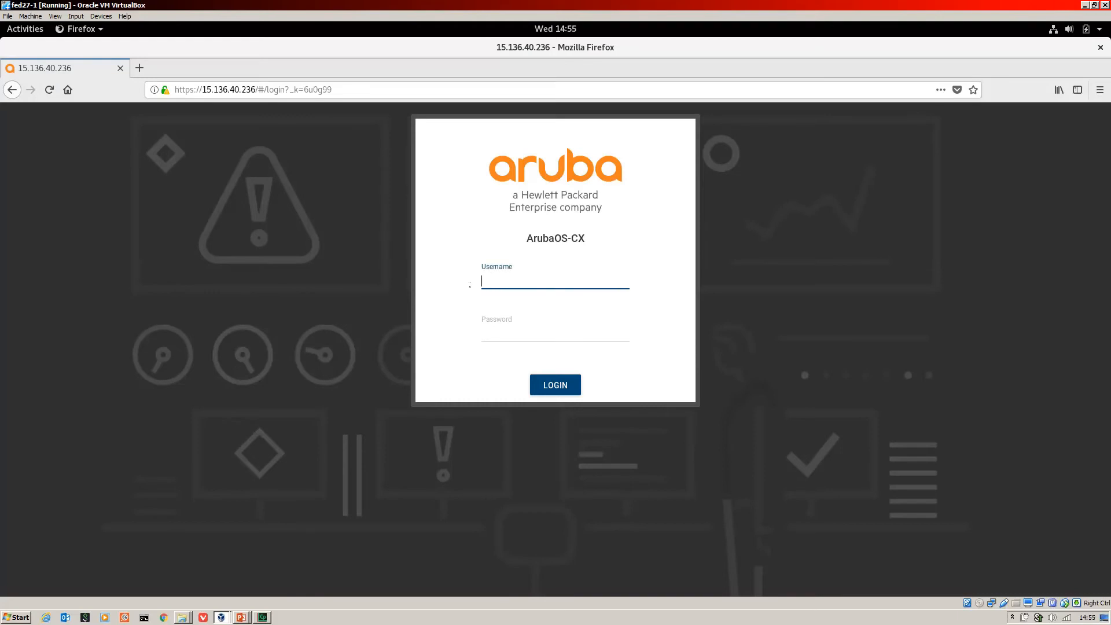
text(admin)
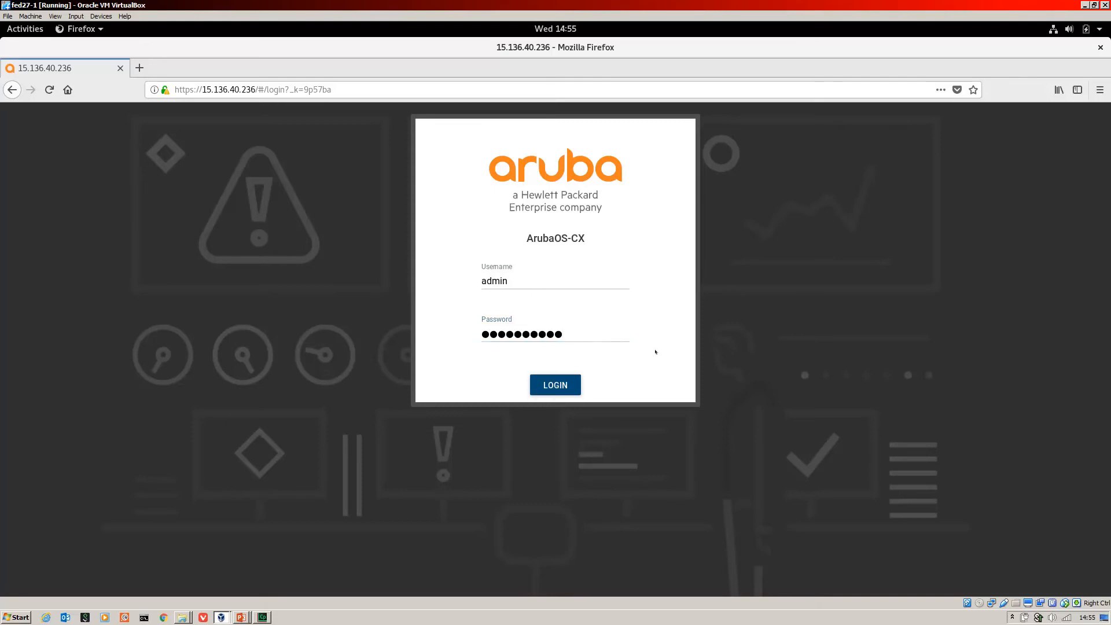
click(555, 384)
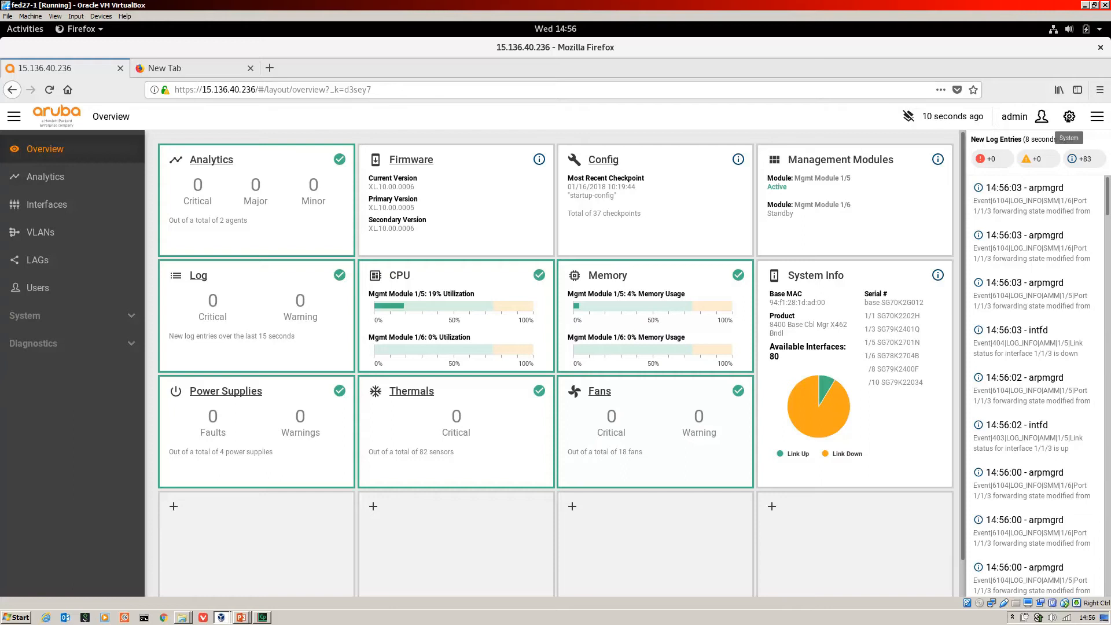
Choose API from the system gear menu to open the REST API documentation tab
click(1069, 116)
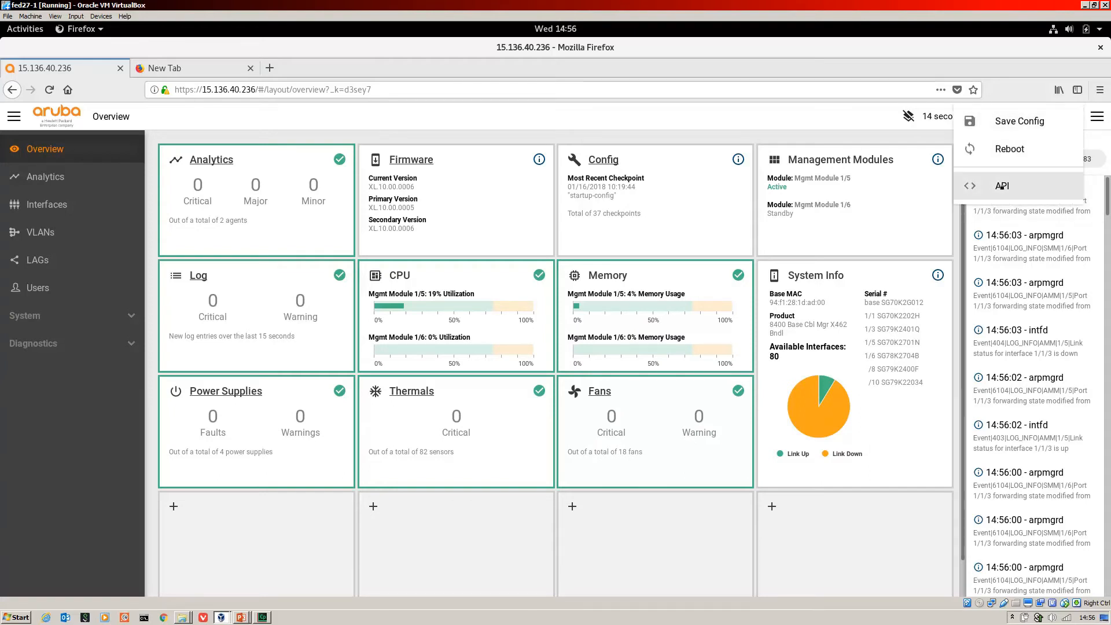
click(1002, 185)
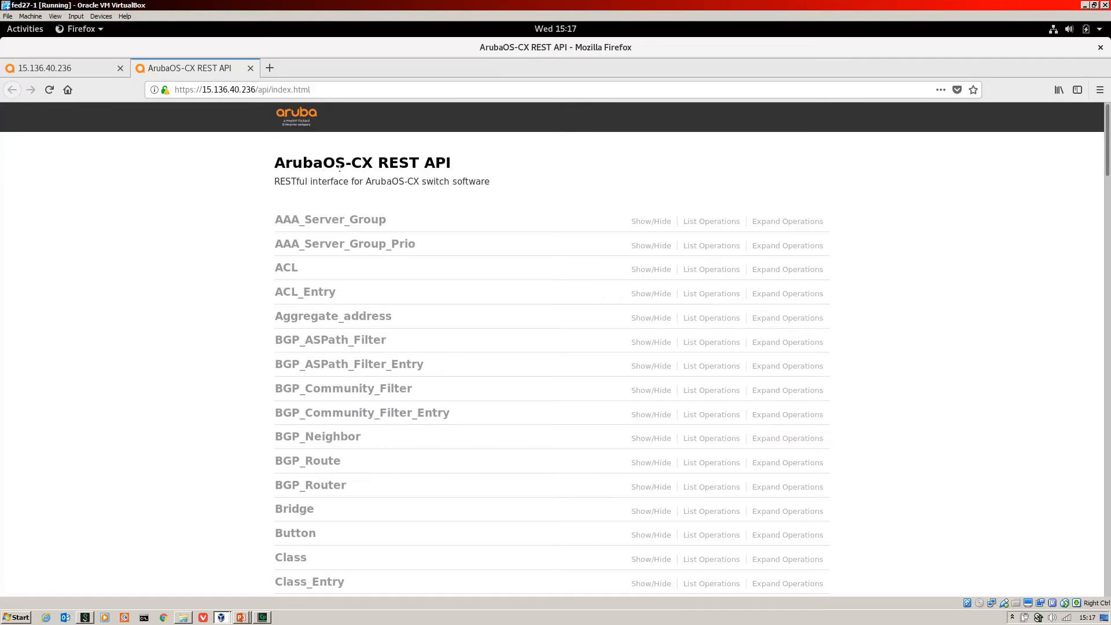
mouse_move(329, 220)
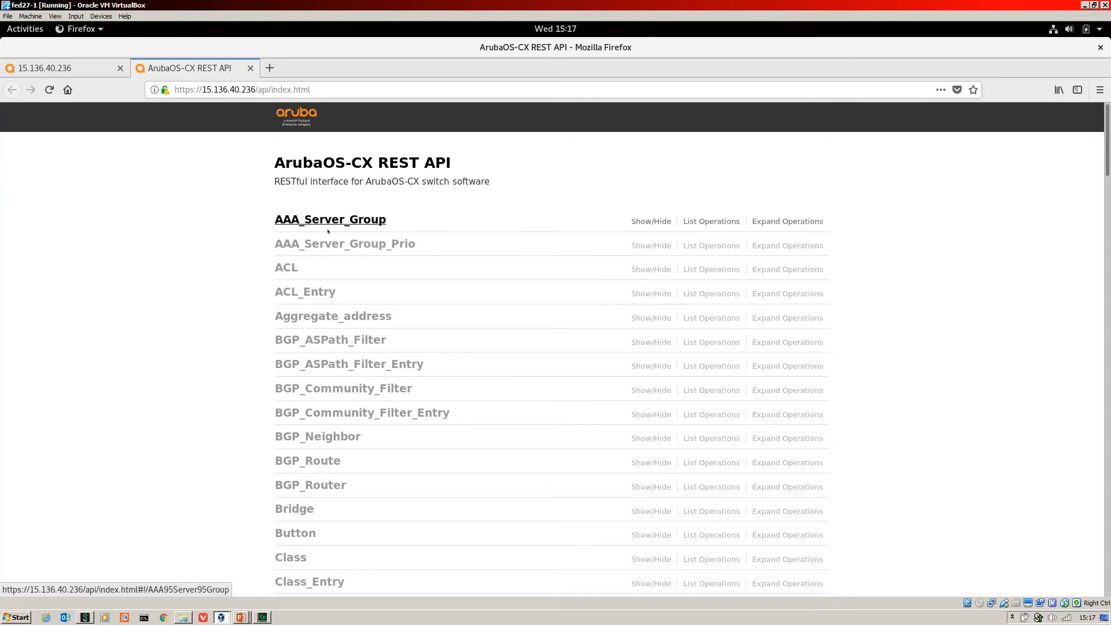
mouse_move(308, 461)
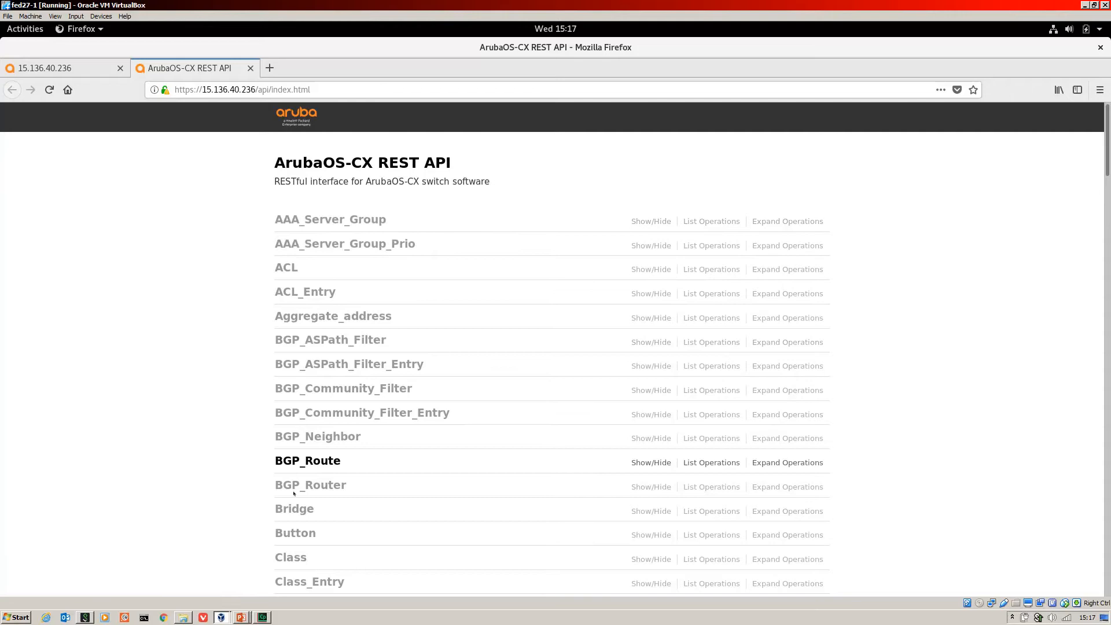
mouse_move(294, 508)
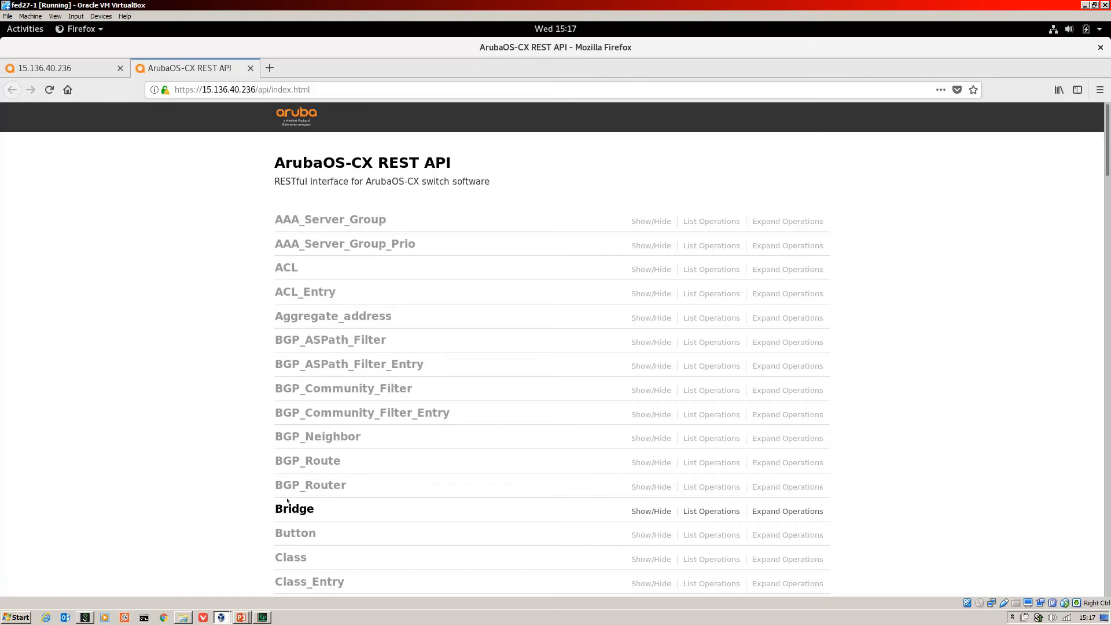
Scroll the resource list down to the Login resource and its POST /login operation
scroll(down, 3)
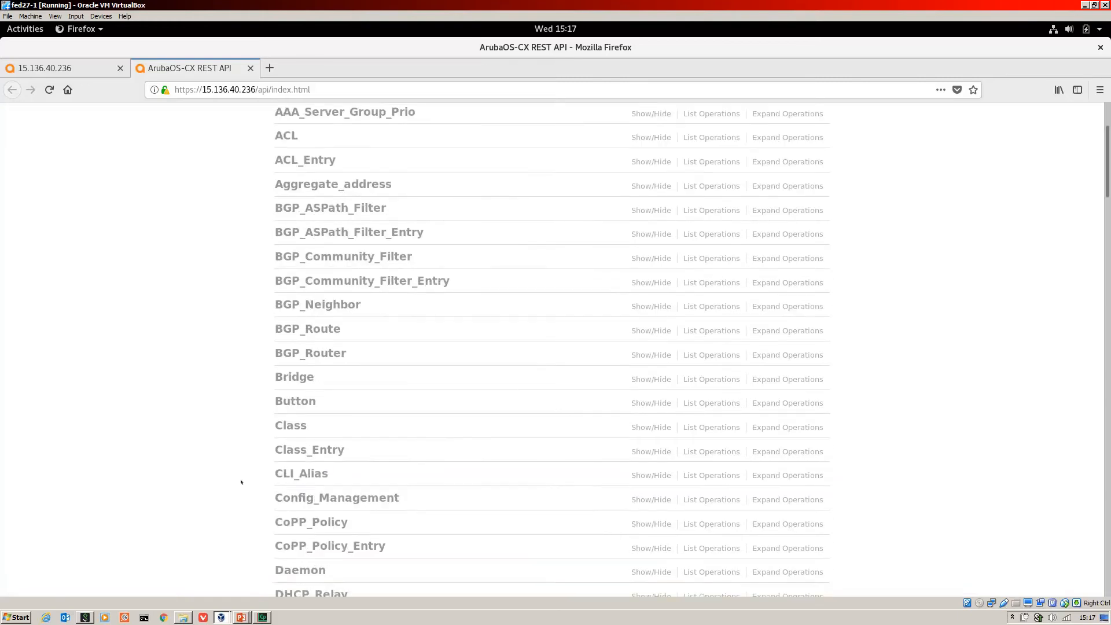
scroll(down, 3)
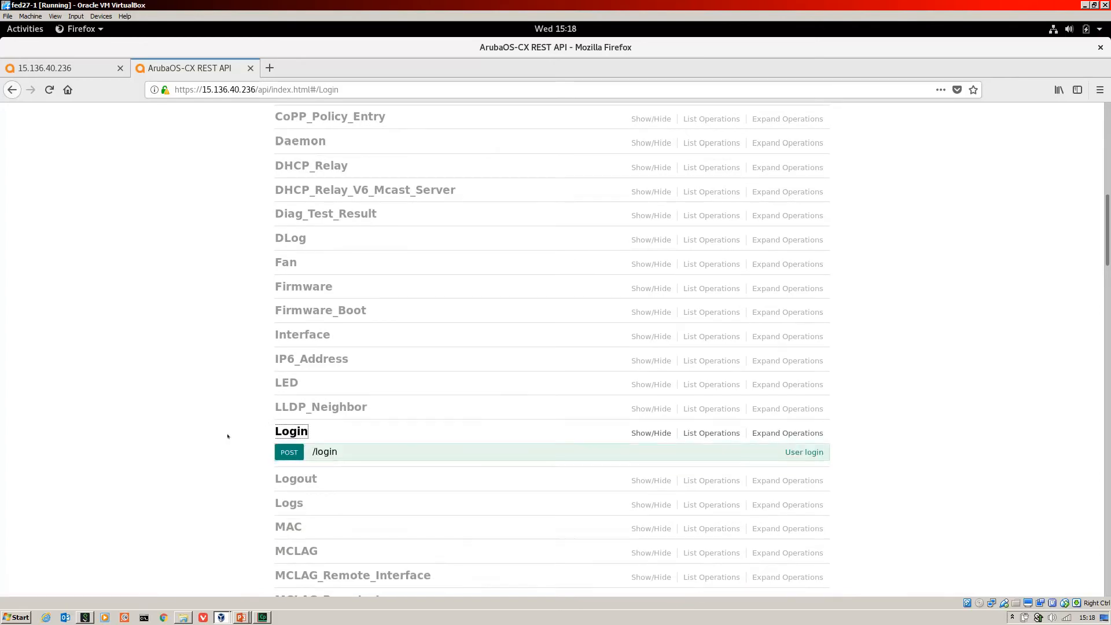
scroll(down, 3)
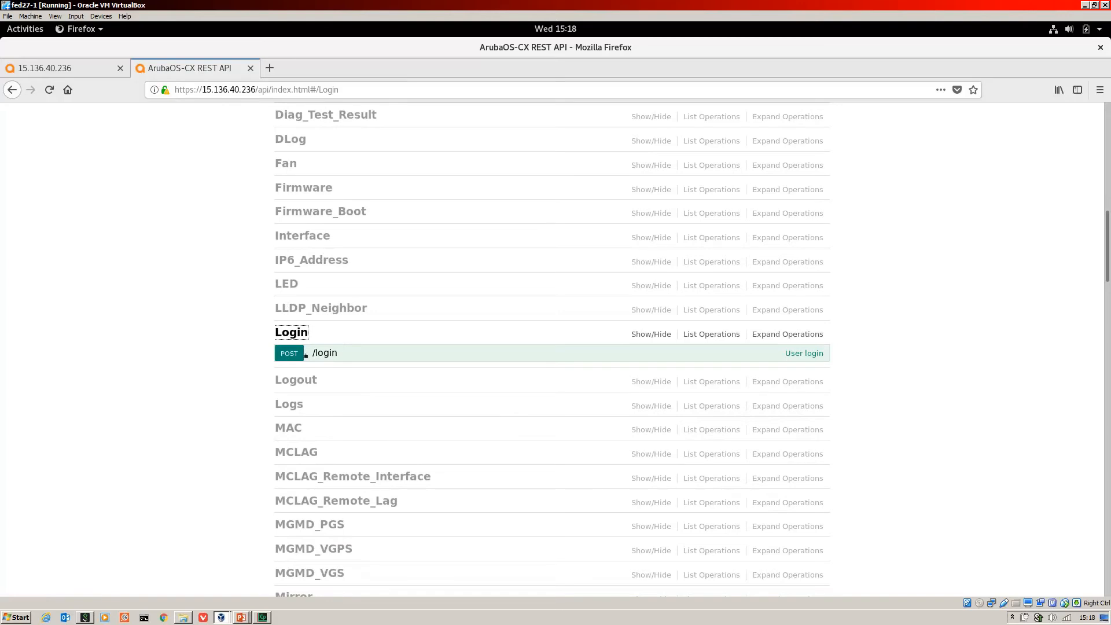
mouse_move(324, 353)
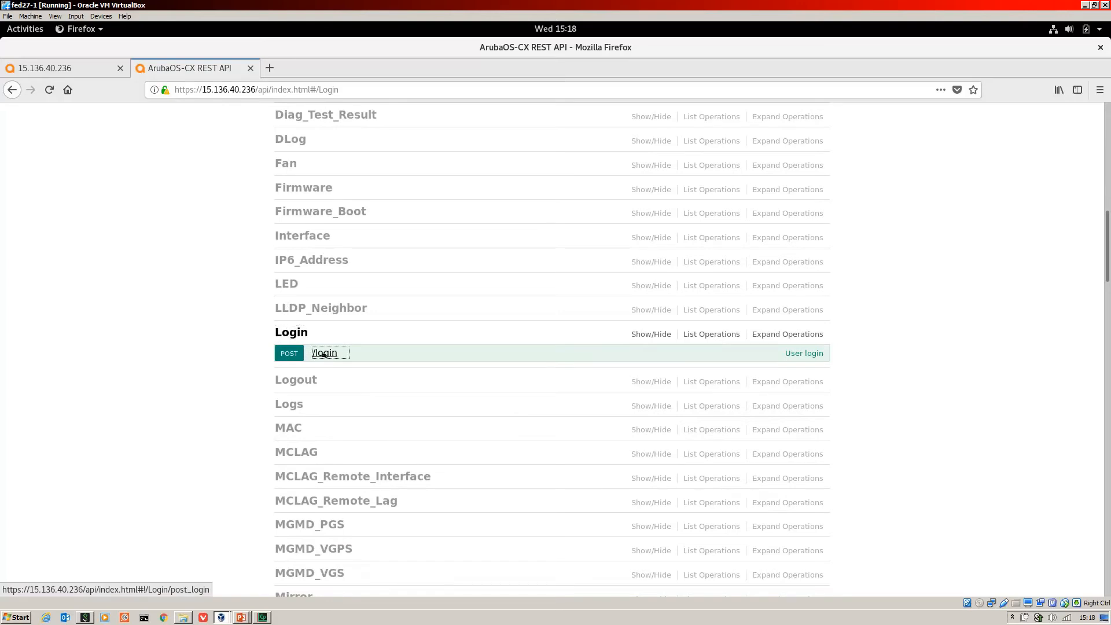
Expand POST /login and scroll down to its username and password parameters
click(324, 353)
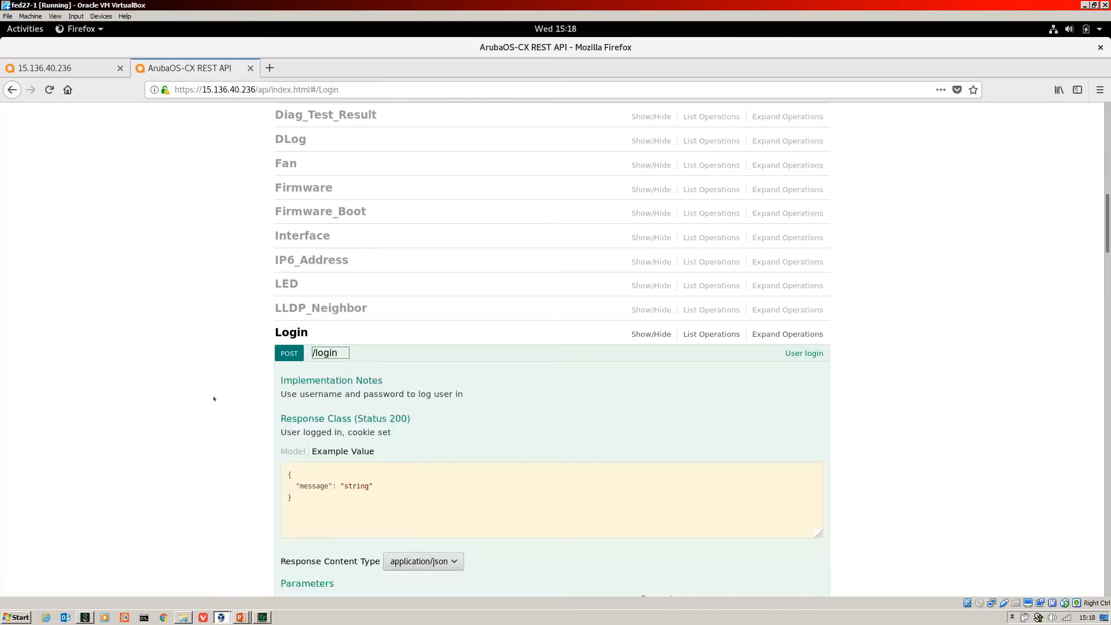
scroll(down, 3)
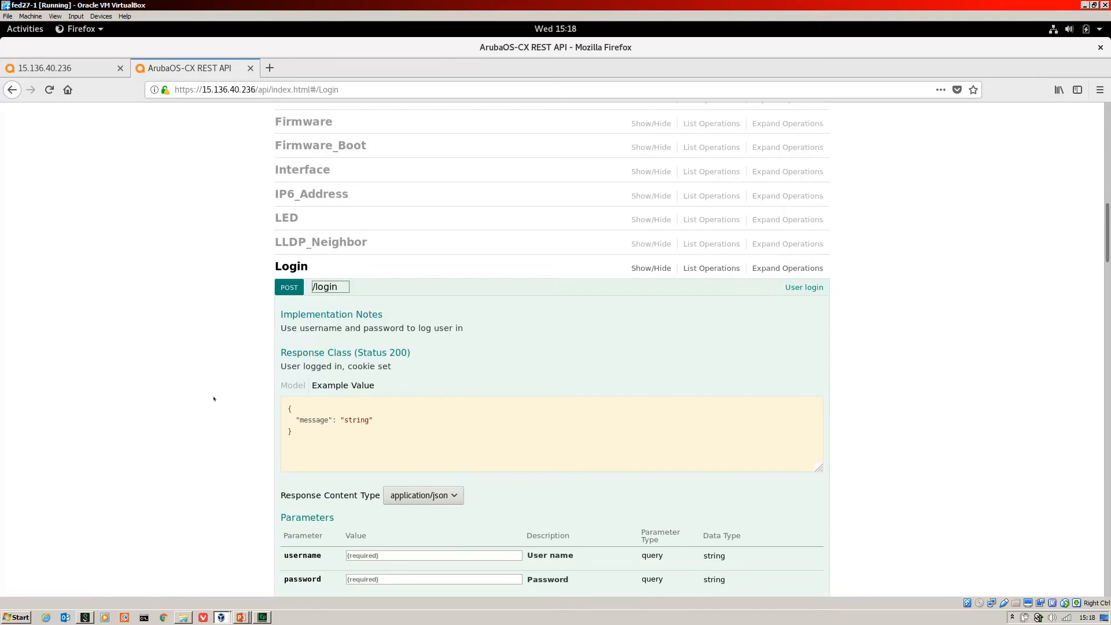
scroll(down, 3)
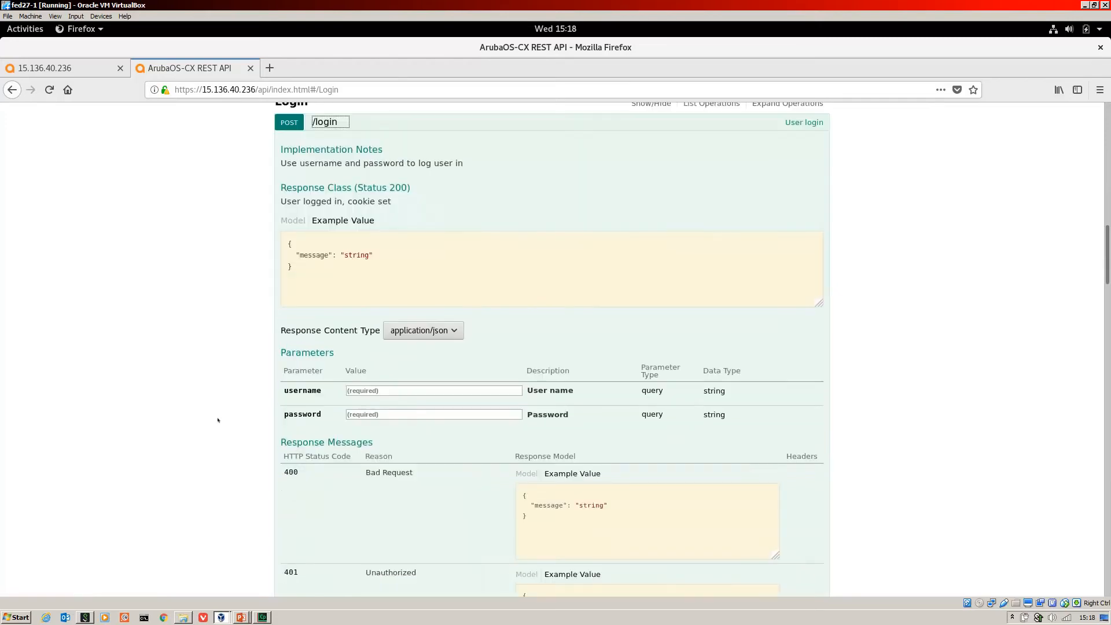
scroll(down, 3)
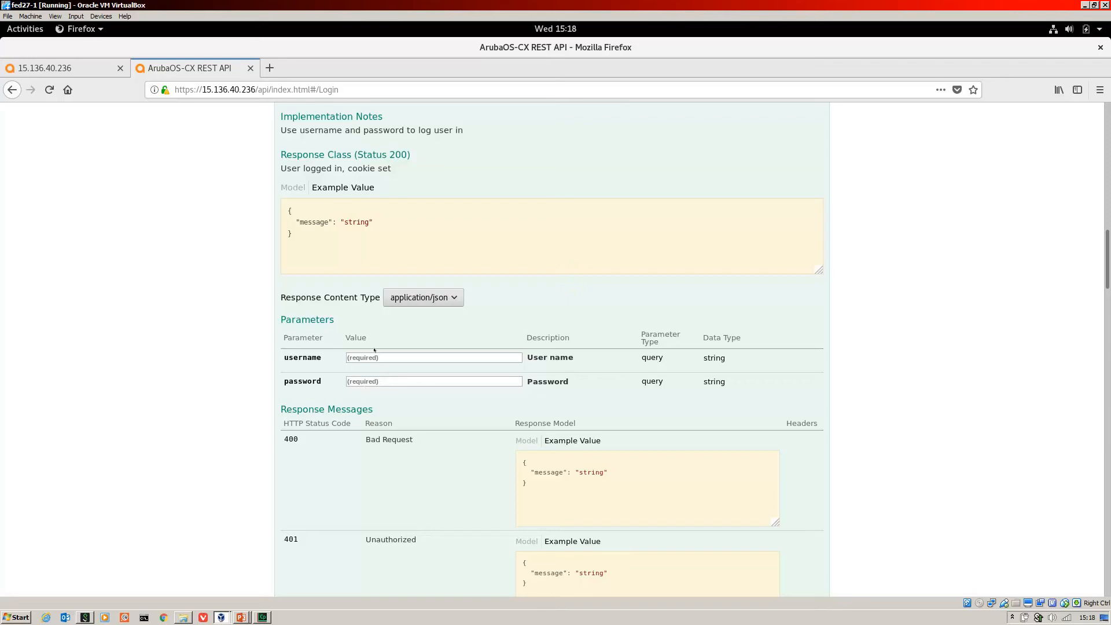
Submit POST /login with username admin and the admin password, returning code 200
click(433, 357)
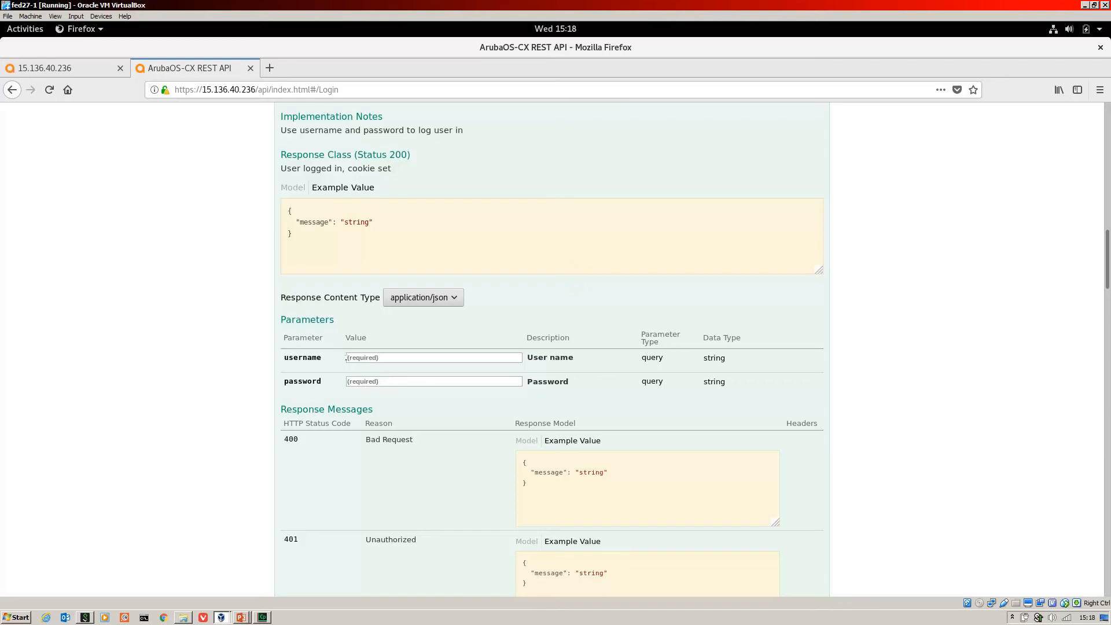
text(admin)
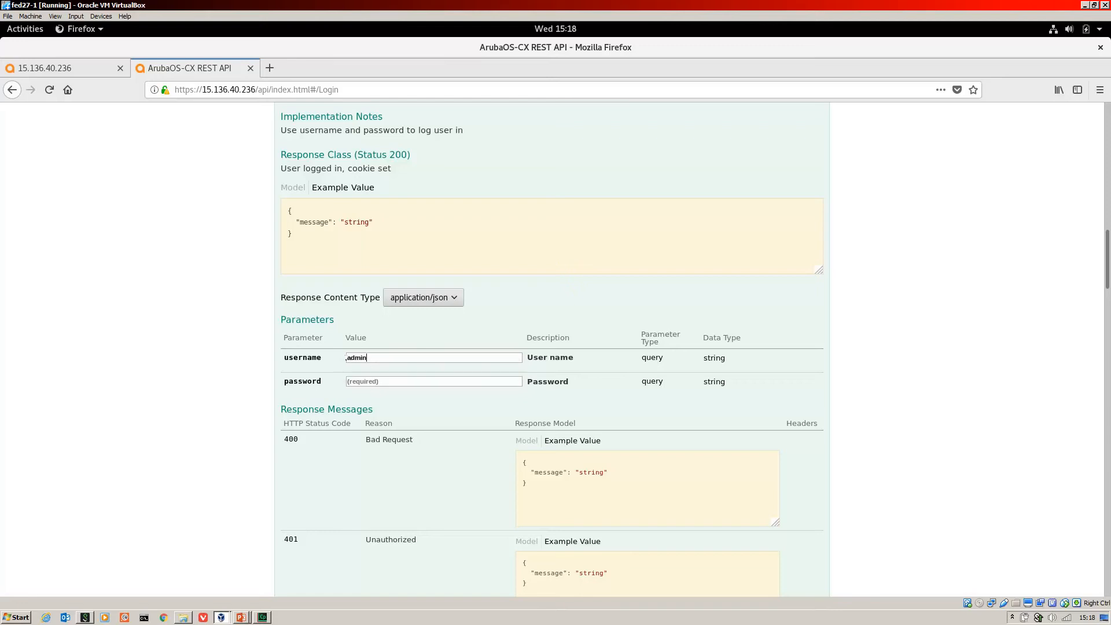
text(admin)
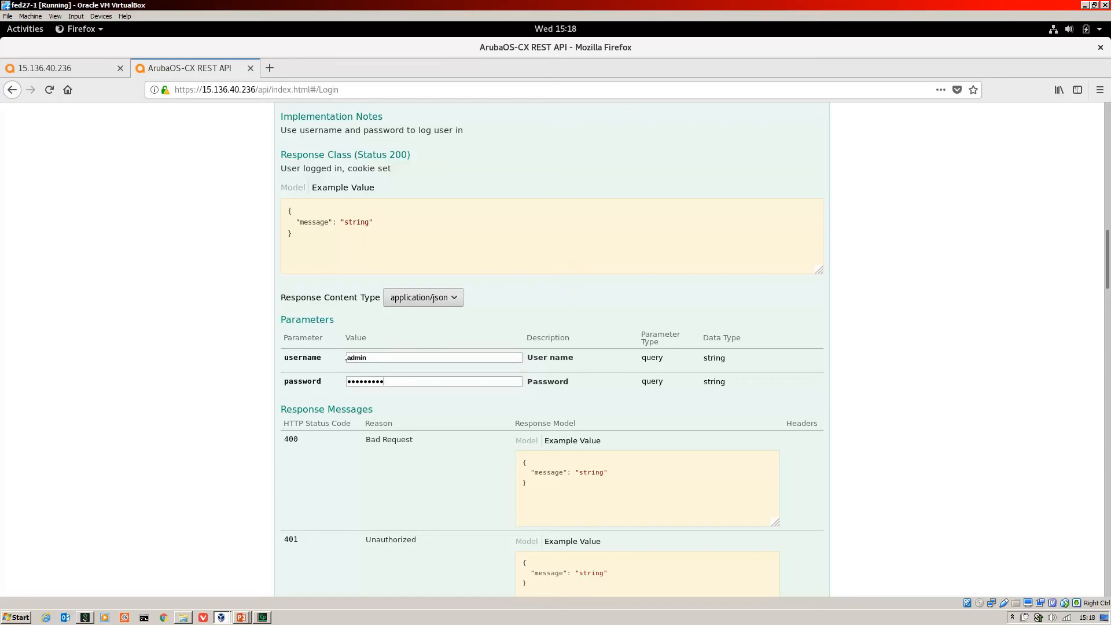
scroll(down, 3)
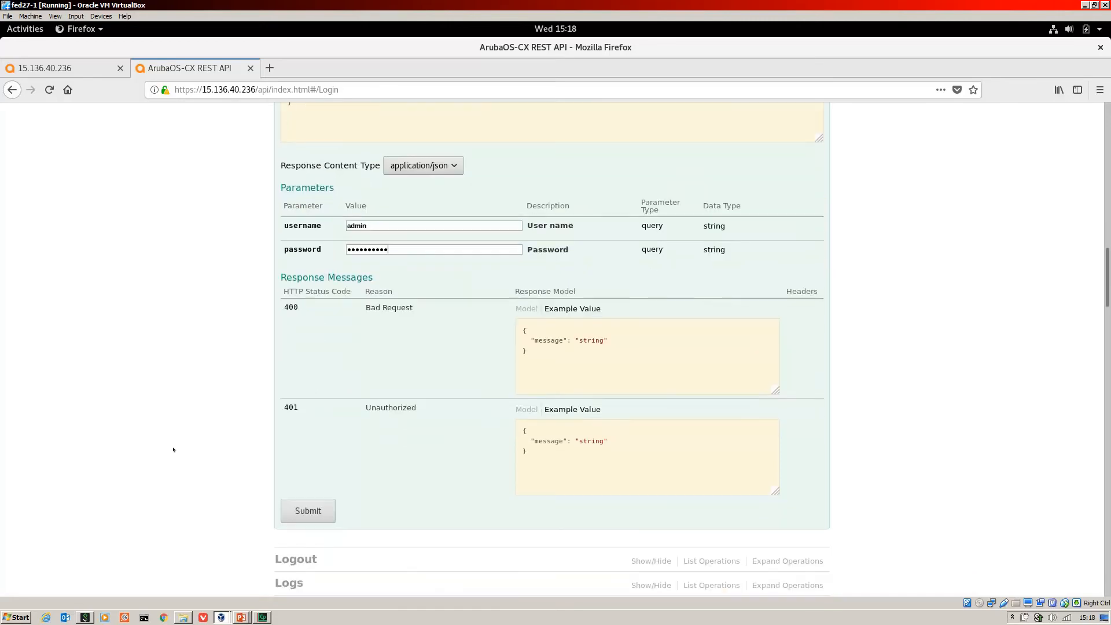
scroll(down, 3)
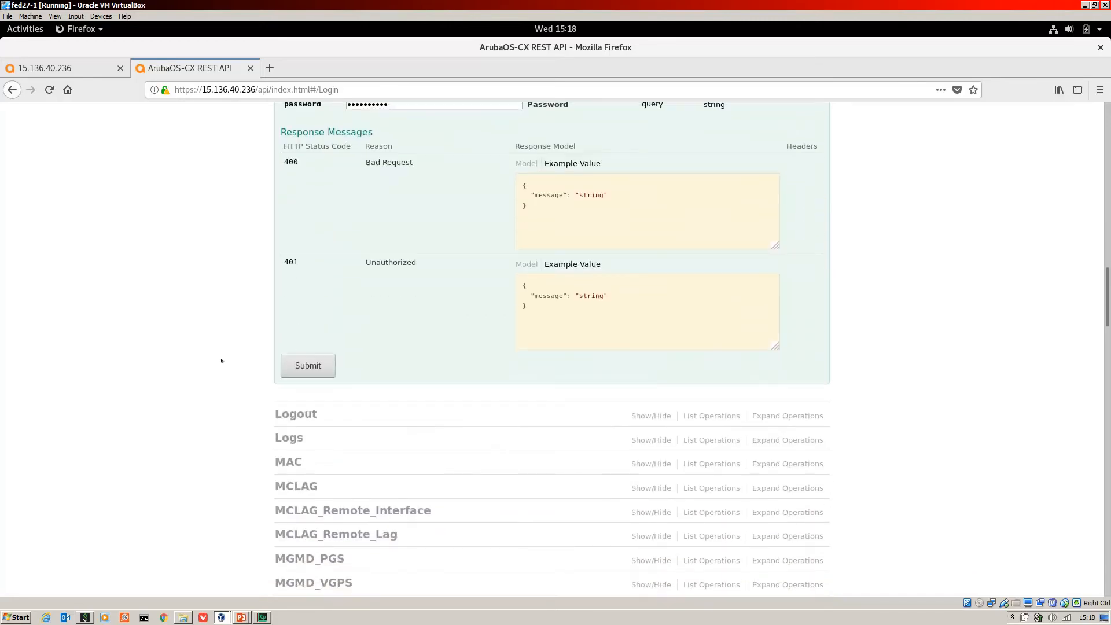
click(308, 366)
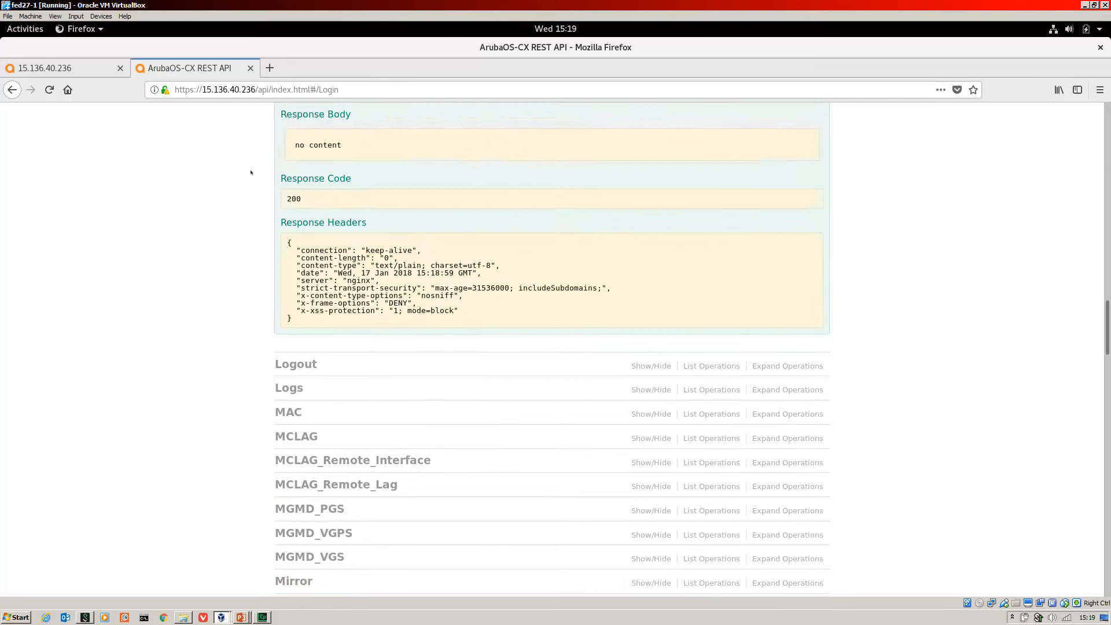
mouse_move(270, 204)
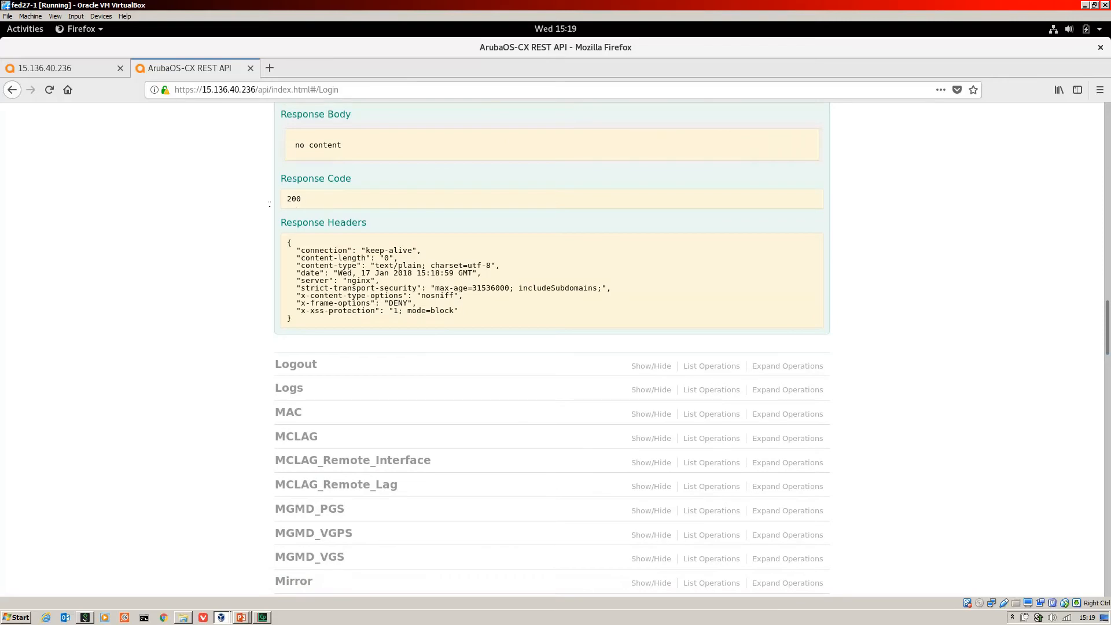
double_click(292, 198)
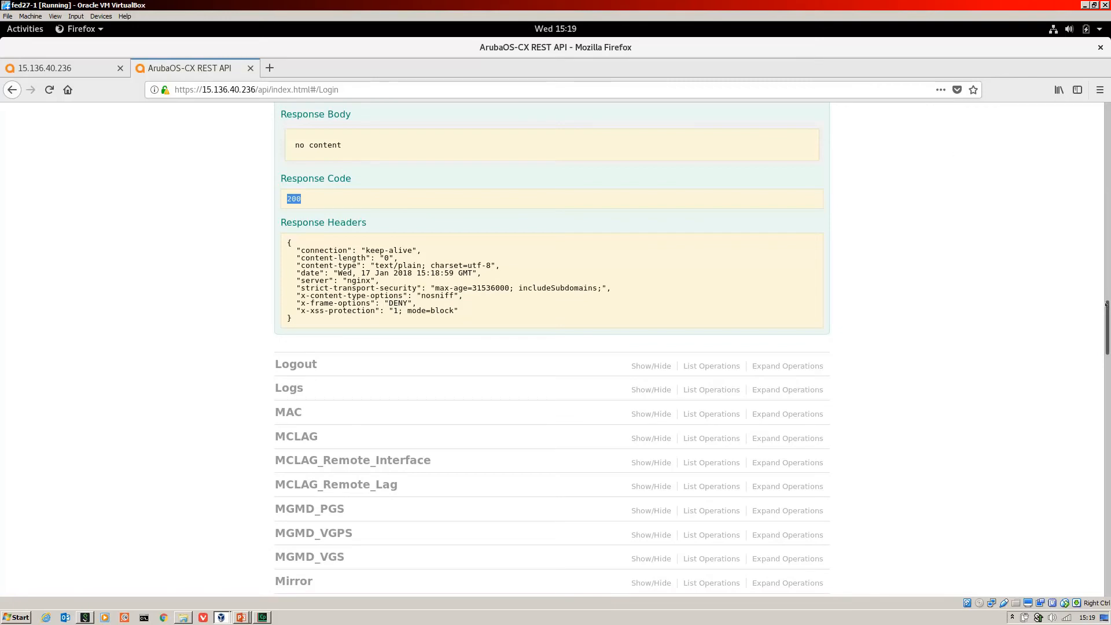
scroll(down, 3)
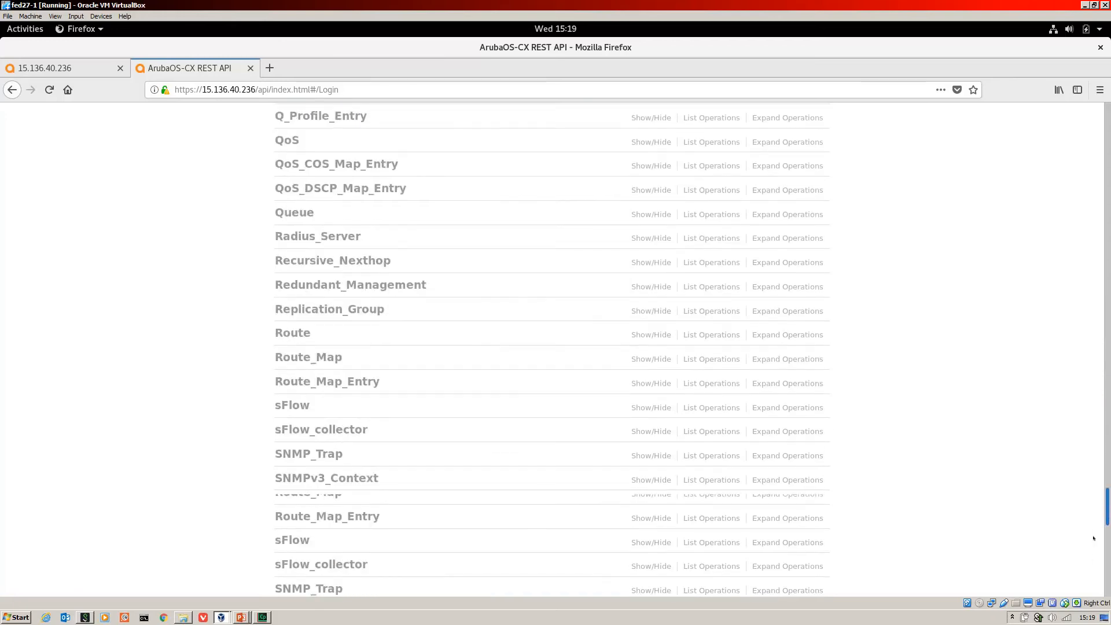
scroll(down, 3)
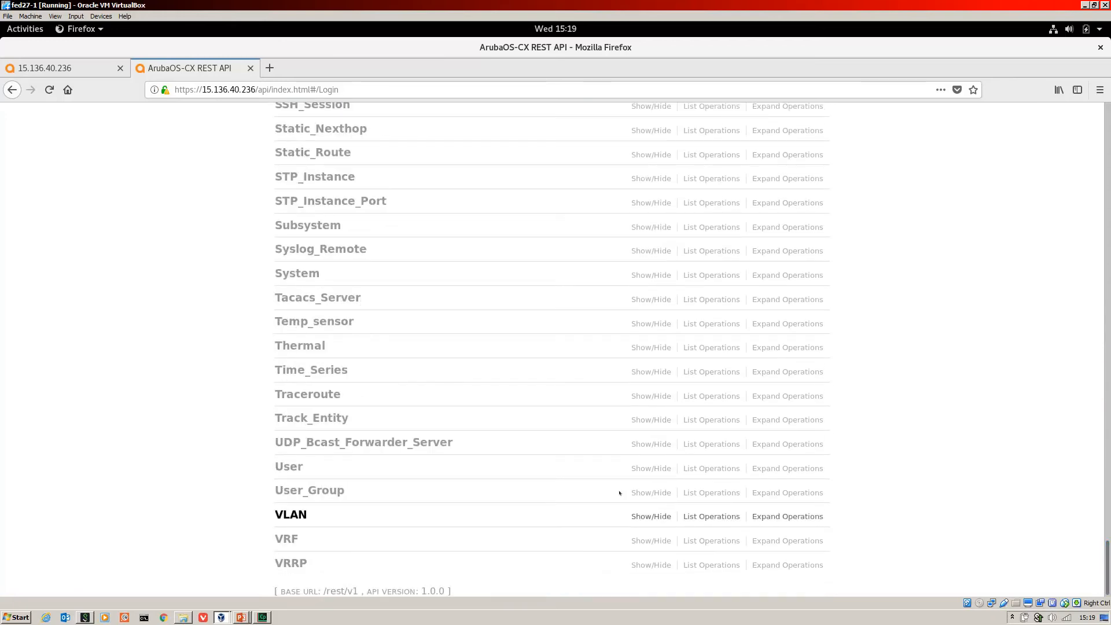
mouse_move(289, 514)
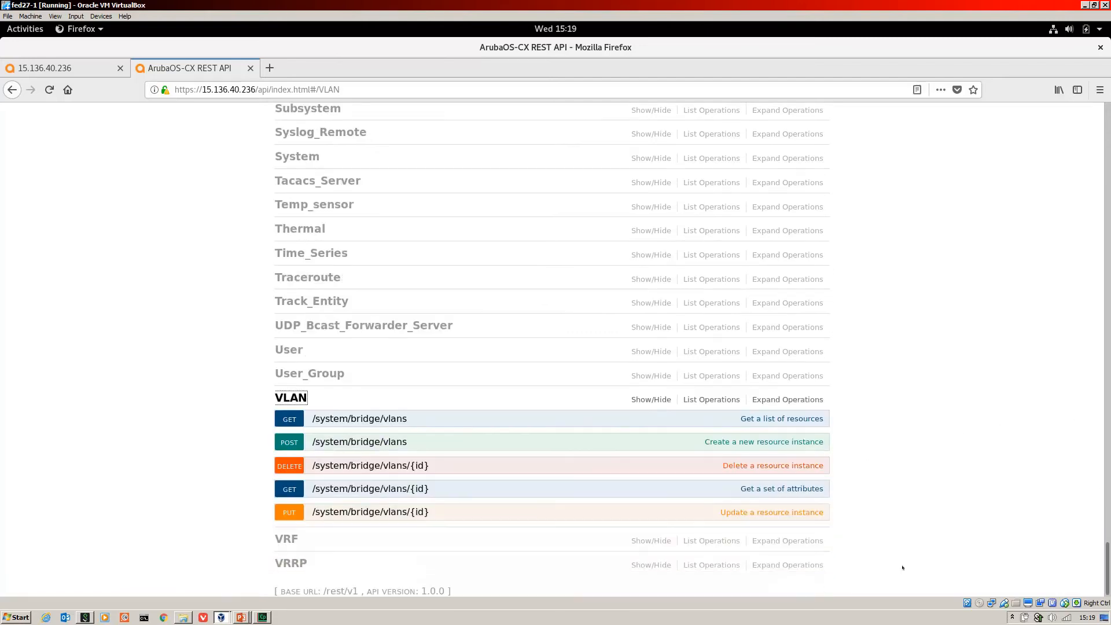
mouse_move(358, 418)
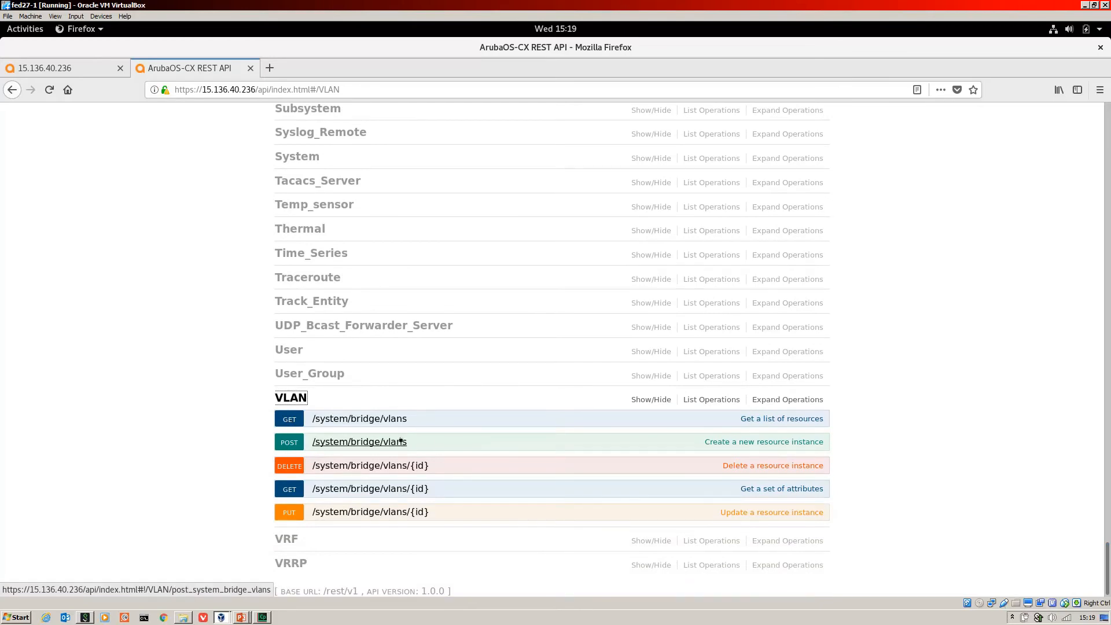
mouse_move(369, 465)
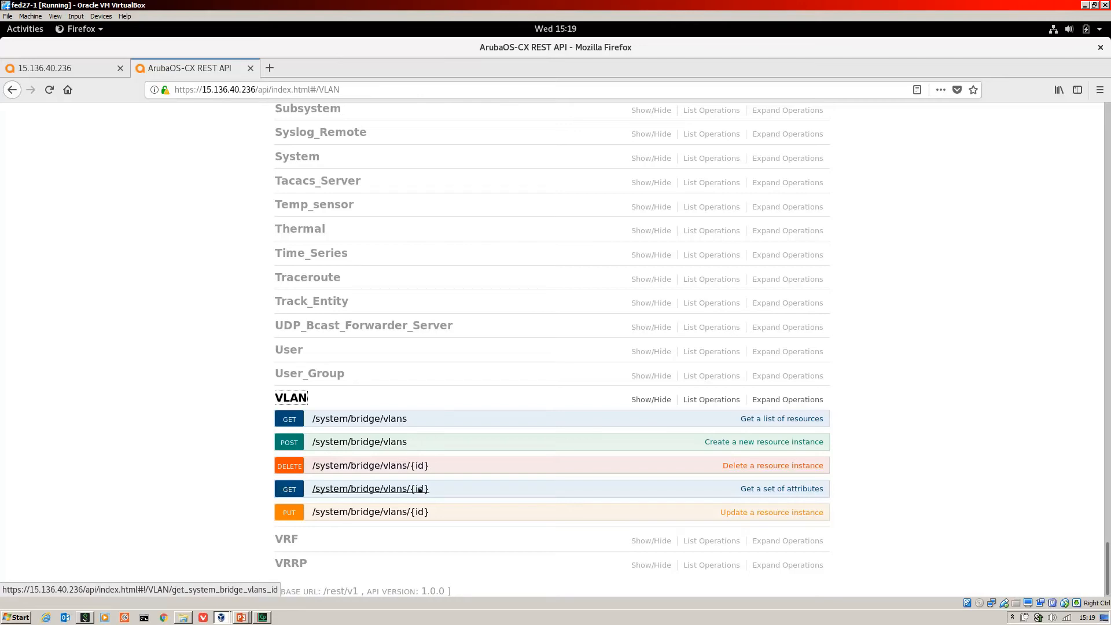
mouse_move(289, 512)
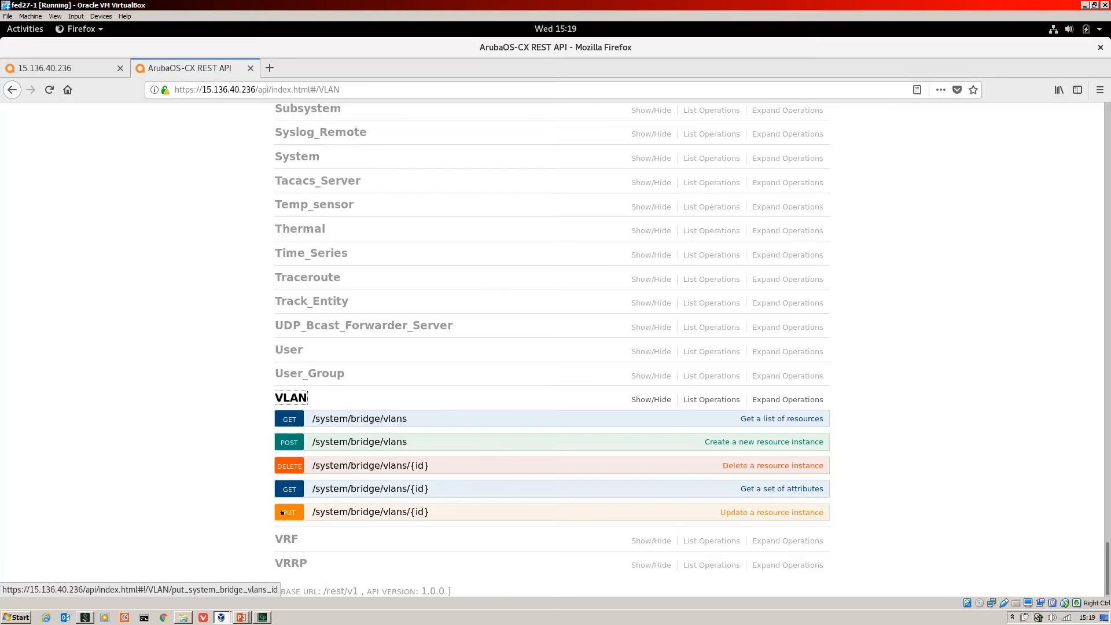
mouse_move(288, 441)
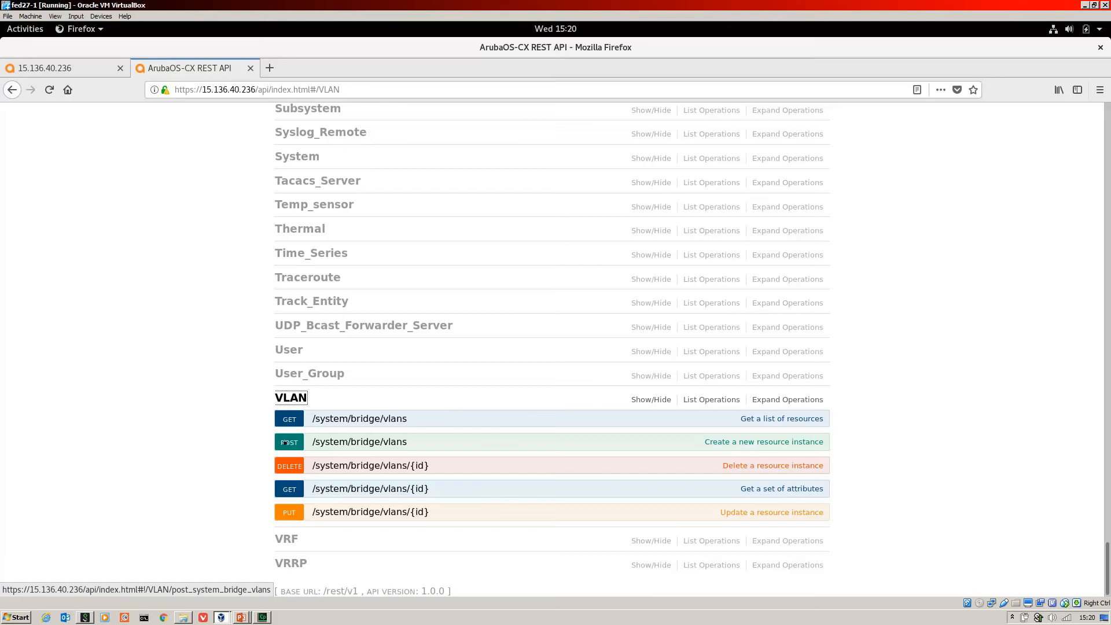
mouse_move(288, 511)
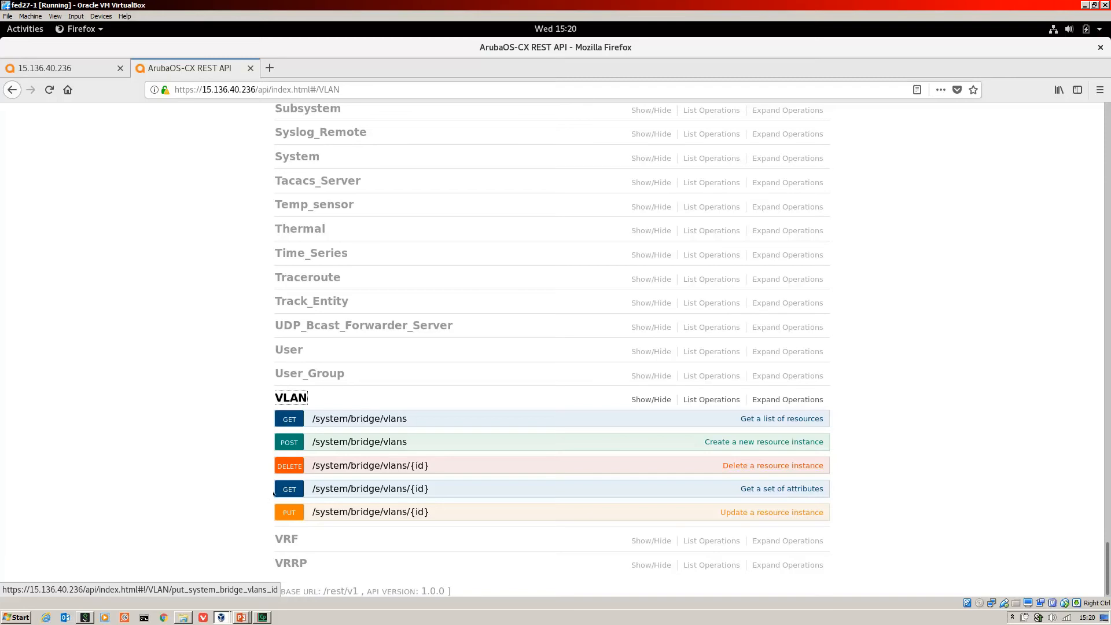
mouse_move(370, 417)
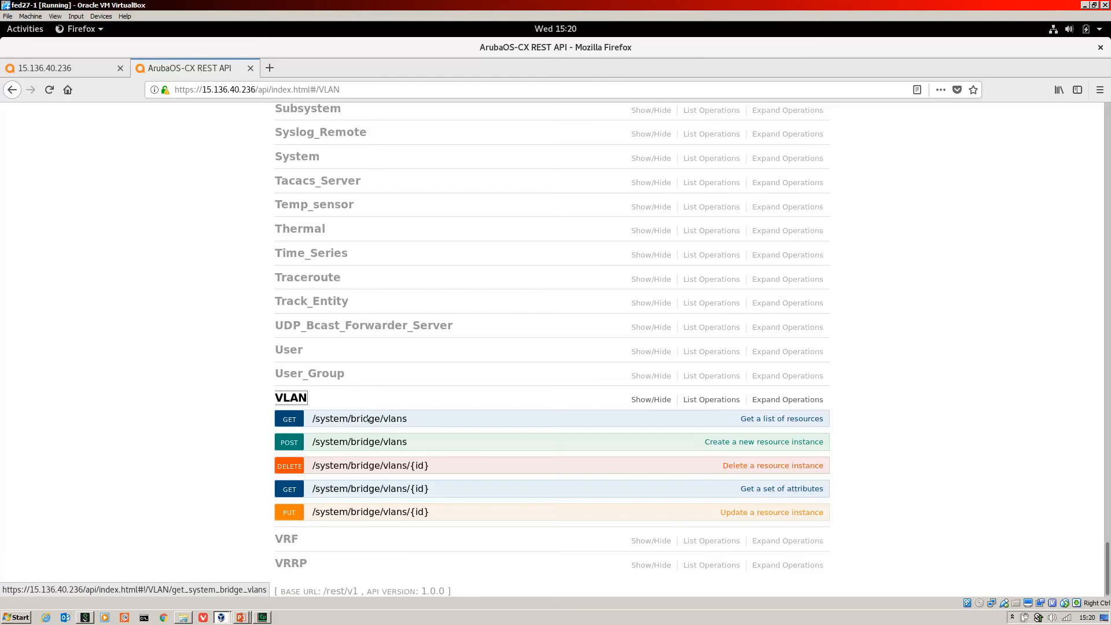
Submit GET /system/bridge/vlans, returning code 200 with the list of VLAN URIs
click(359, 418)
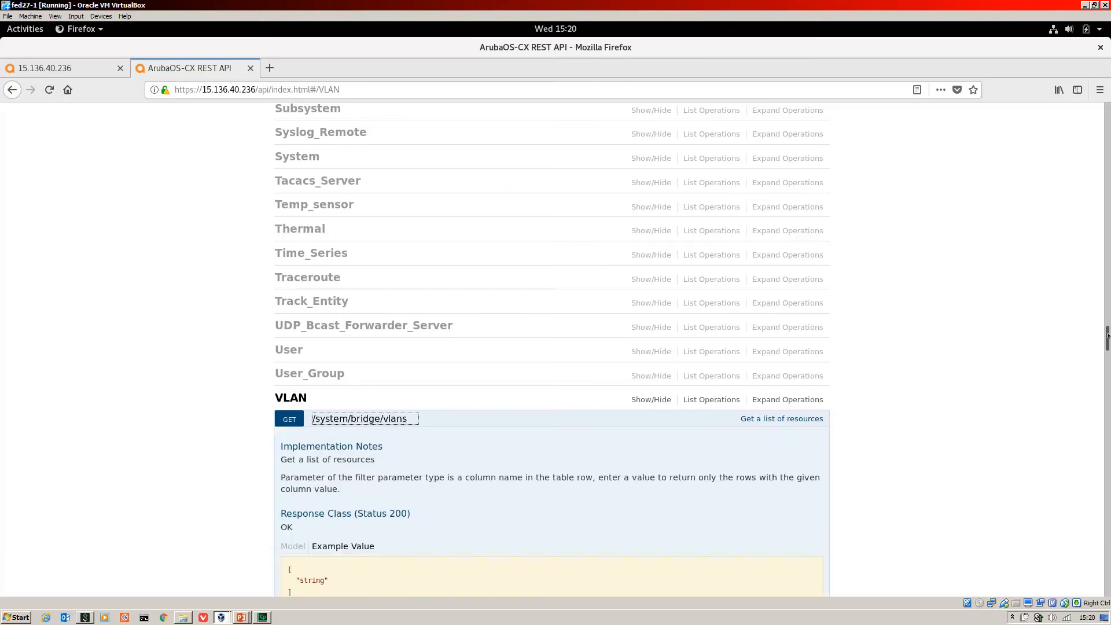
scroll(down, 3)
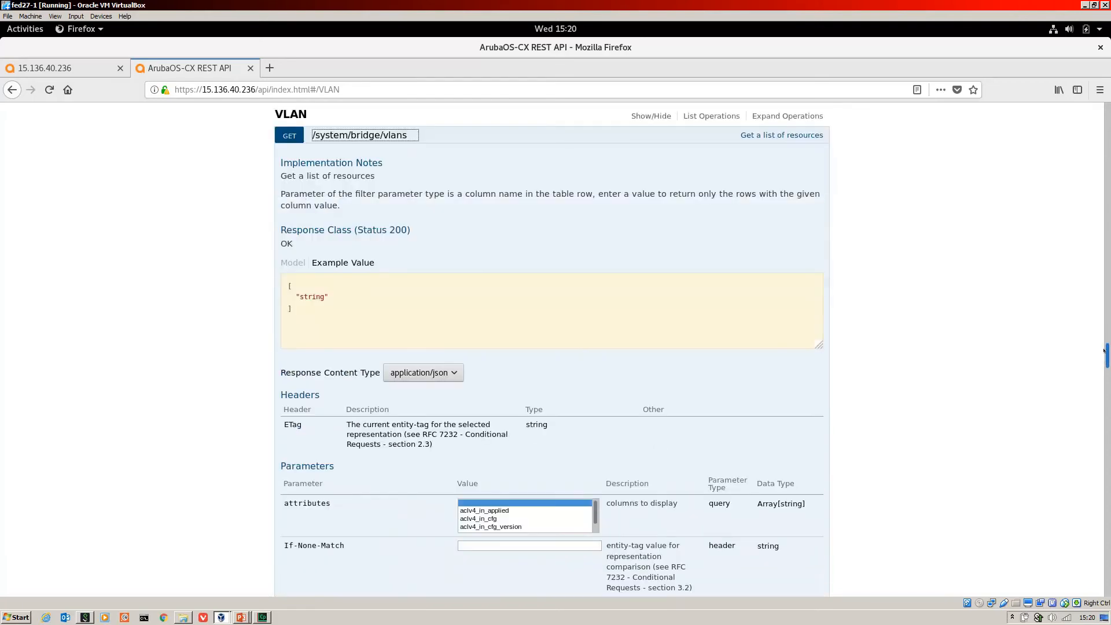
scroll(down, 3)
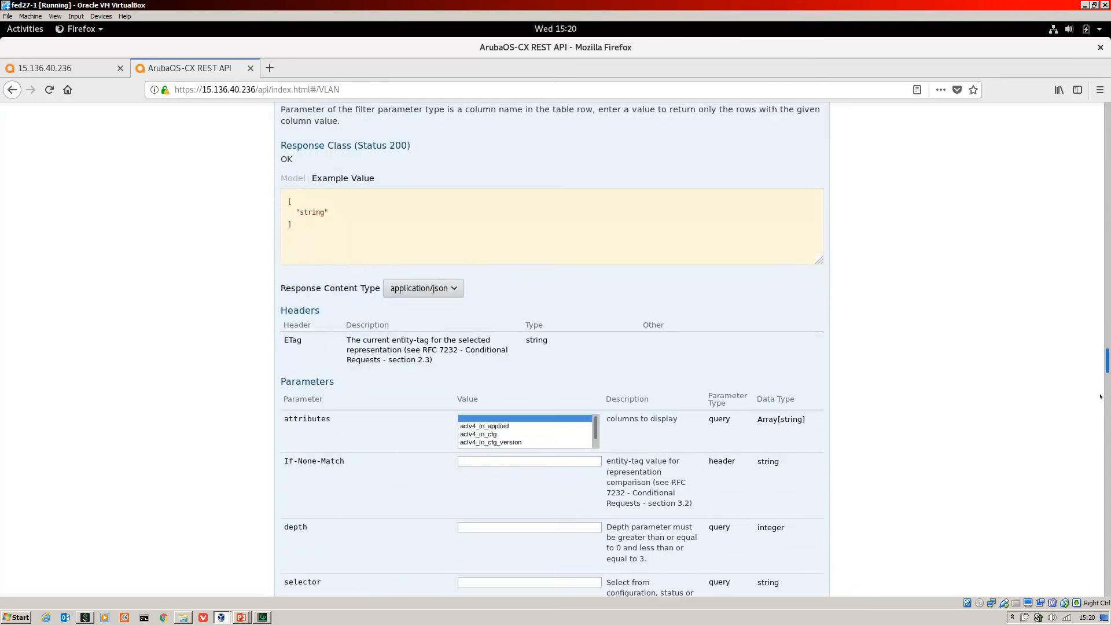
scroll(down, 3)
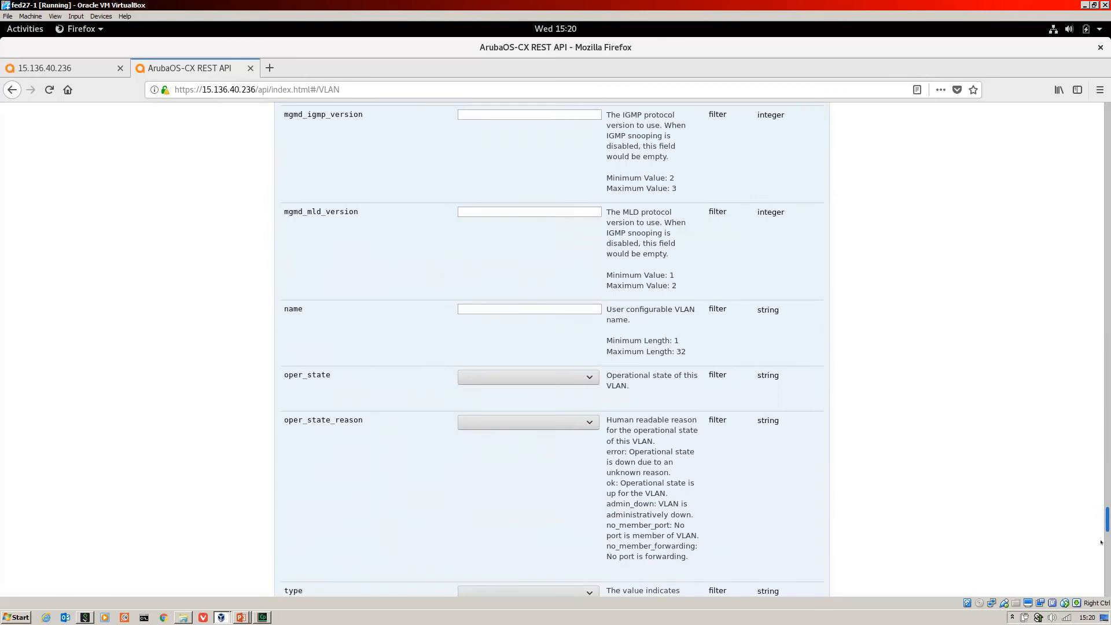
scroll(down, 3)
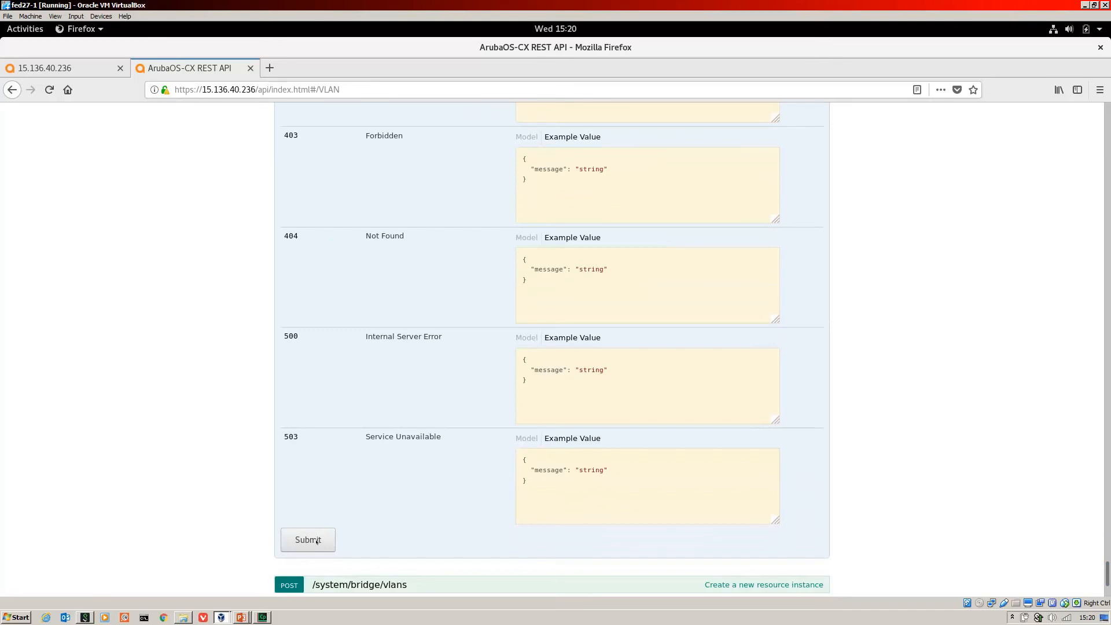
click(307, 540)
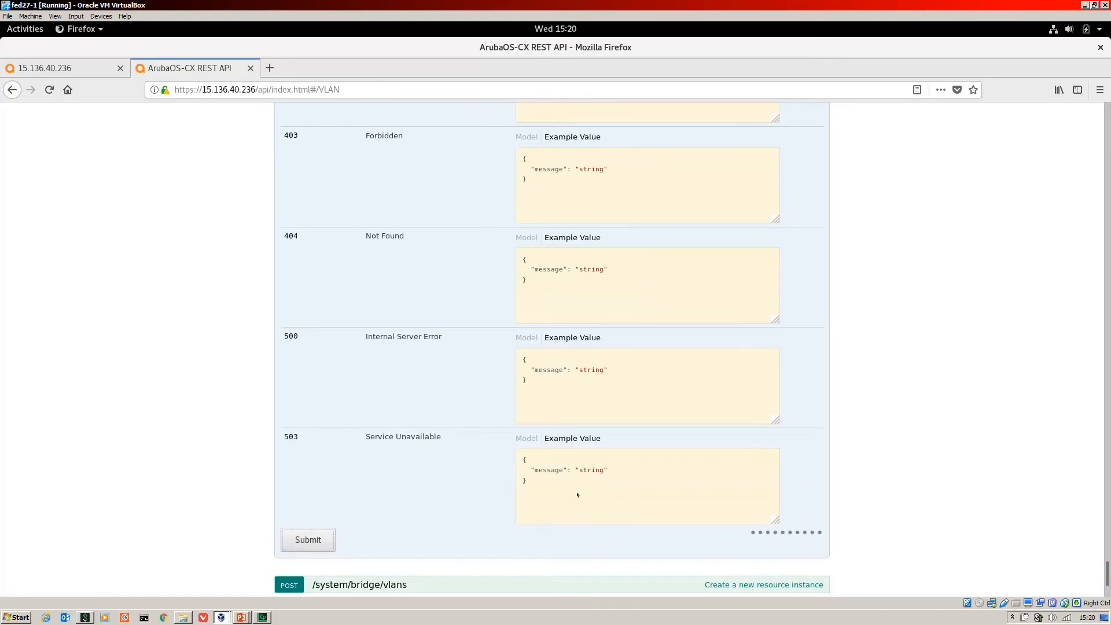
click(308, 539)
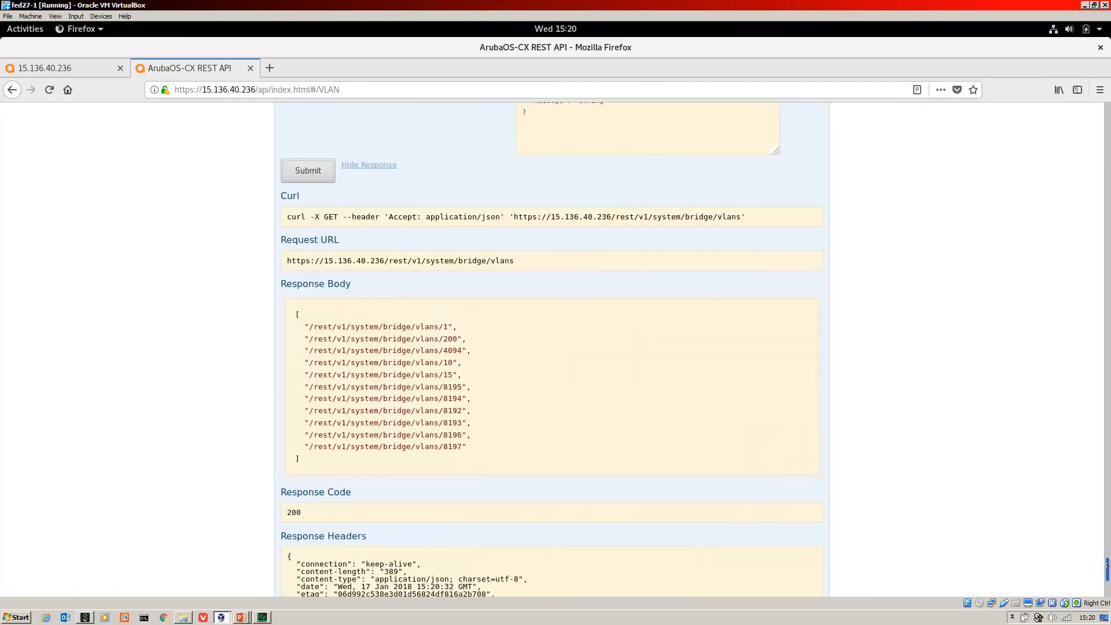
scroll(up, 3)
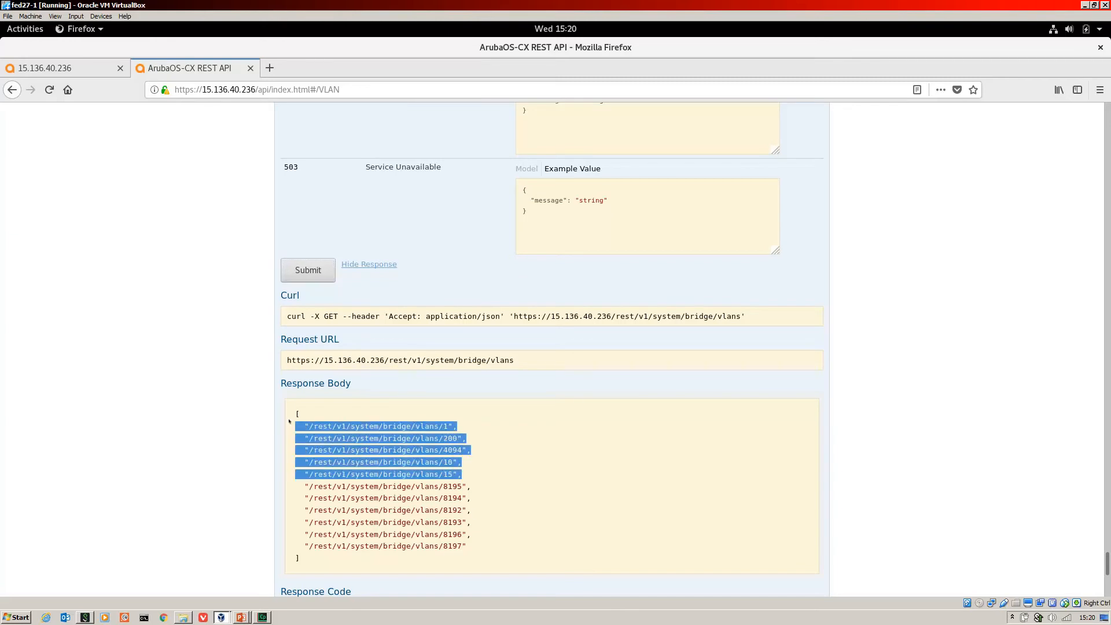
mouse_move(556, 482)
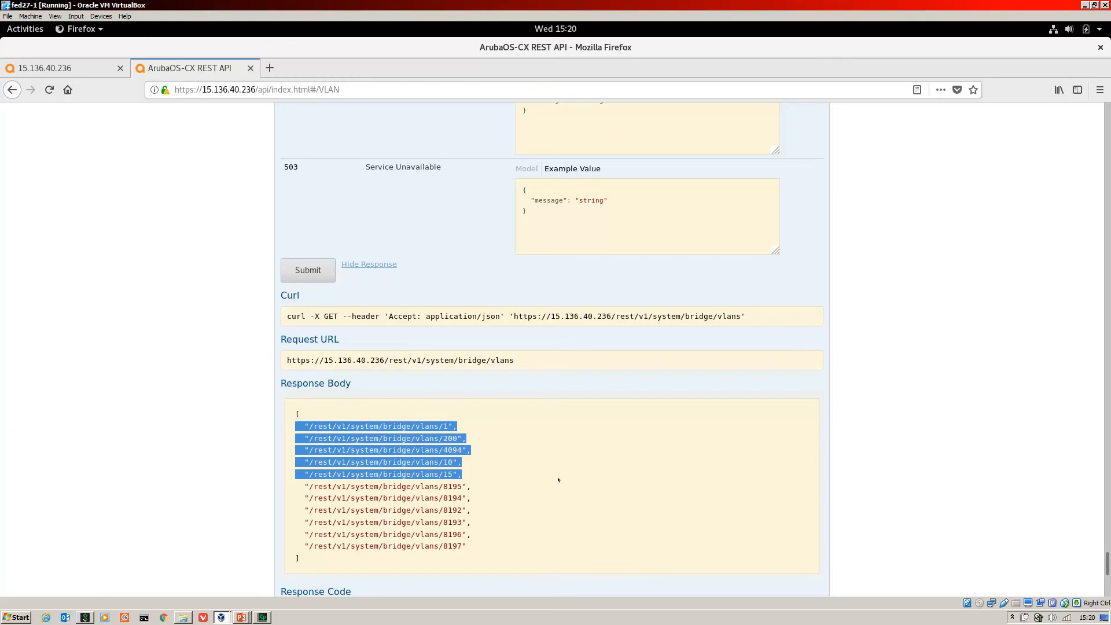
mouse_move(240, 312)
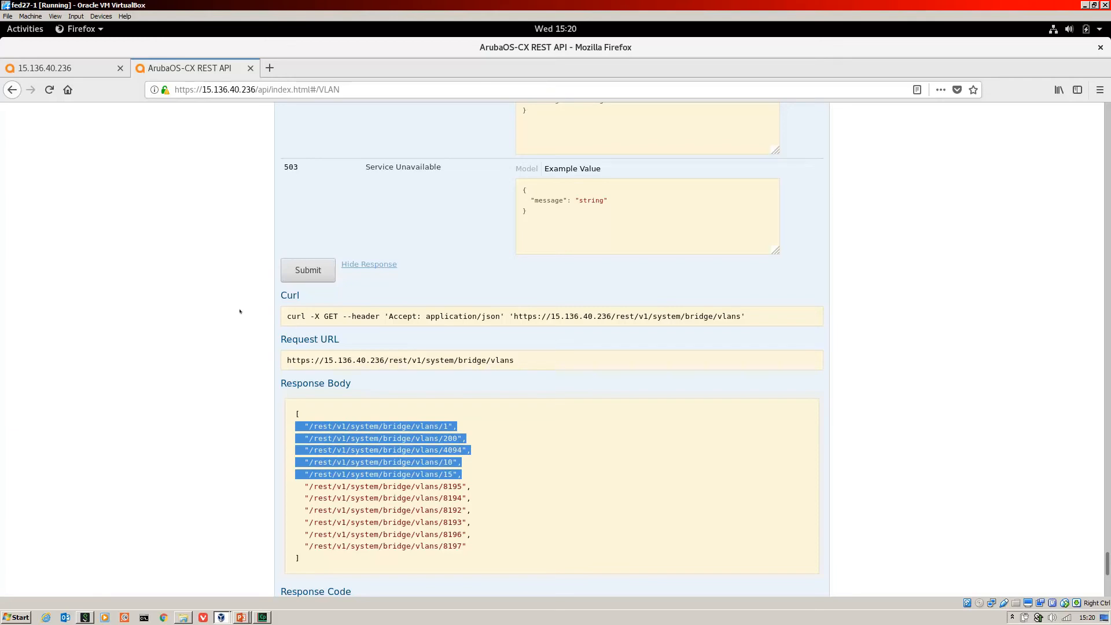
mouse_move(370, 345)
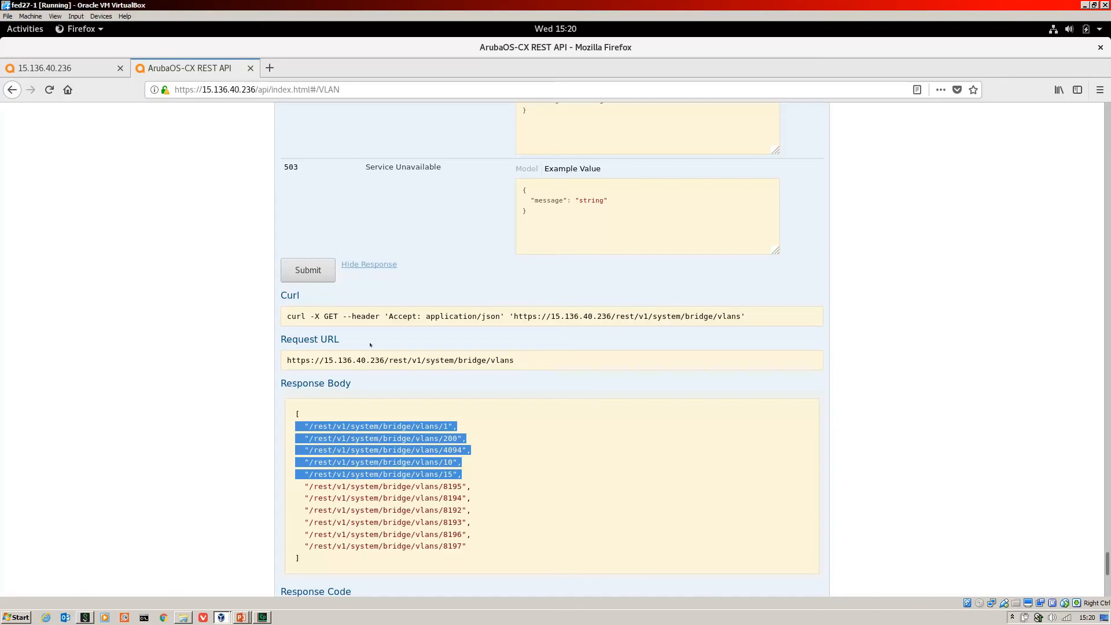
mouse_move(437, 352)
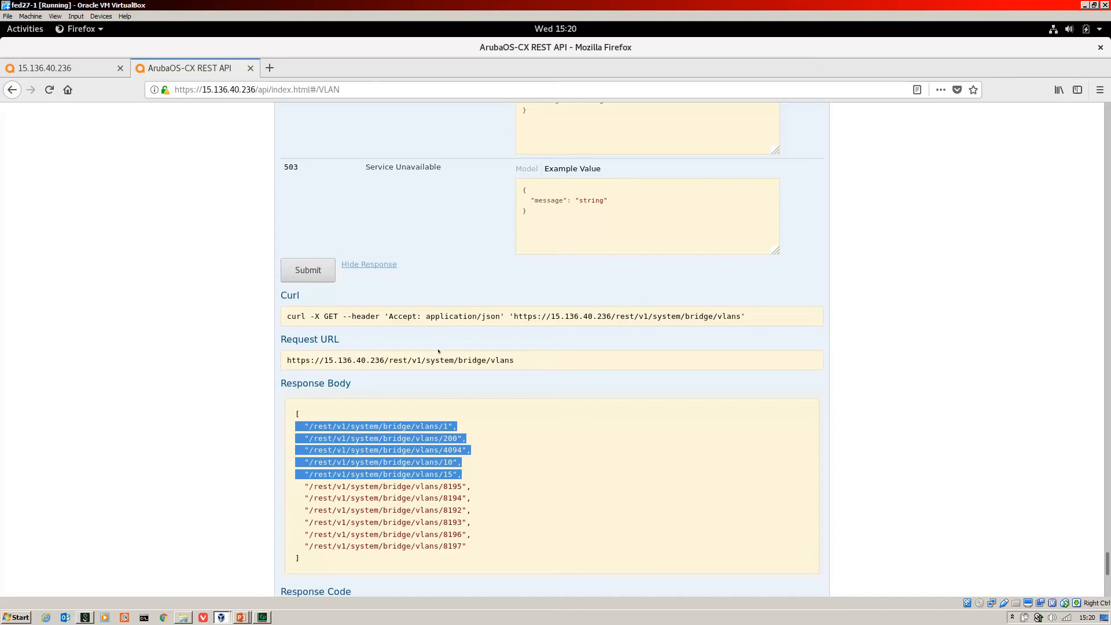
mouse_move(381, 321)
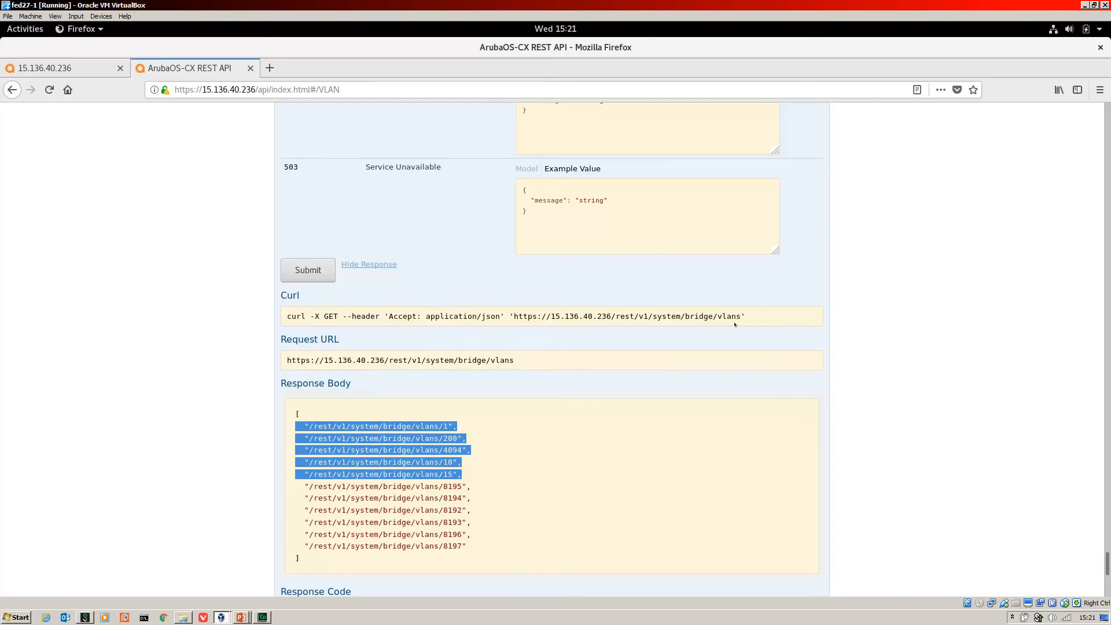
mouse_move(387, 458)
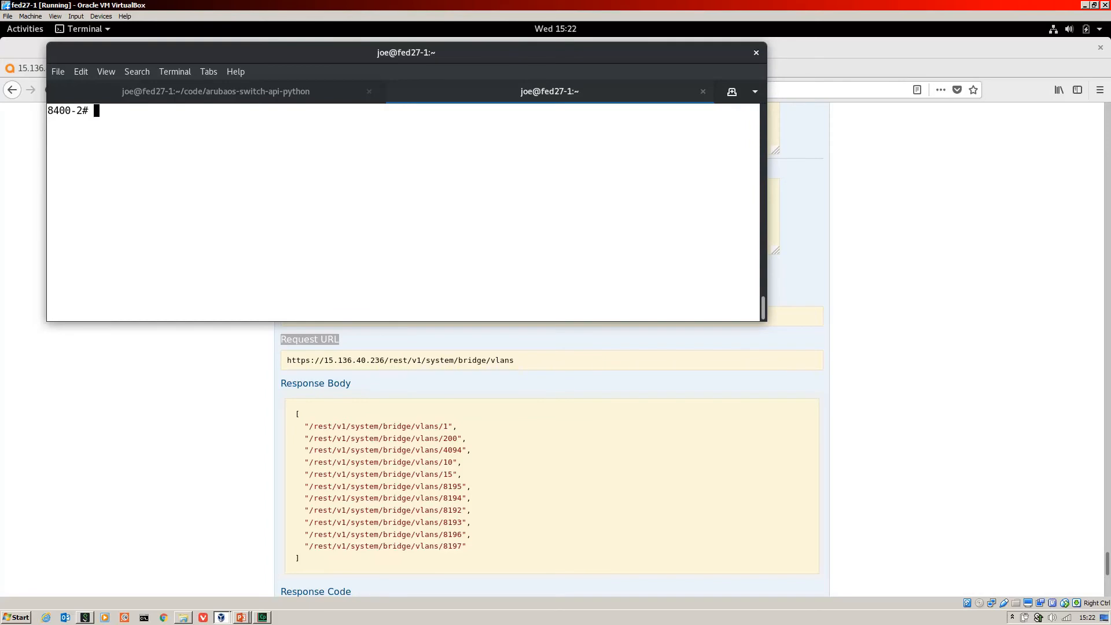
Run 'show vlan' in the switch CLI to list VLANs 1, 10, 15, 200 and 4094
text(show vlan)
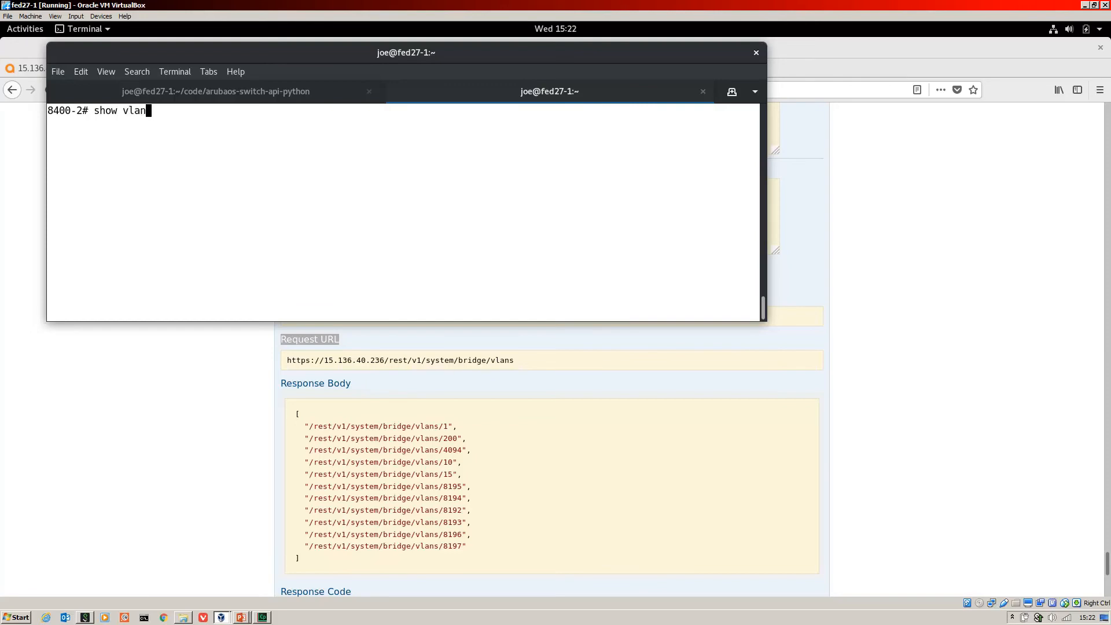
key(Return)
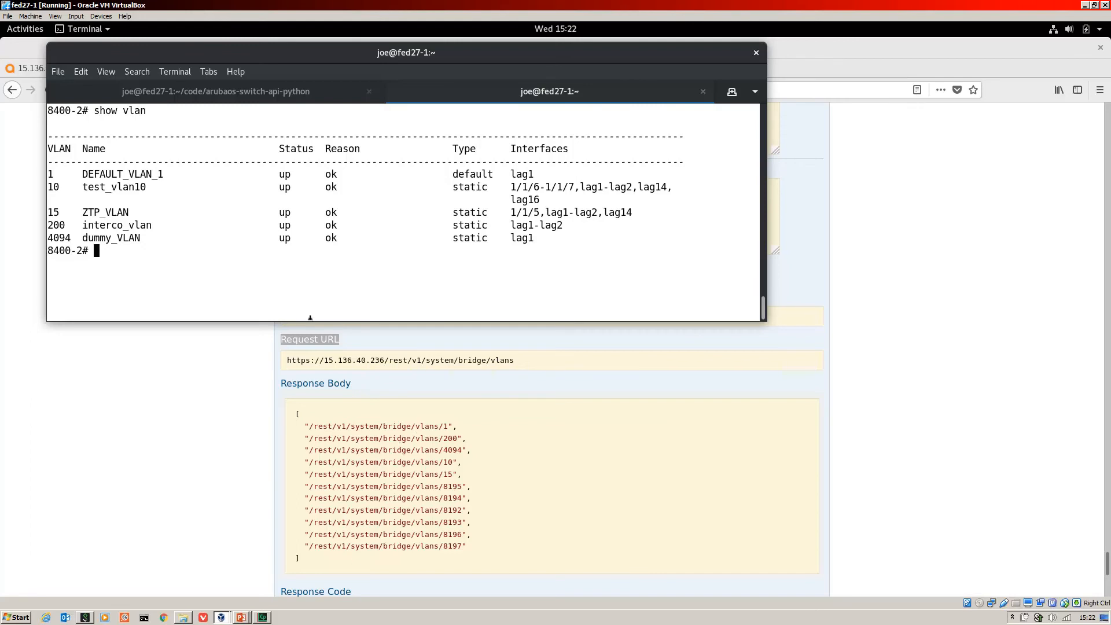
mouse_move(164, 418)
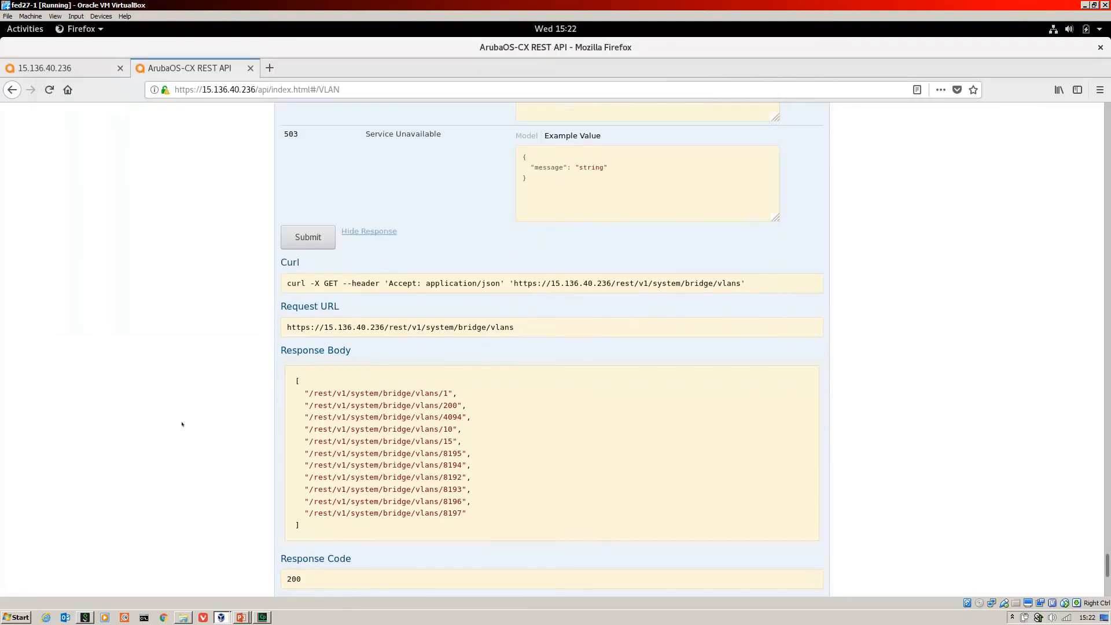
scroll(down, 3)
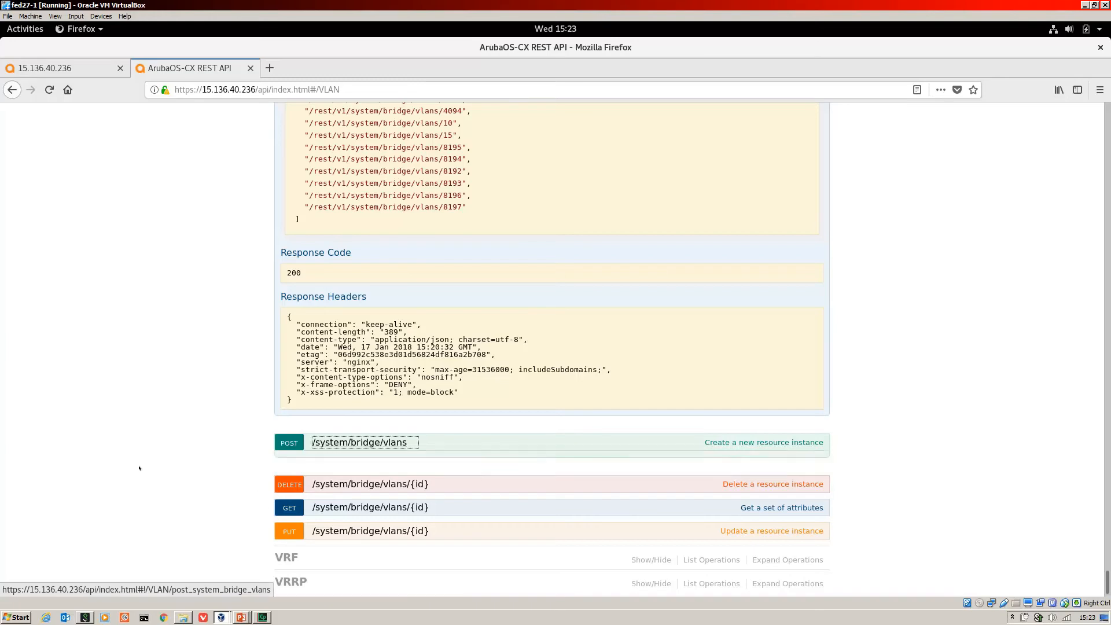
Expand POST /system/bridge/vlans to show its data body parameter and model
click(359, 442)
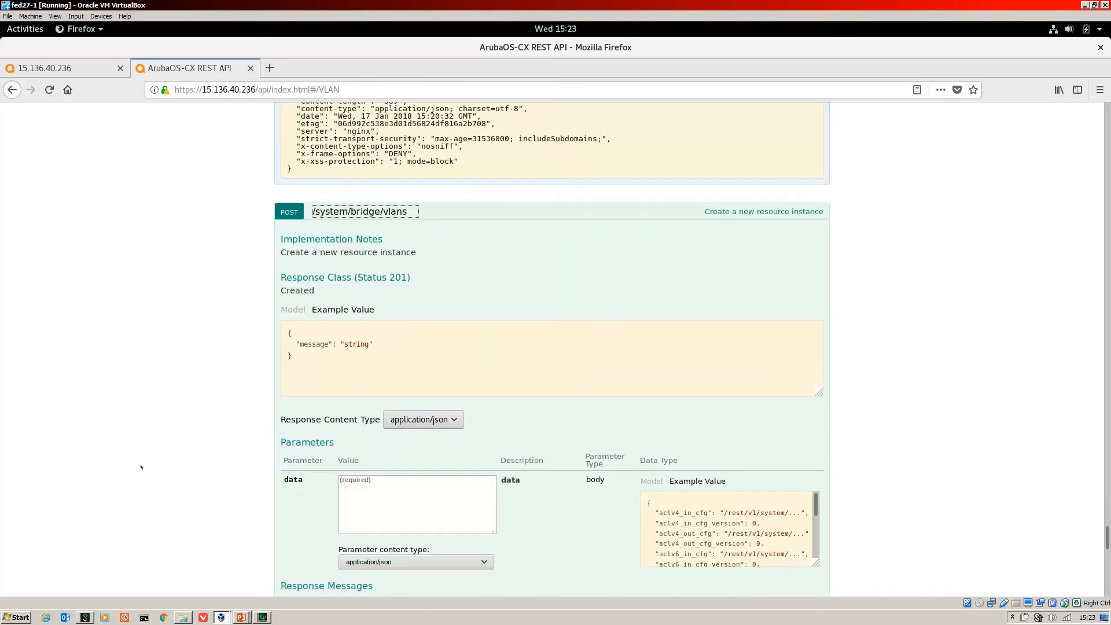
scroll(down, 3)
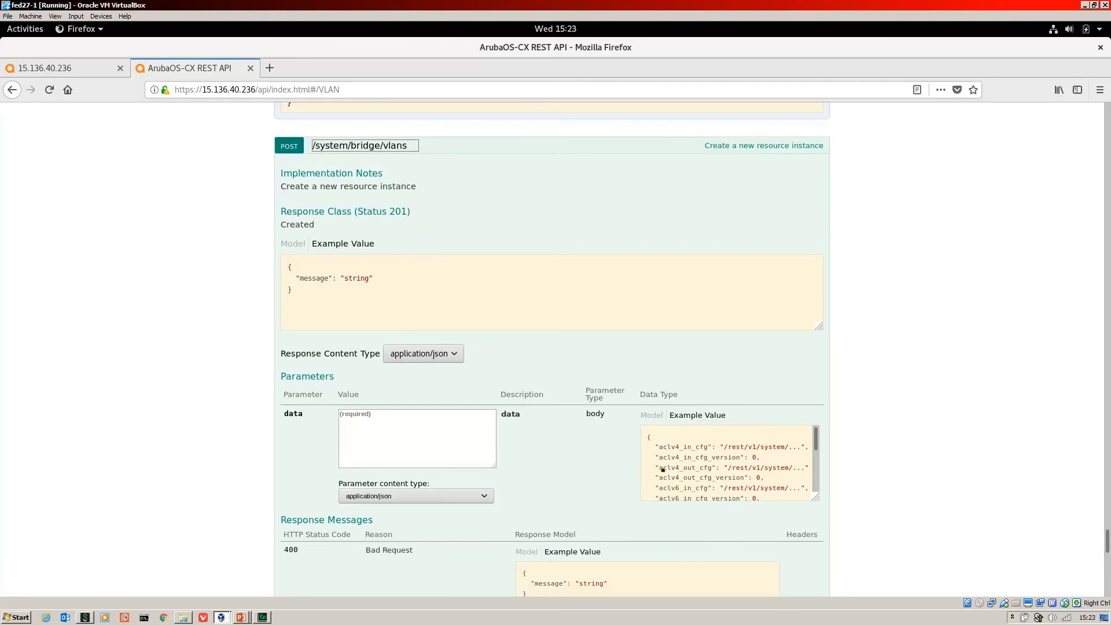
mouse_move(697, 416)
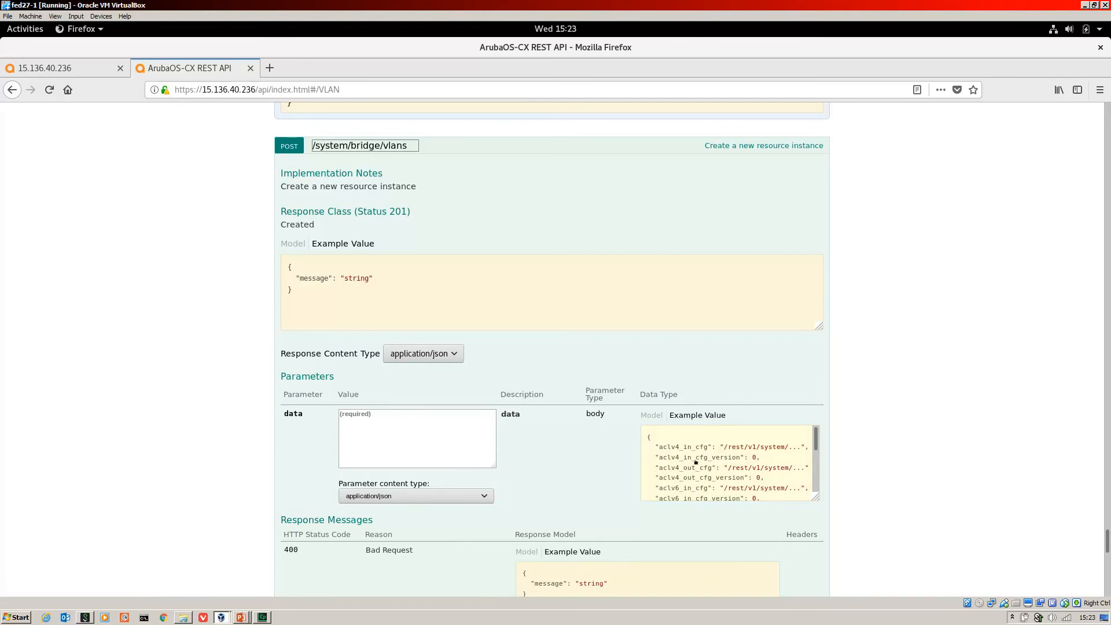
mouse_move(684, 488)
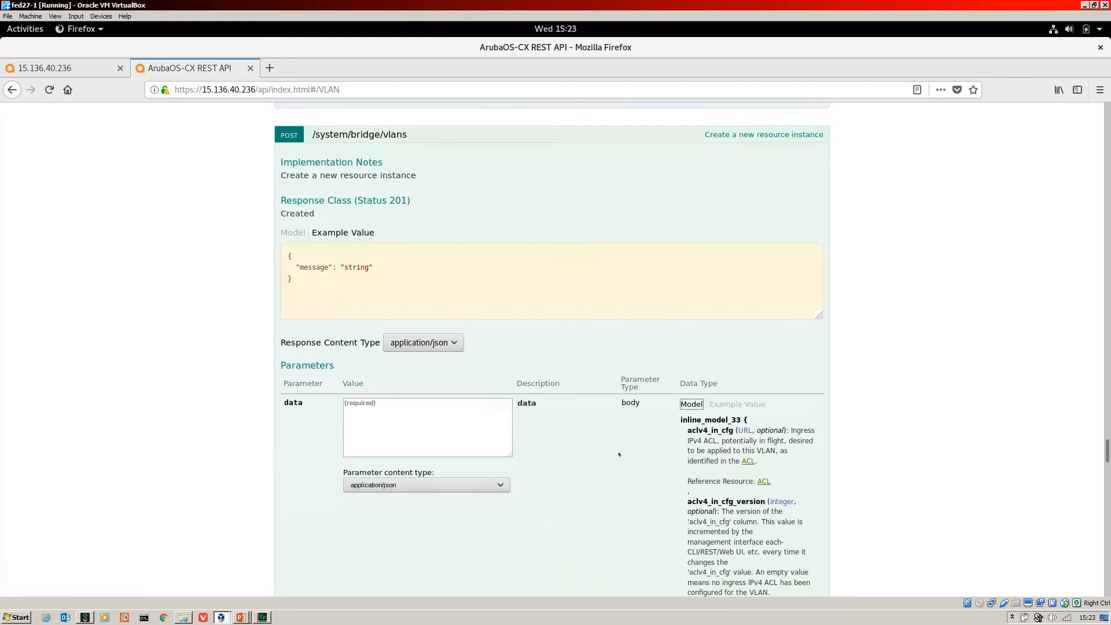
scroll(down, 3)
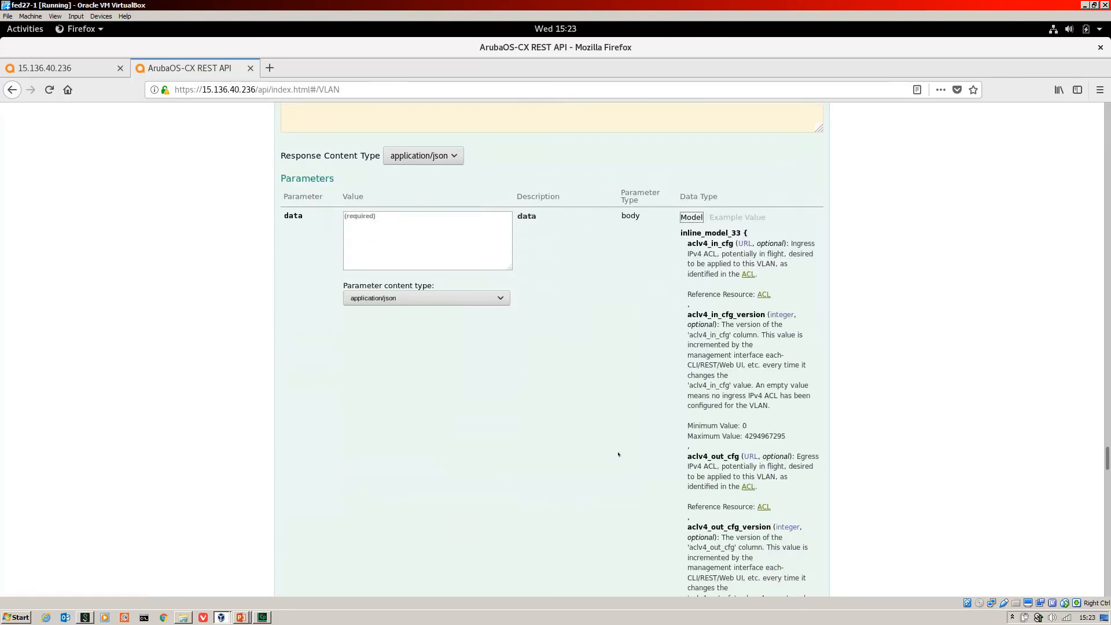
mouse_move(670, 324)
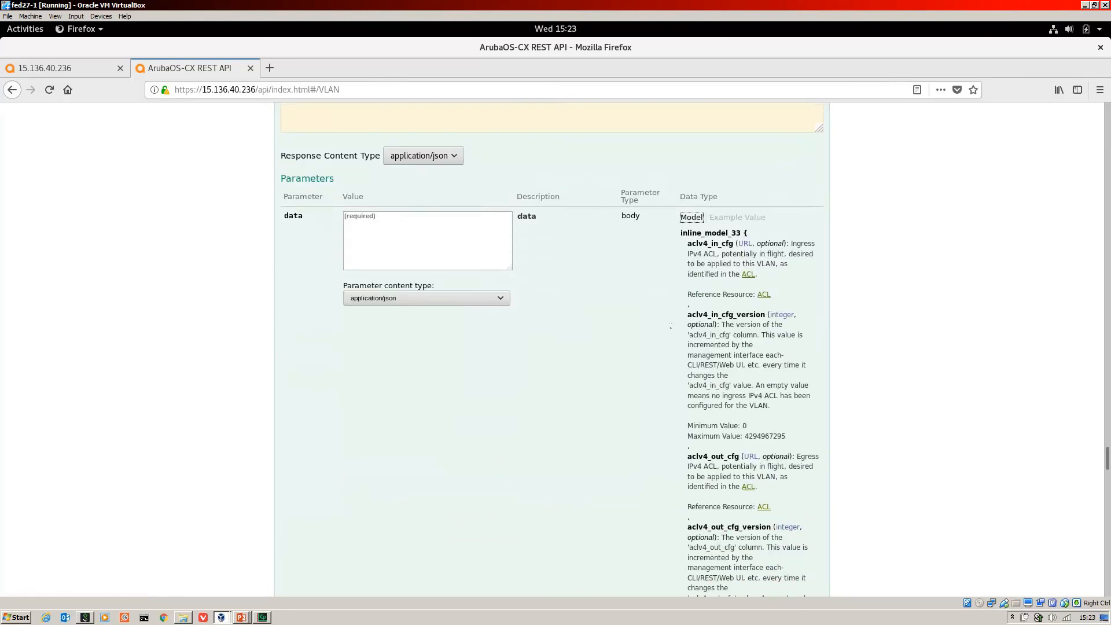
scroll(down, 3)
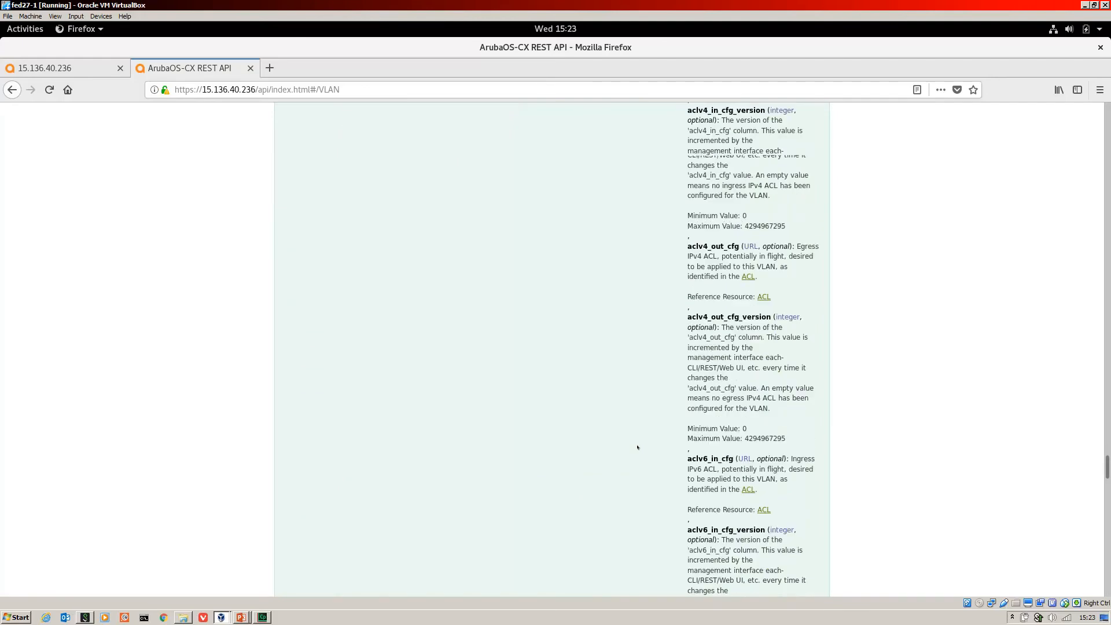
scroll(down, 3)
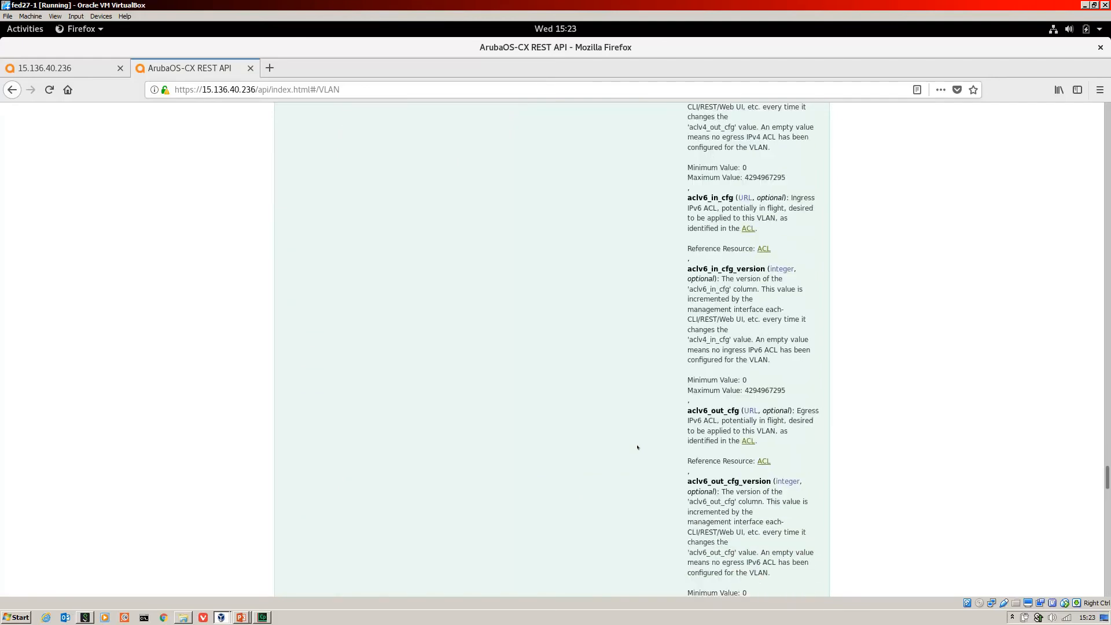
scroll(down, 3)
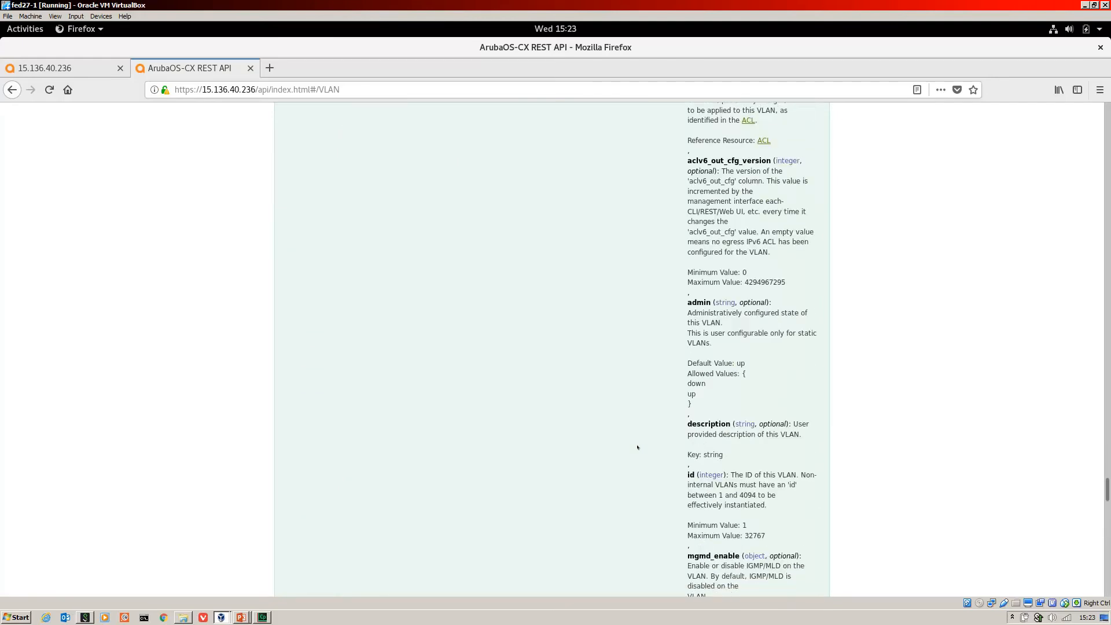
scroll(down, 3)
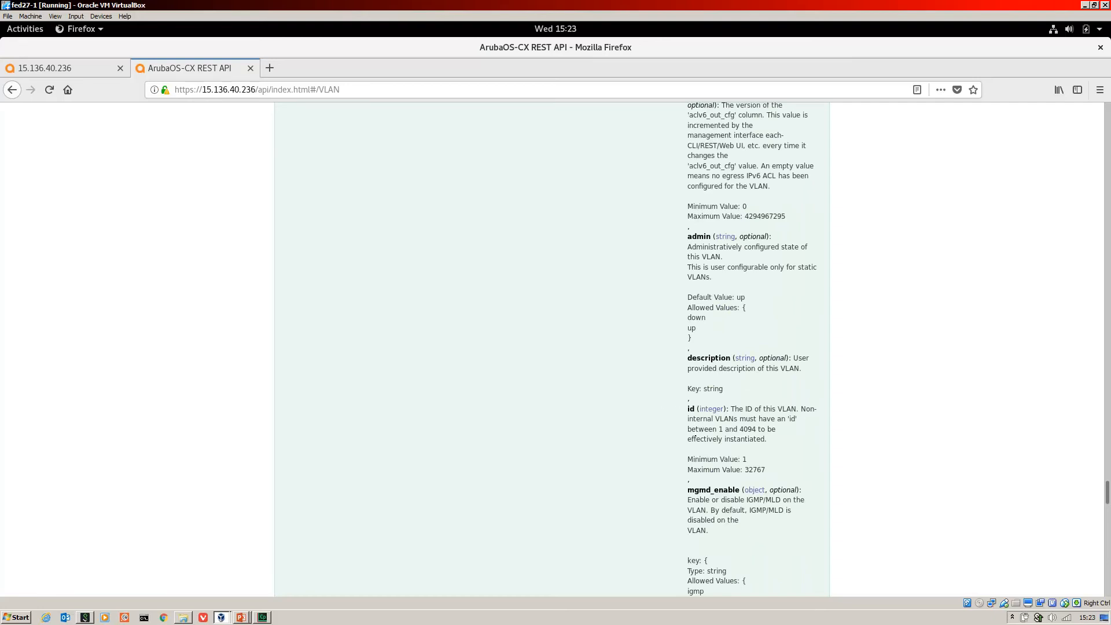
scroll(down, 3)
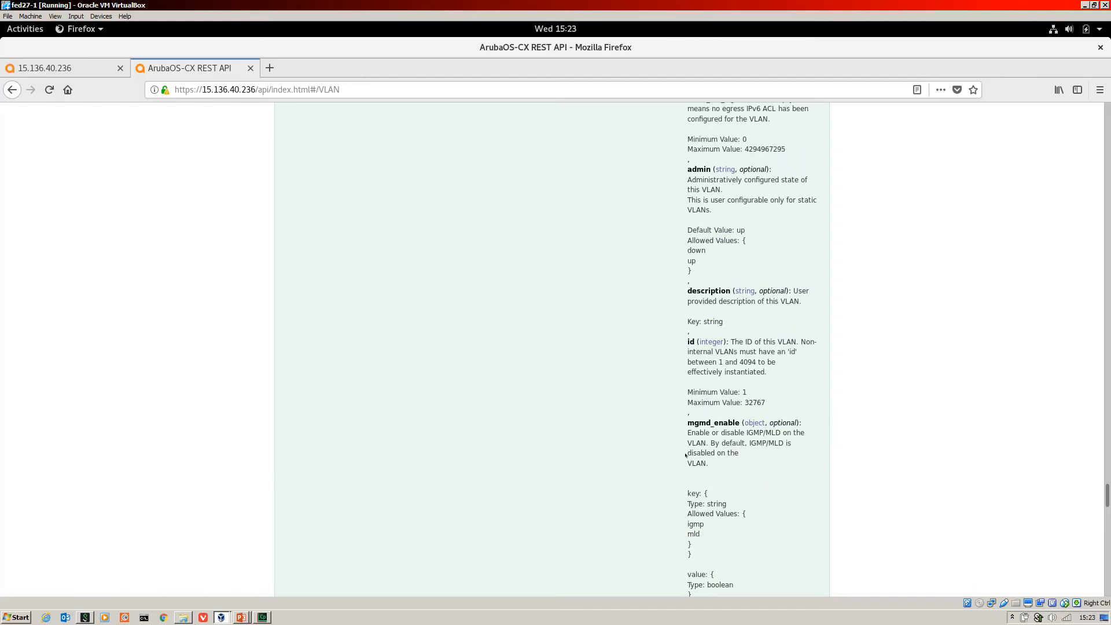
scroll(down, 3)
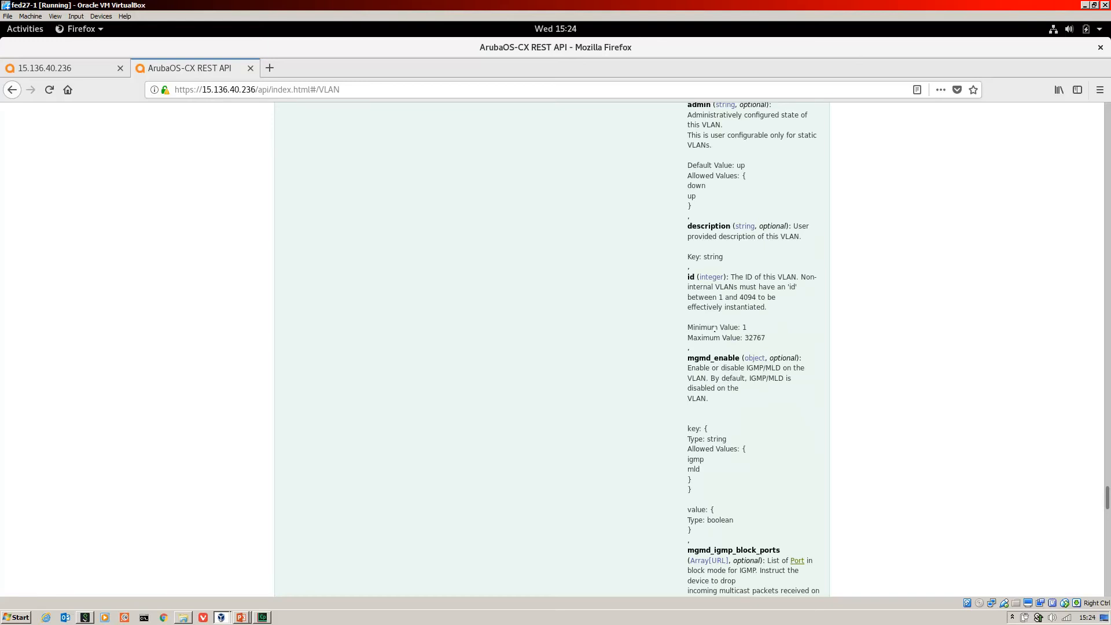
mouse_move(745, 325)
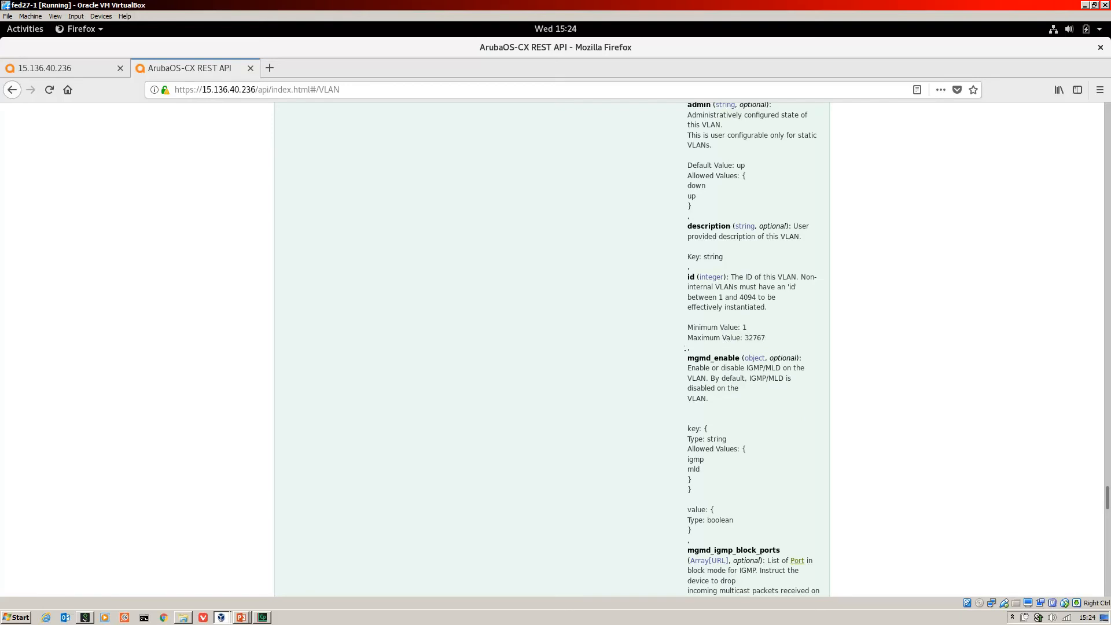
mouse_move(638, 405)
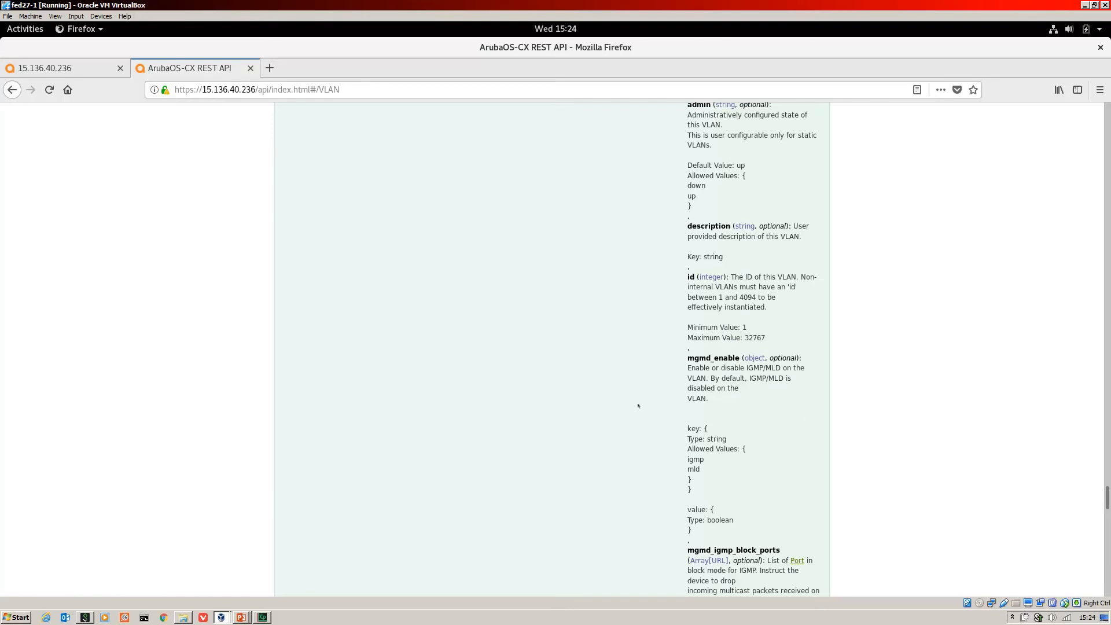
scroll(down, 3)
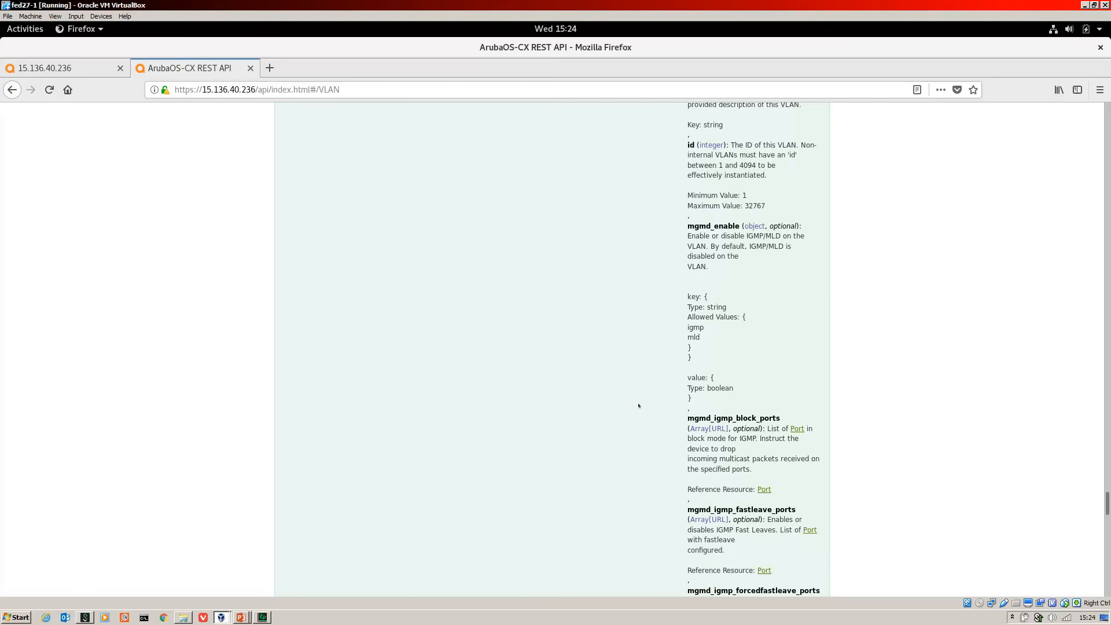
scroll(down, 3)
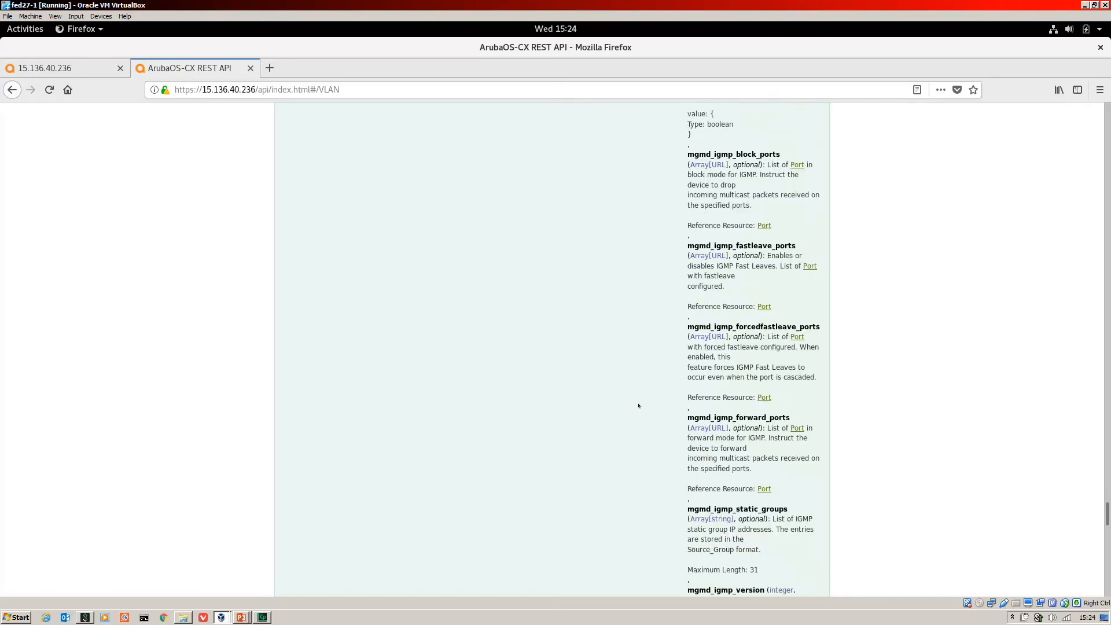
scroll(down, 3)
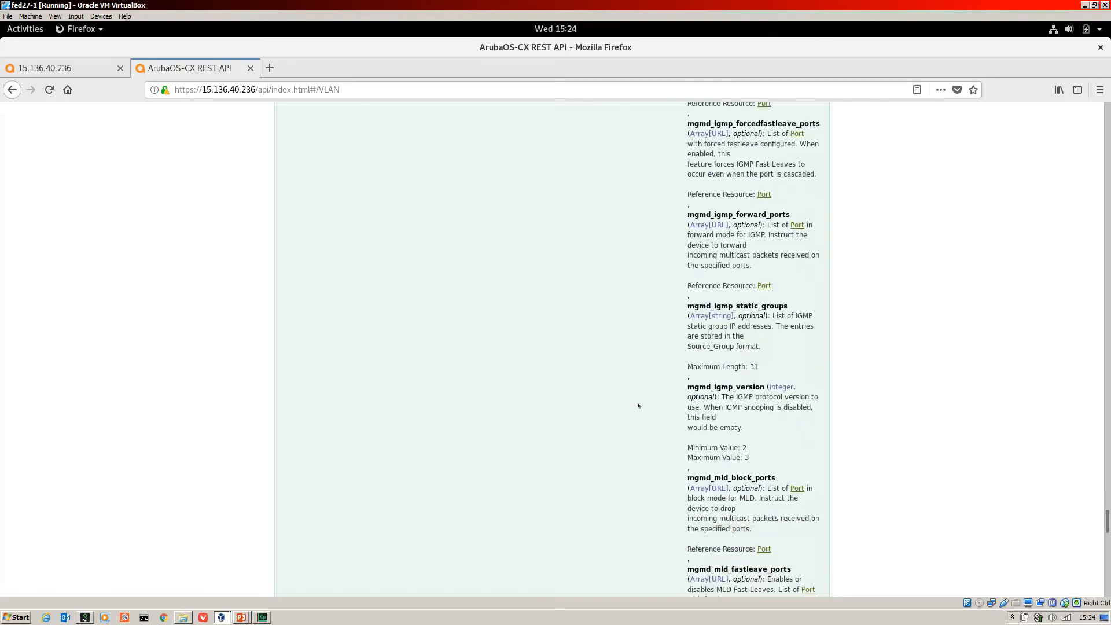
scroll(down, 3)
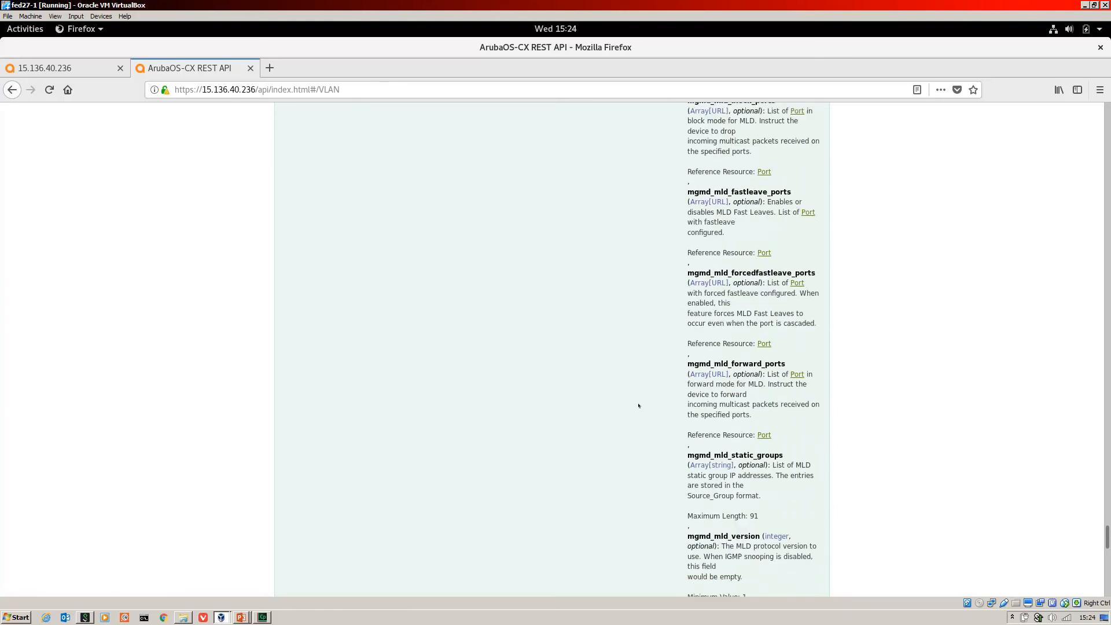
scroll(down, 3)
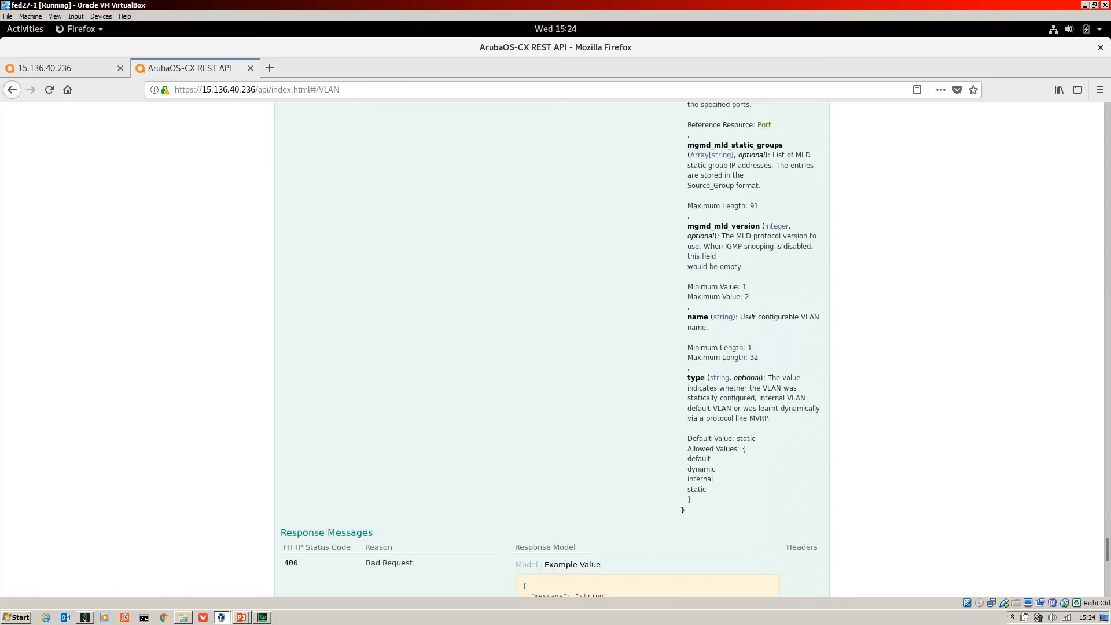
mouse_move(700, 335)
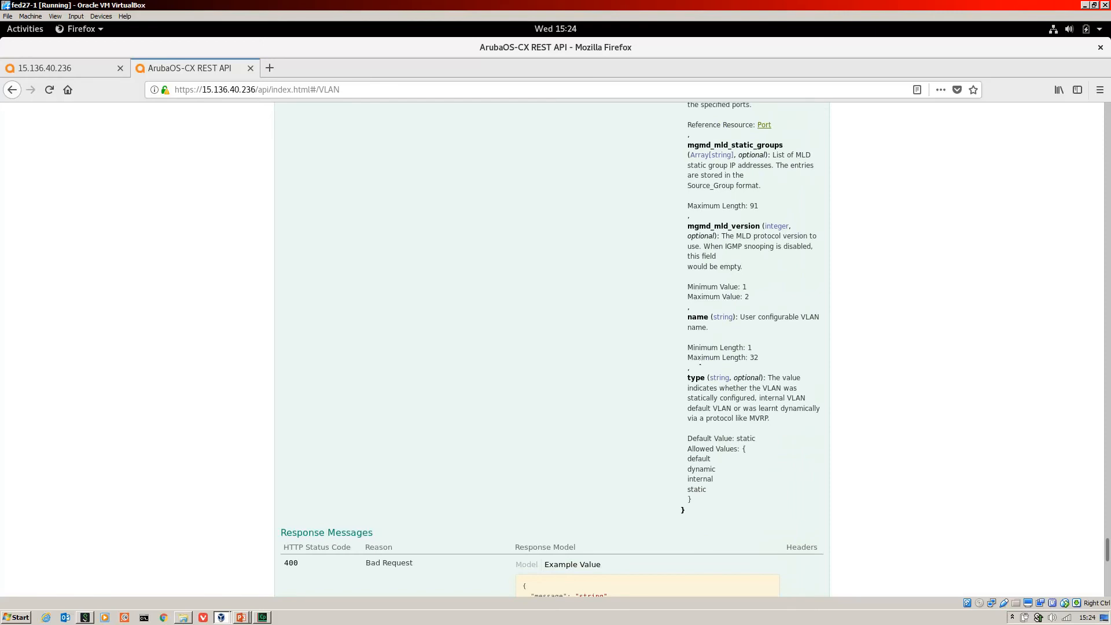
mouse_move(1012, 510)
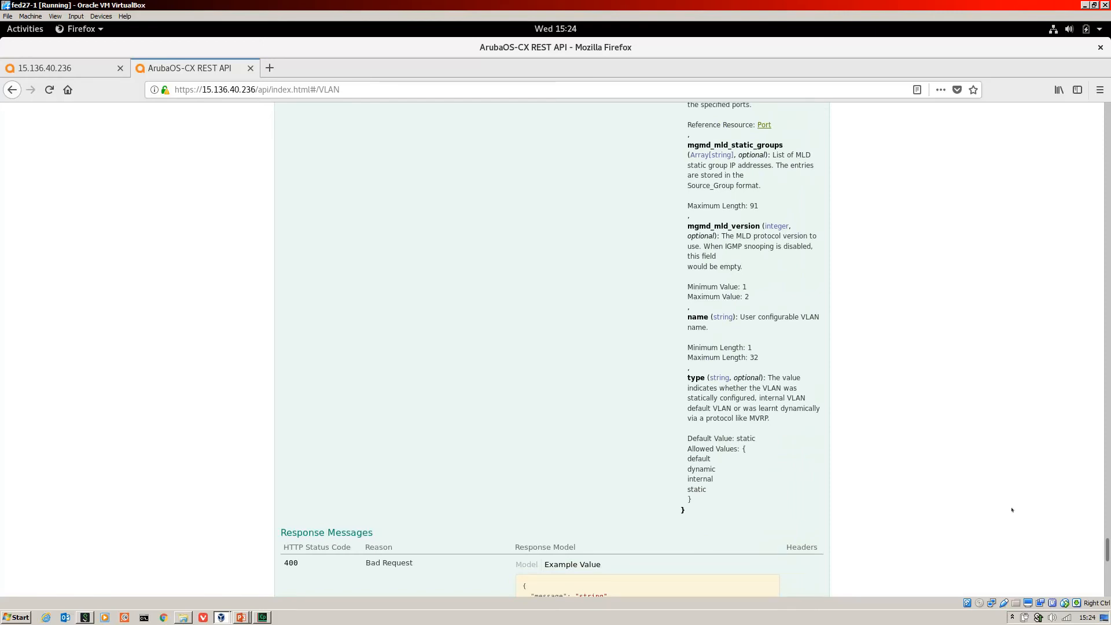
scroll(up, 3)
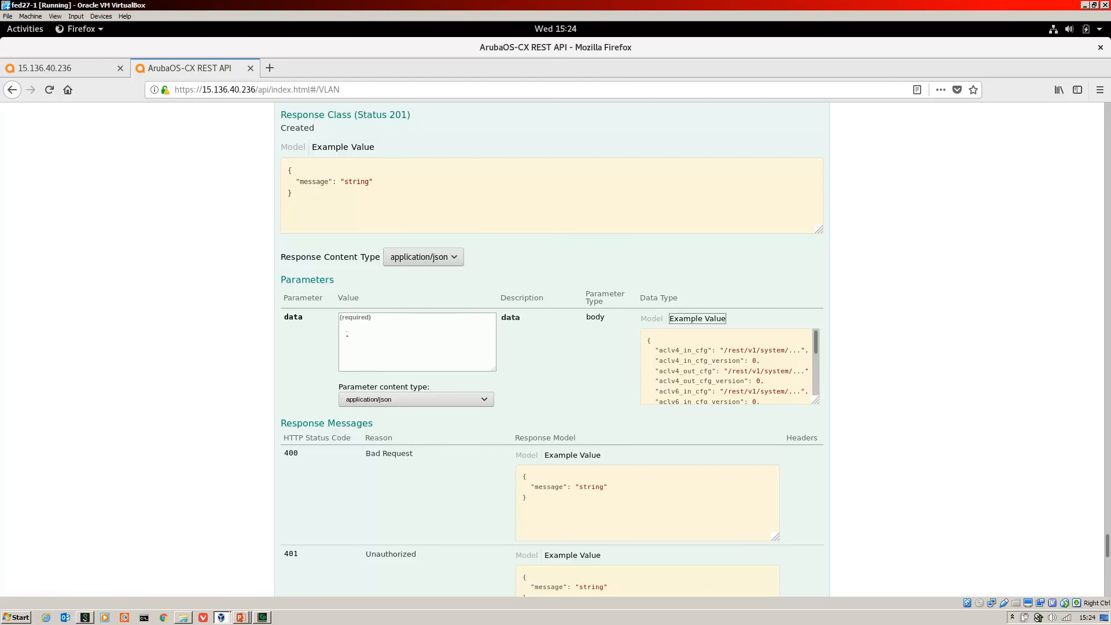
Fill the request body from the Example Value and strip it down to the id and name fields
click(697, 318)
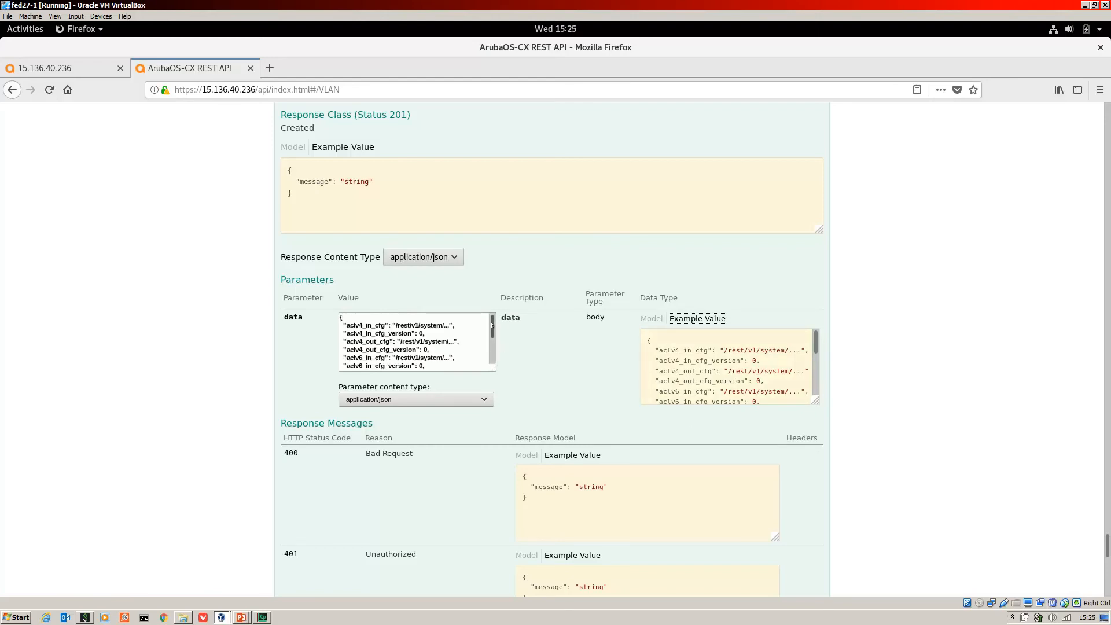
scroll(down, 3)
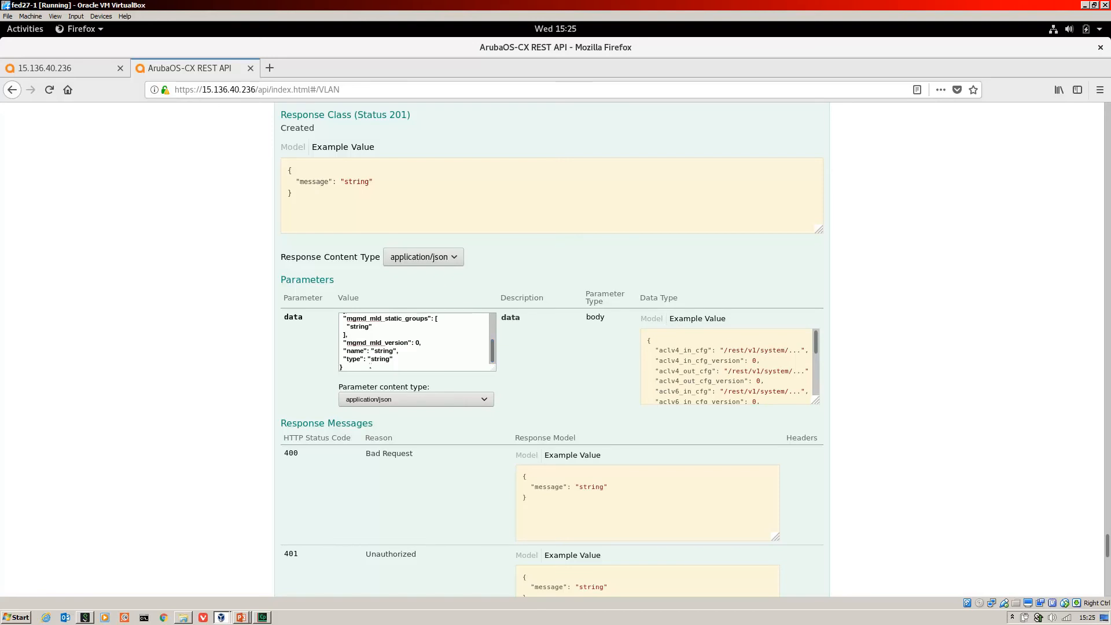
double_click(367, 359)
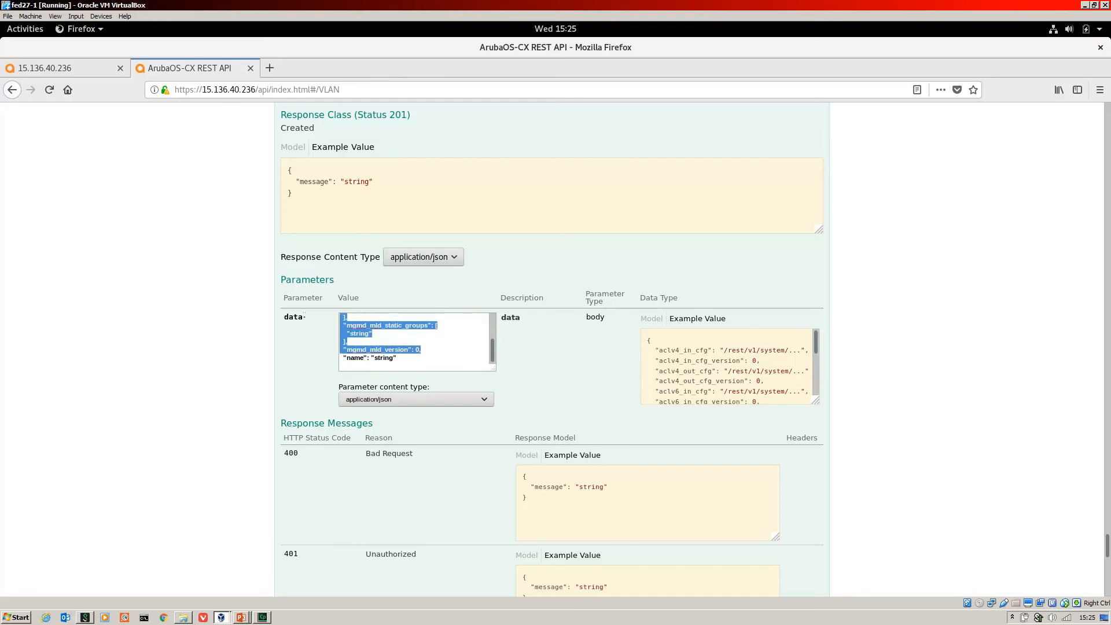
scroll(down, 3)
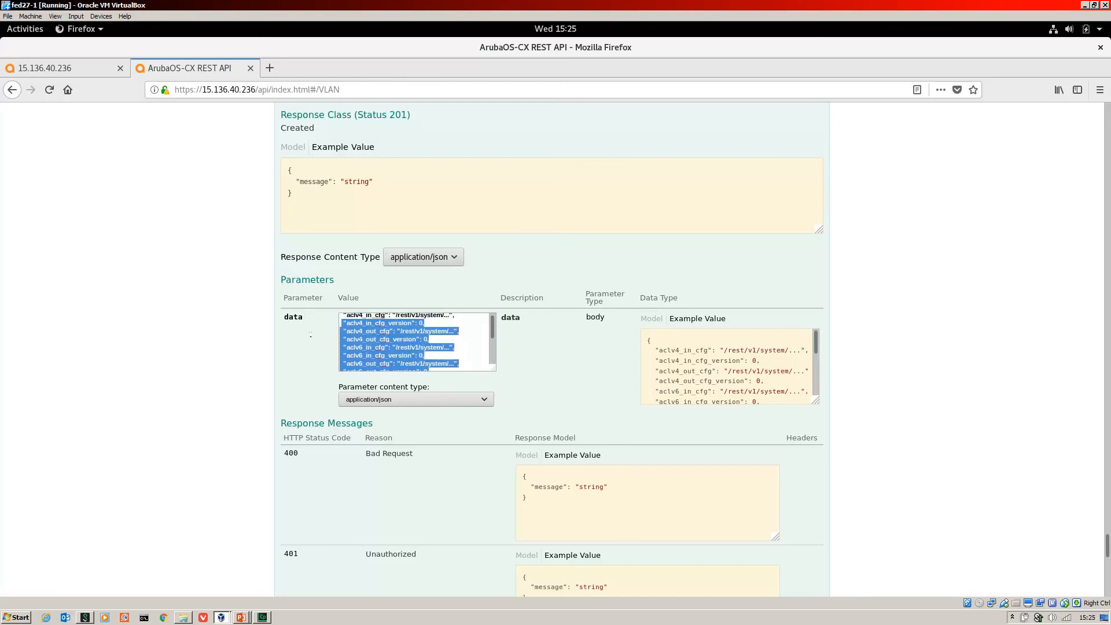
scroll(down, 3)
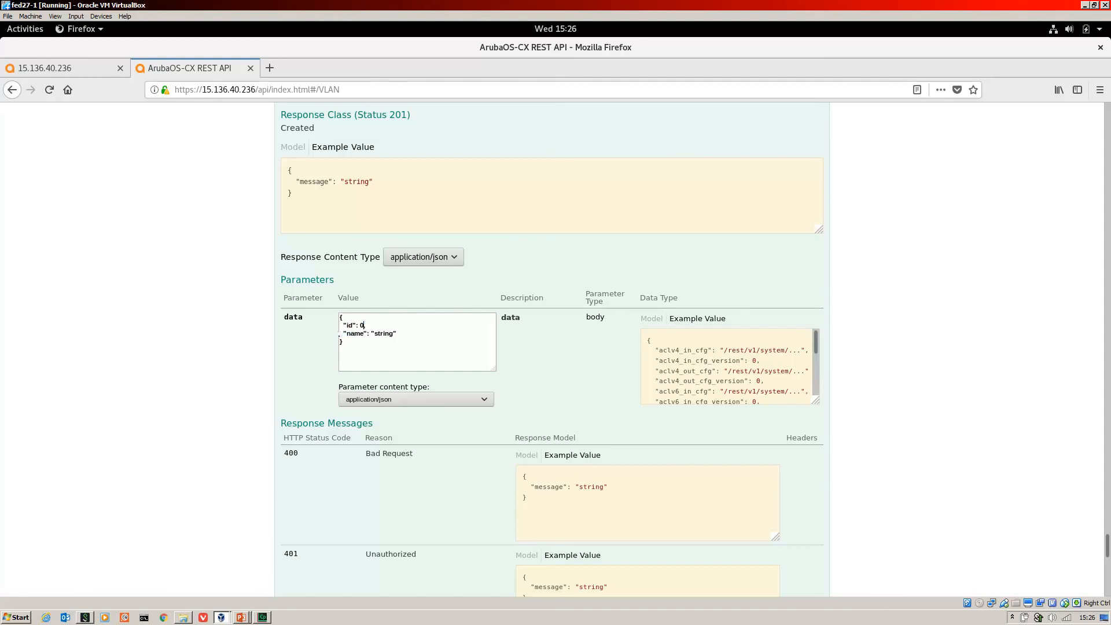
Enter id 20 and name "swag_vlan" in the VLAN creation body without submitting
text(2)
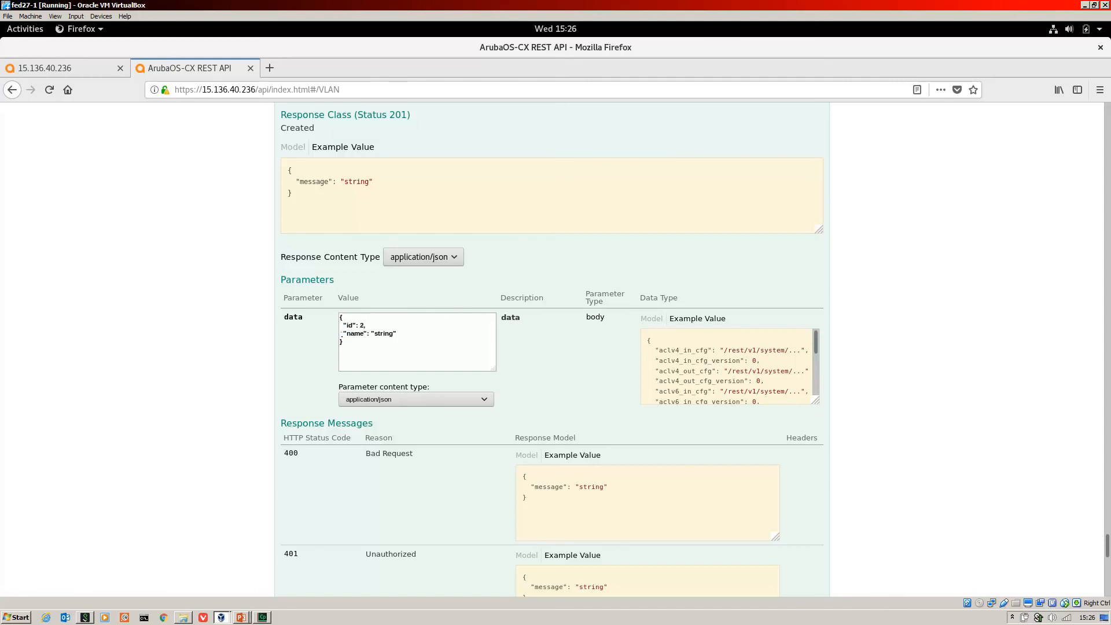
text(0)
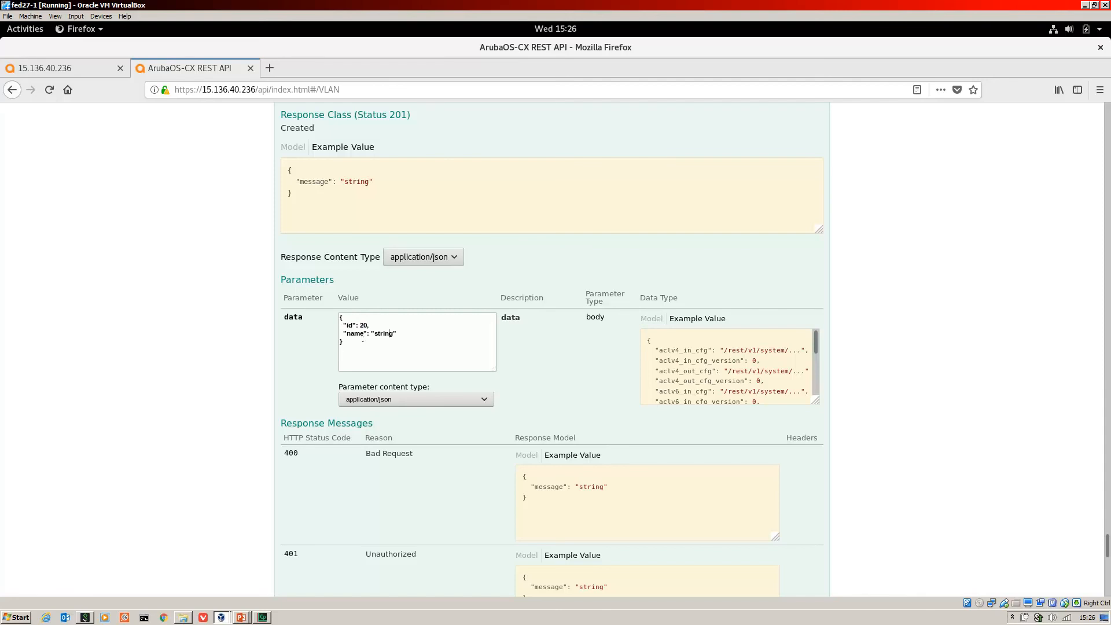
key(BackSpace)
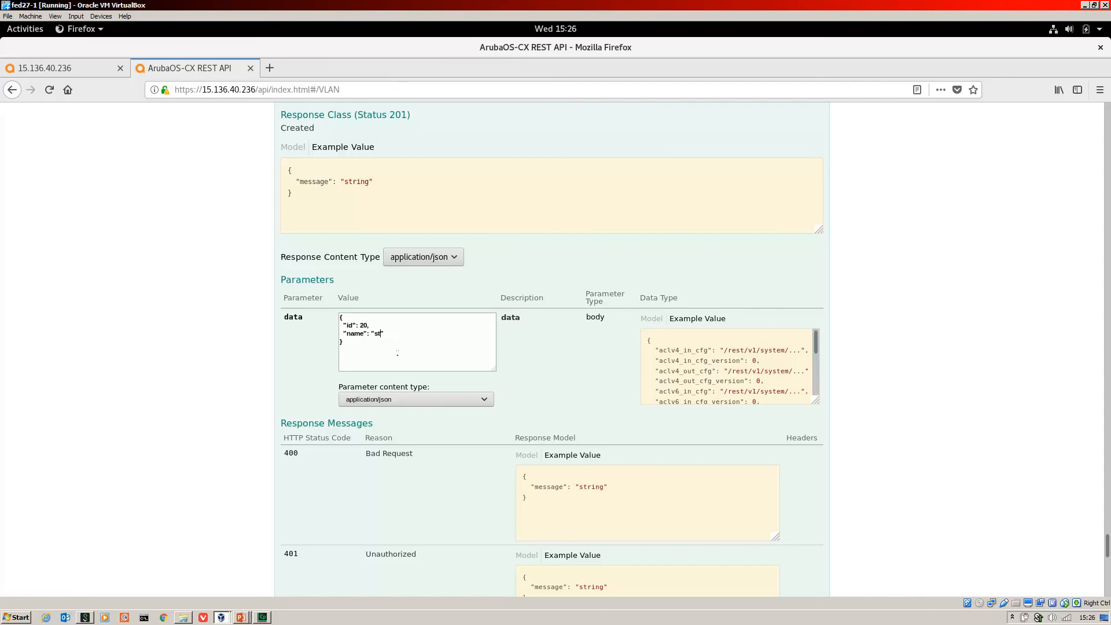
text(wag)
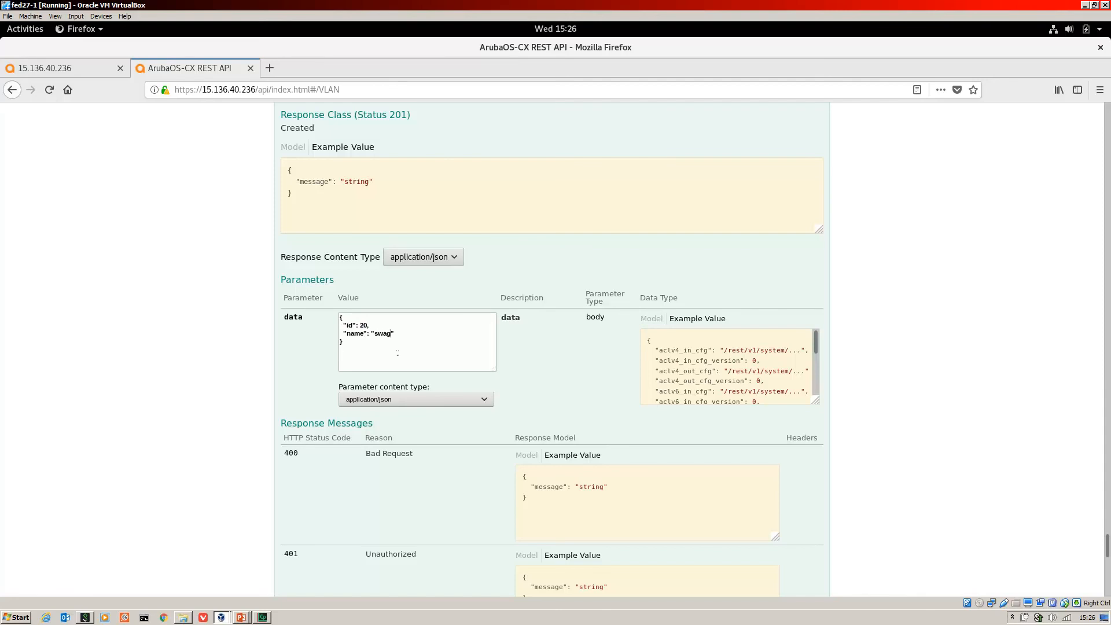
text(_vl")
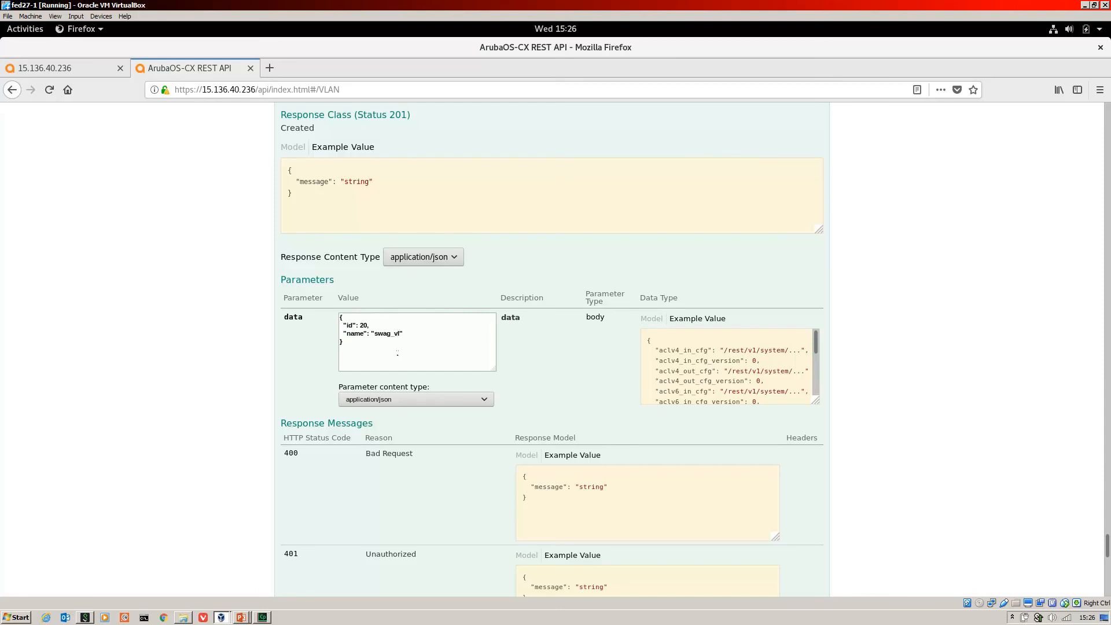
text(an)
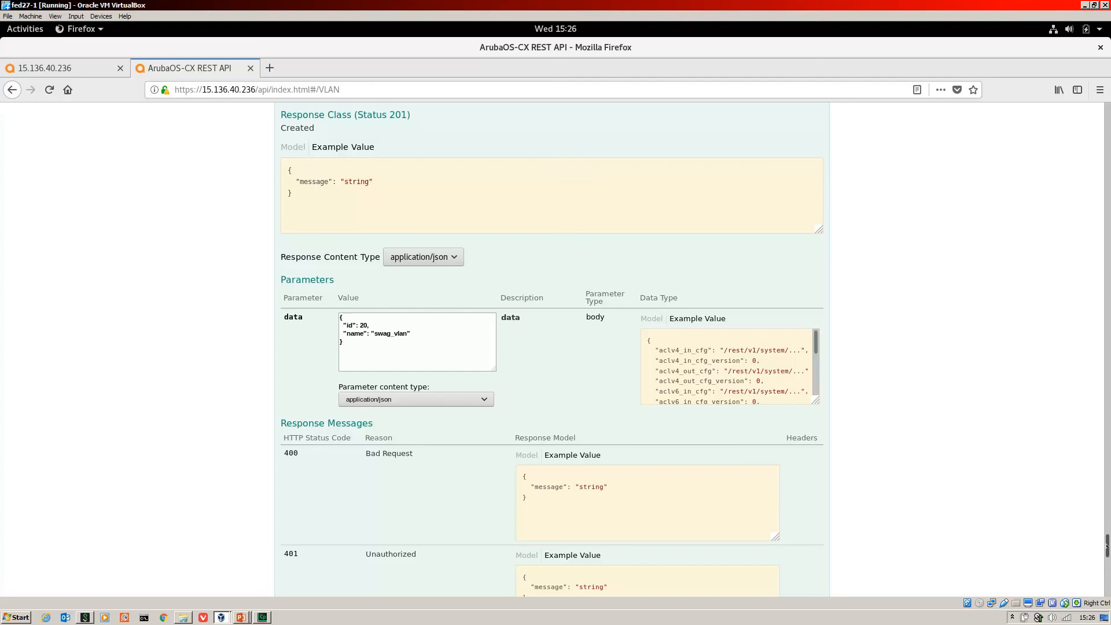
scroll(down, 3)
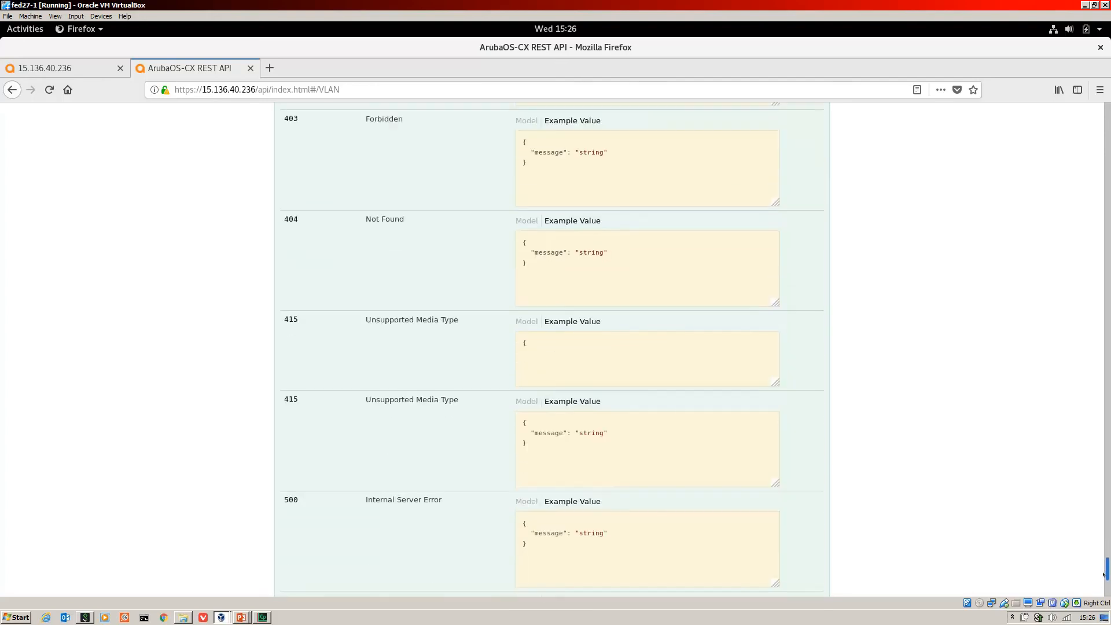
scroll(down, 3)
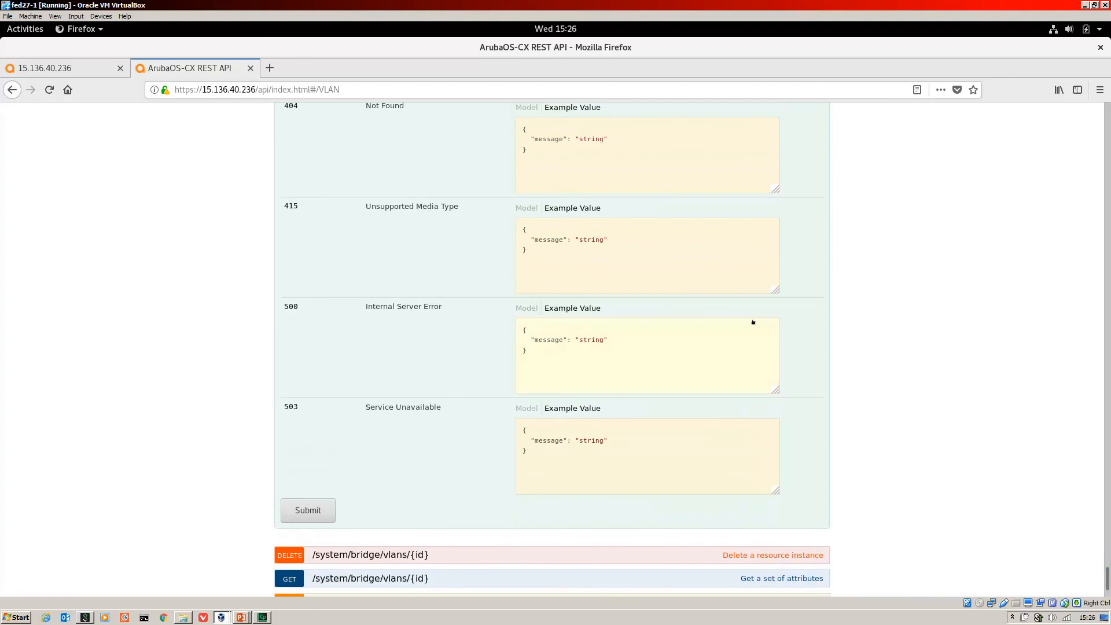
mouse_move(595, 254)
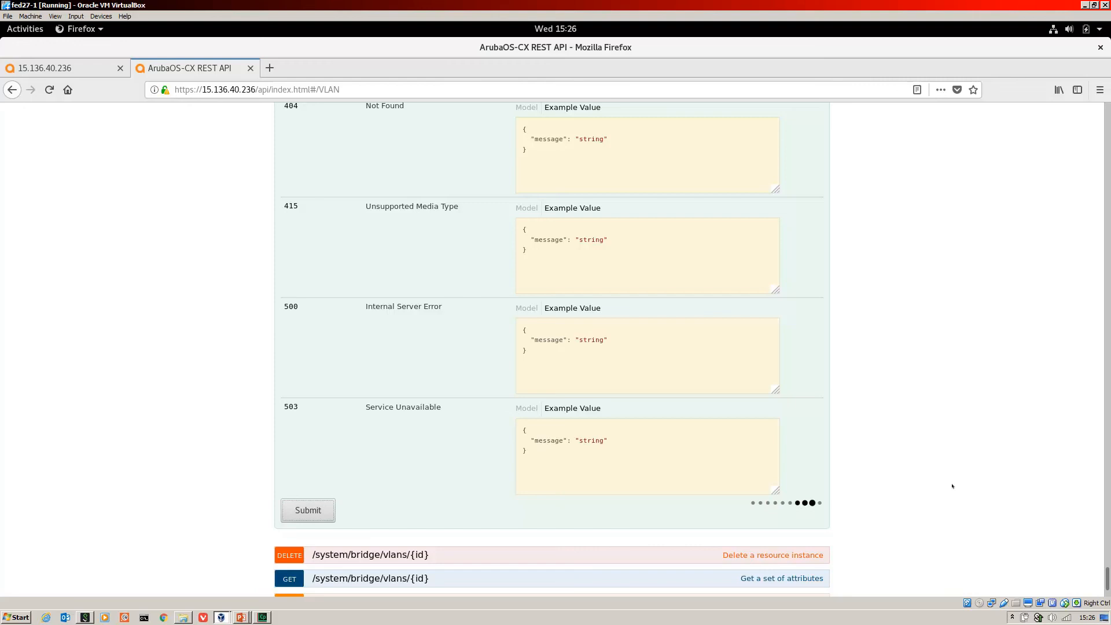
click(308, 511)
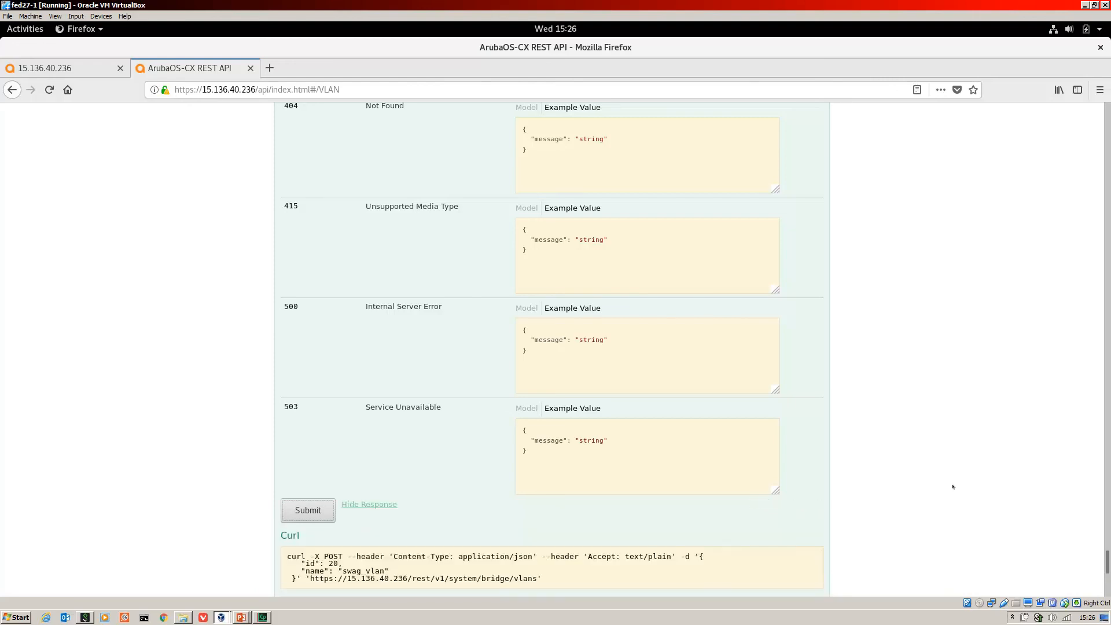
click(308, 510)
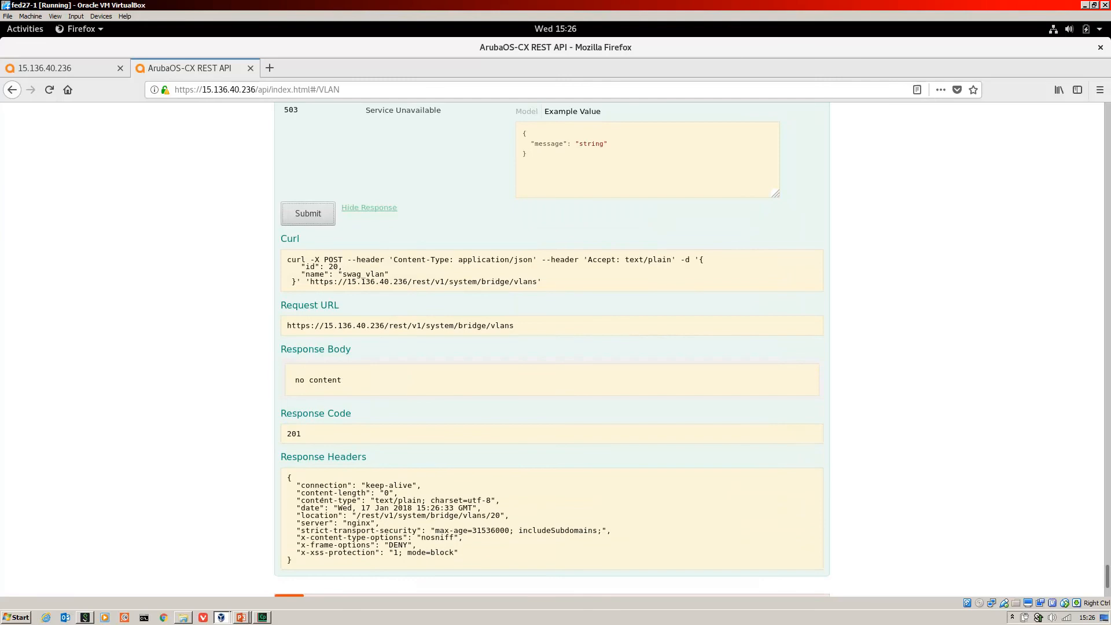
double_click(293, 433)
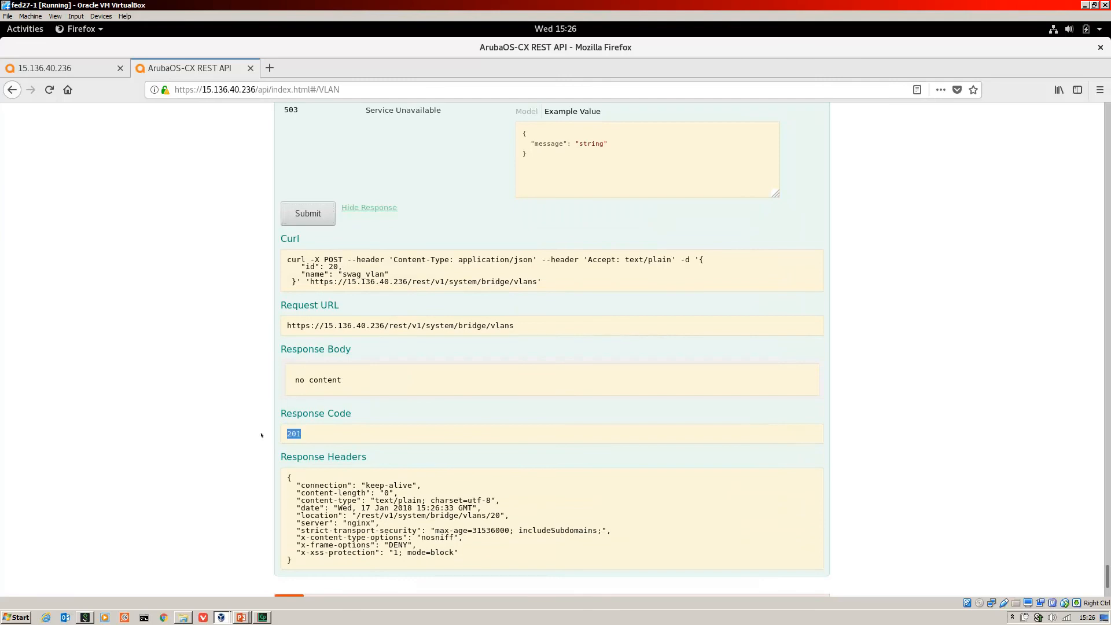
mouse_move(414, 413)
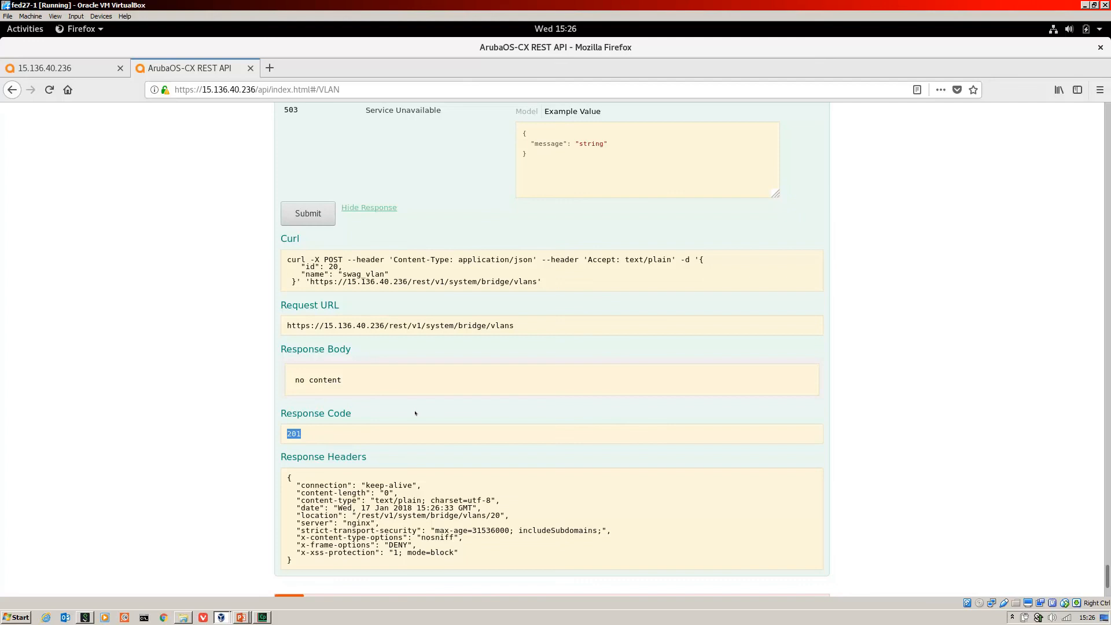
mouse_move(624, 275)
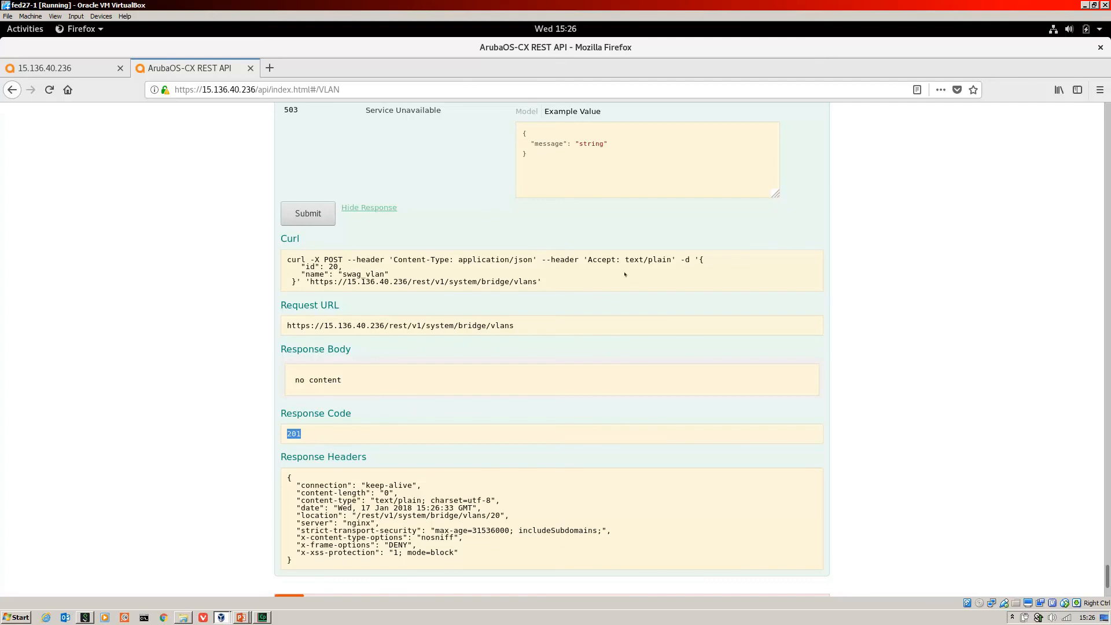
mouse_move(713, 270)
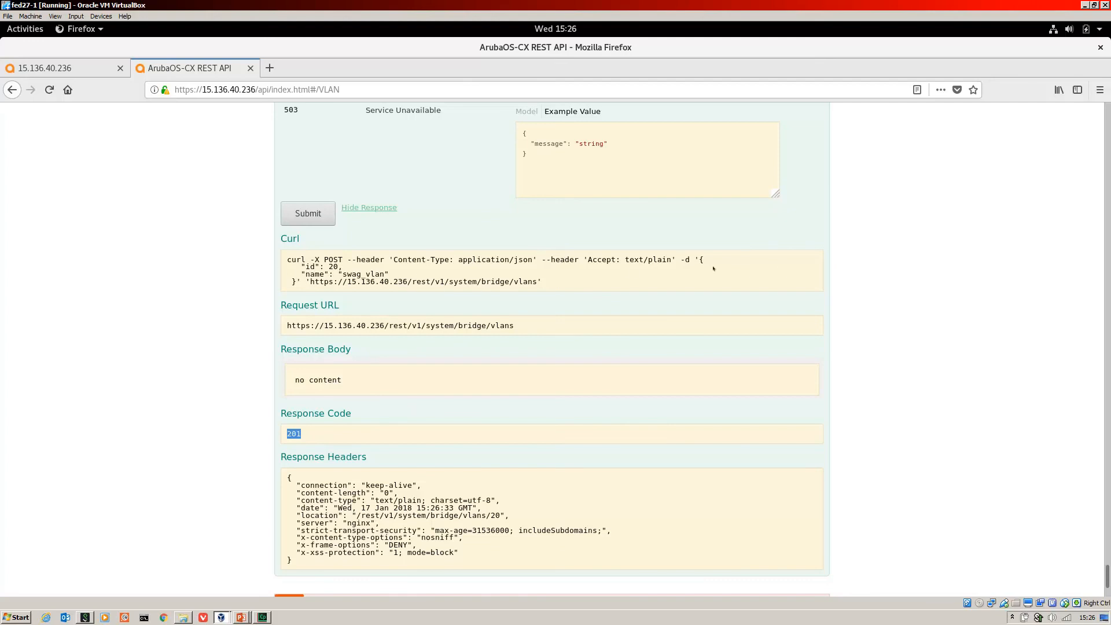
mouse_move(306, 255)
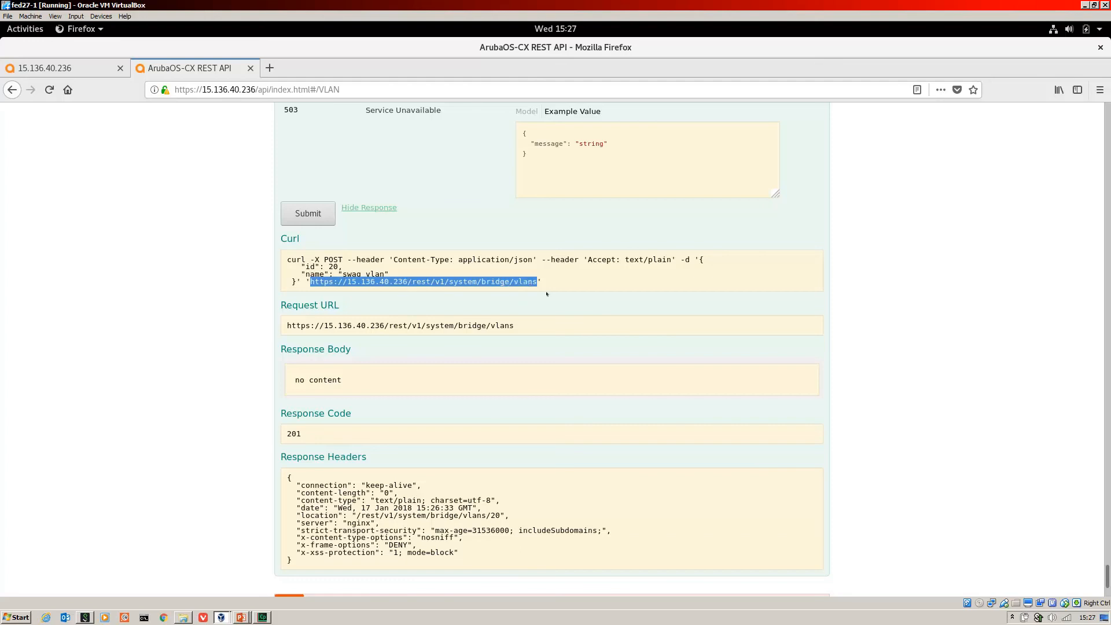
mouse_move(240, 281)
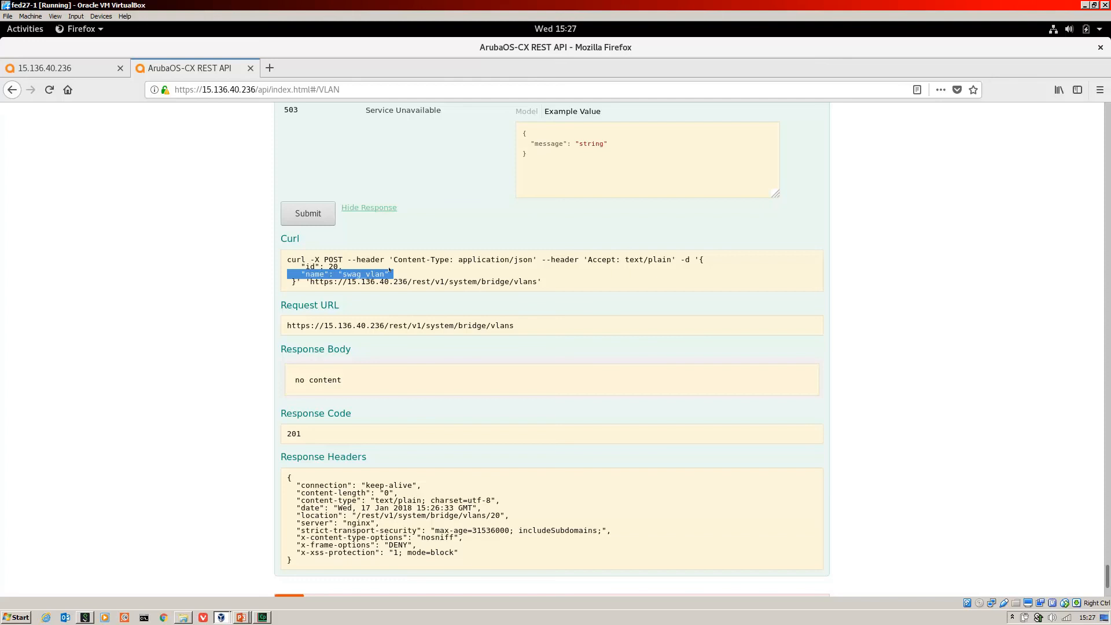
click(414, 271)
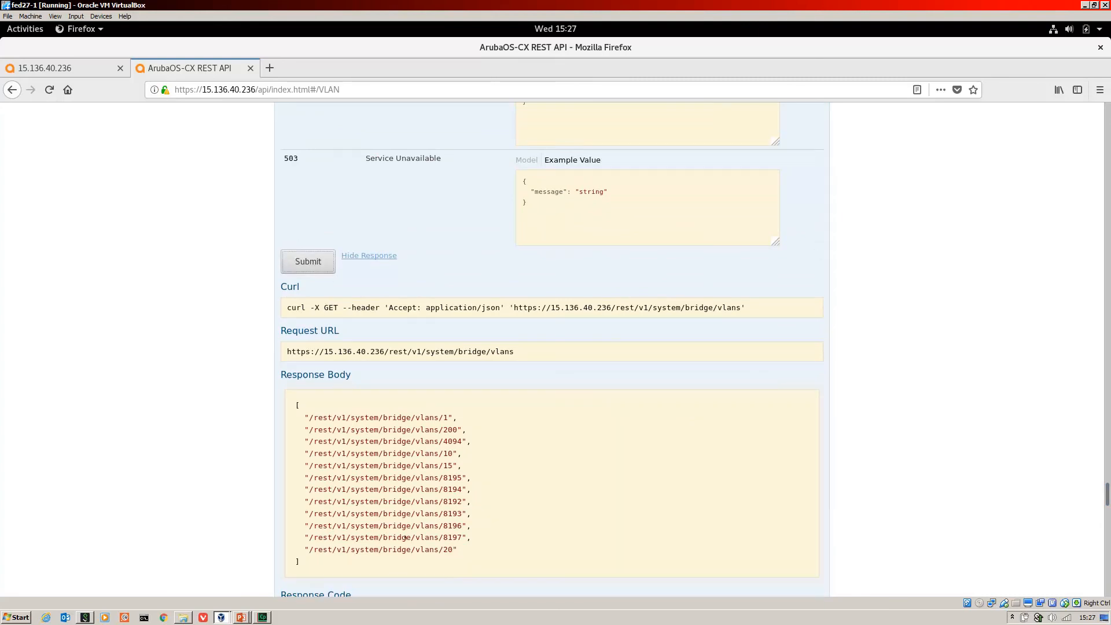
Highlight the /vlans/20 entry in the response and scroll down to the per-VLAN DELETE operation
double_click(379, 549)
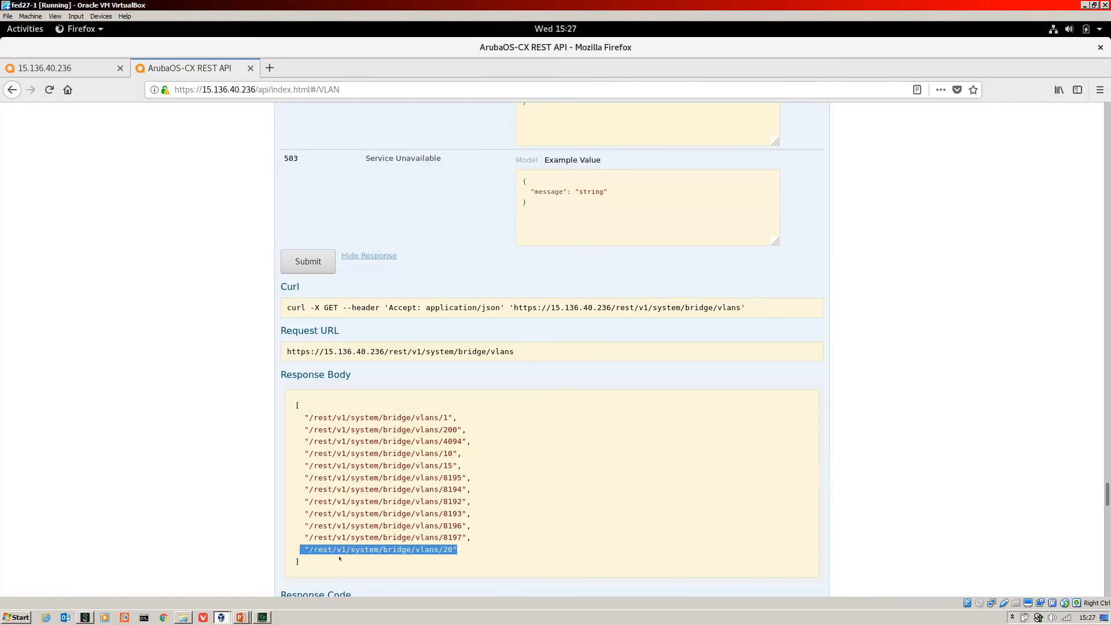
mouse_move(860, 524)
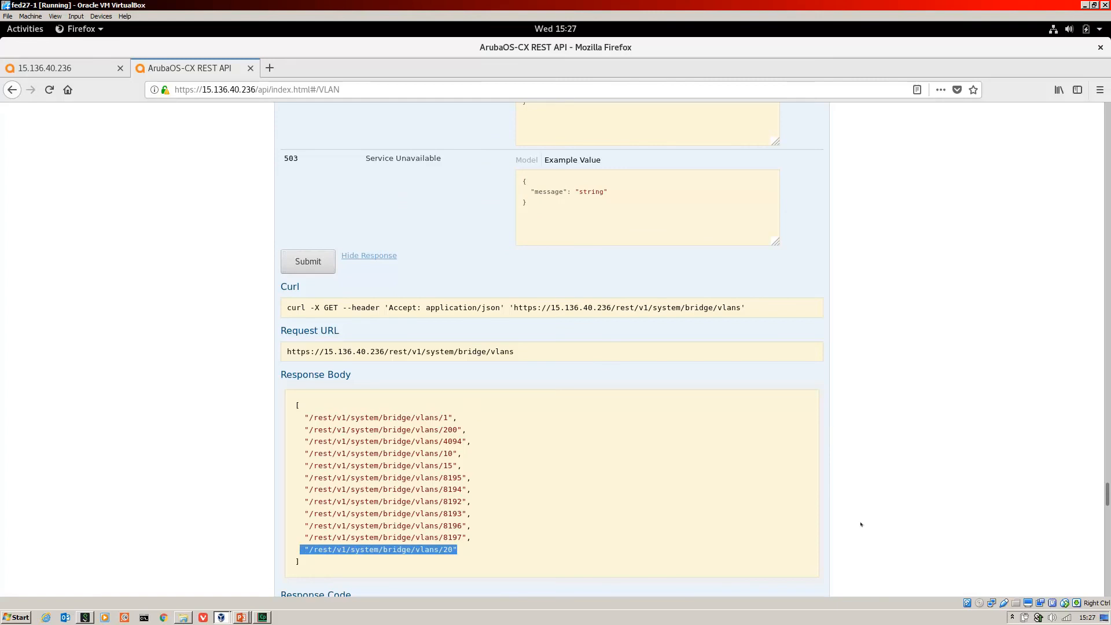
scroll(down, 3)
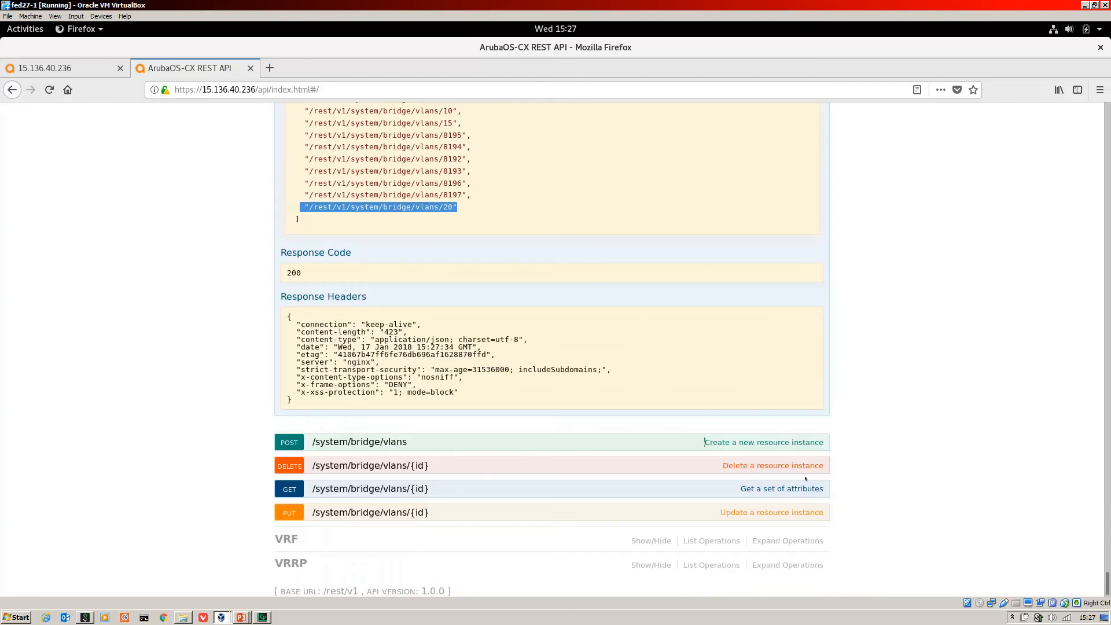
mouse_move(368, 465)
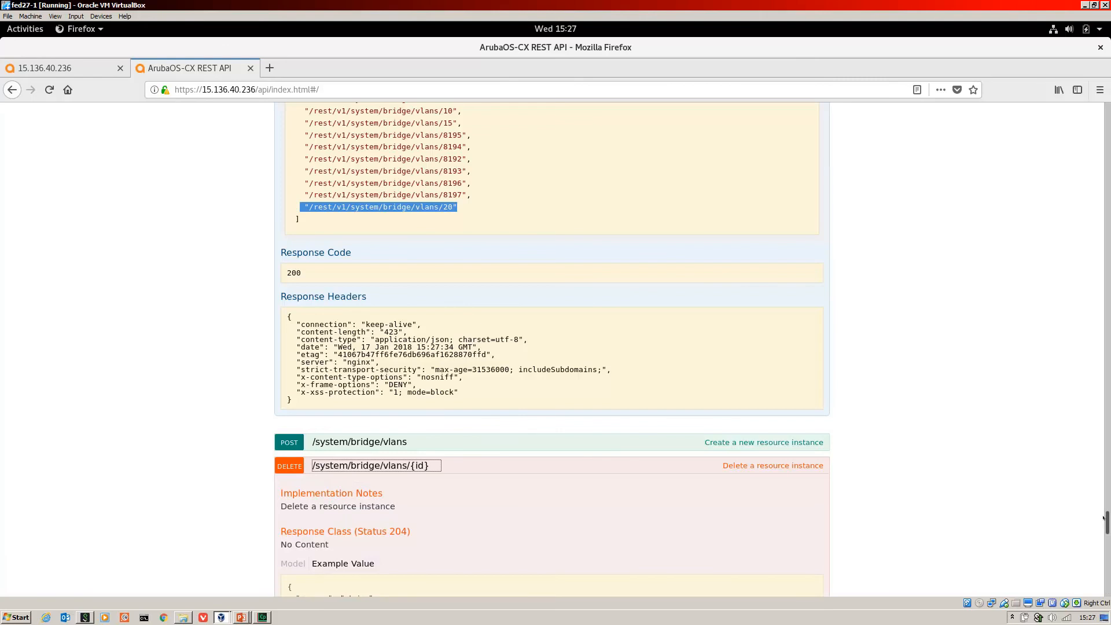
Fill in VLAN id 20 on the DELETE /system/bridge/vlans/{id} request
scroll(down, 3)
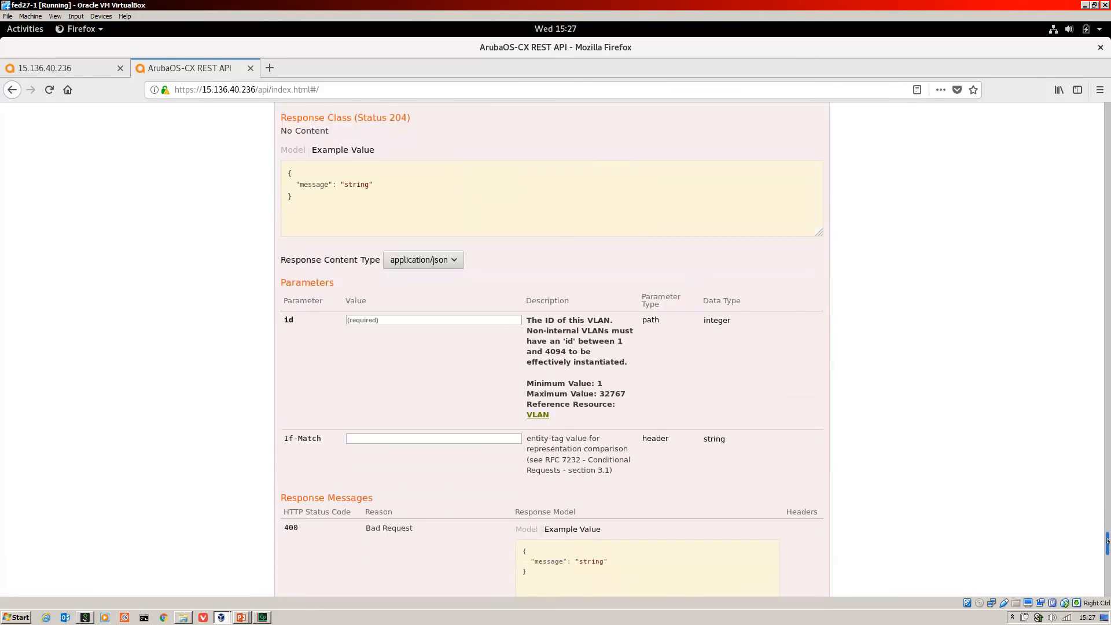
click(432, 319)
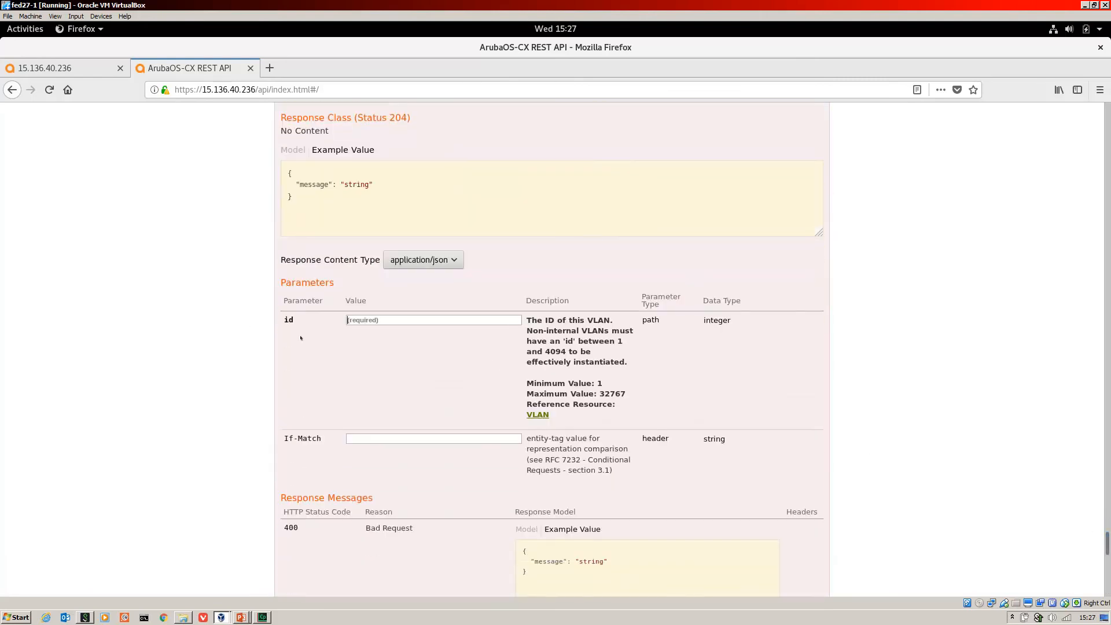
mouse_move(352, 349)
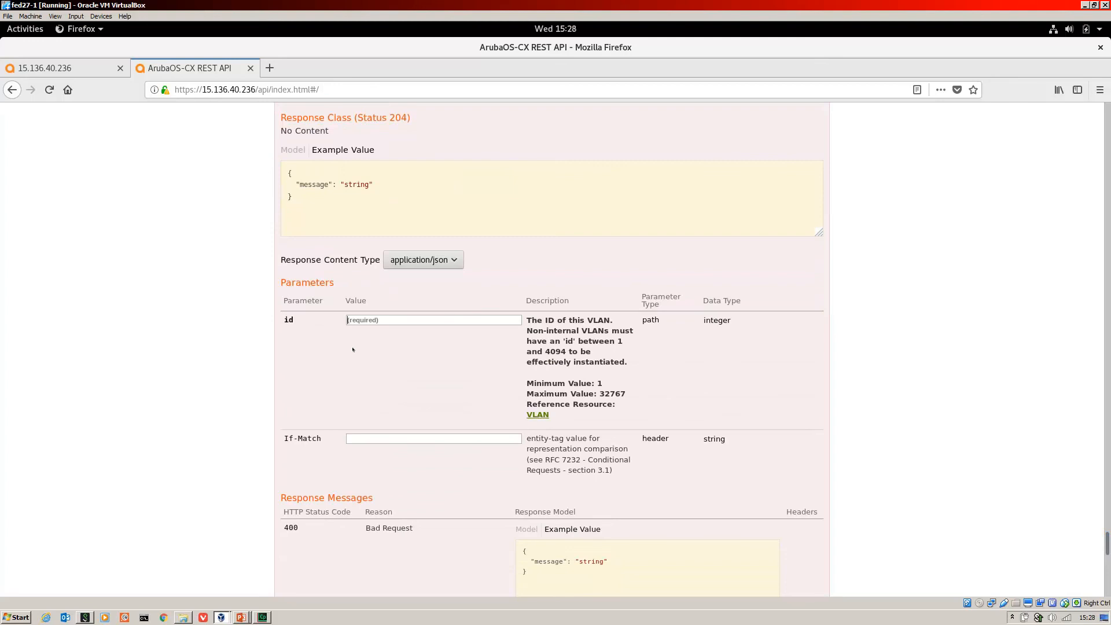
text(20)
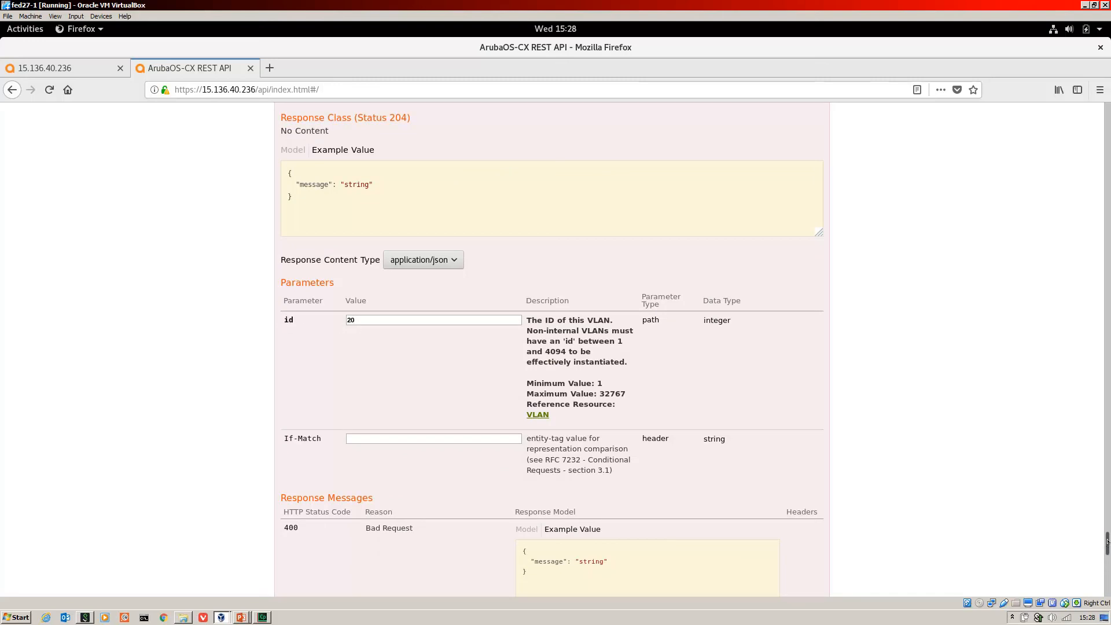
scroll(down, 3)
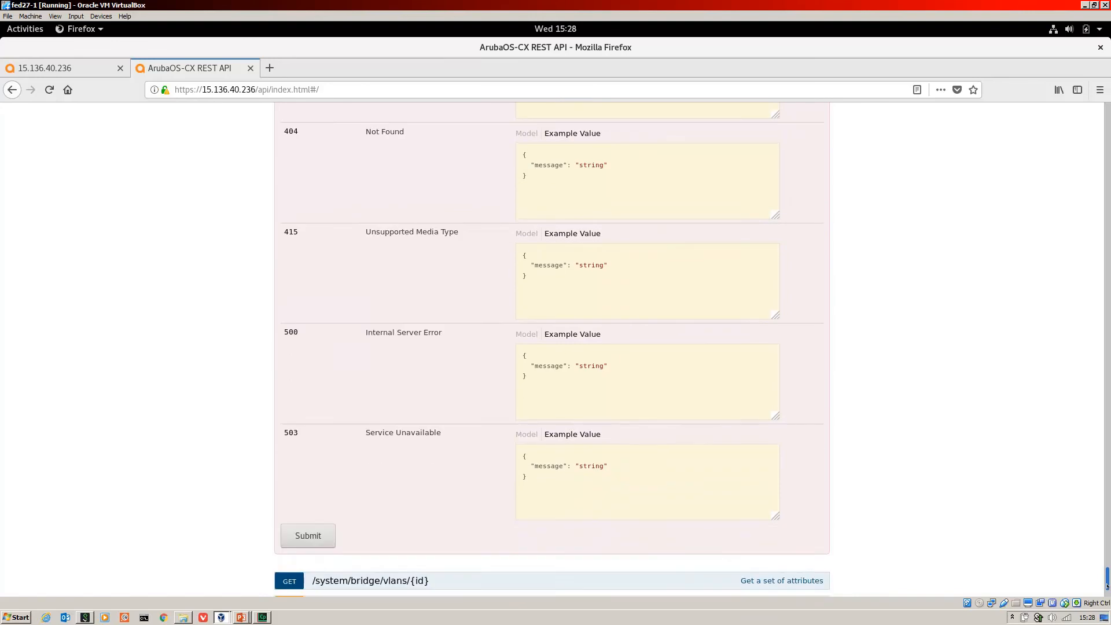
Submit the DELETE for VLAN 20 and highlight the 204 response code
scroll(down, 3)
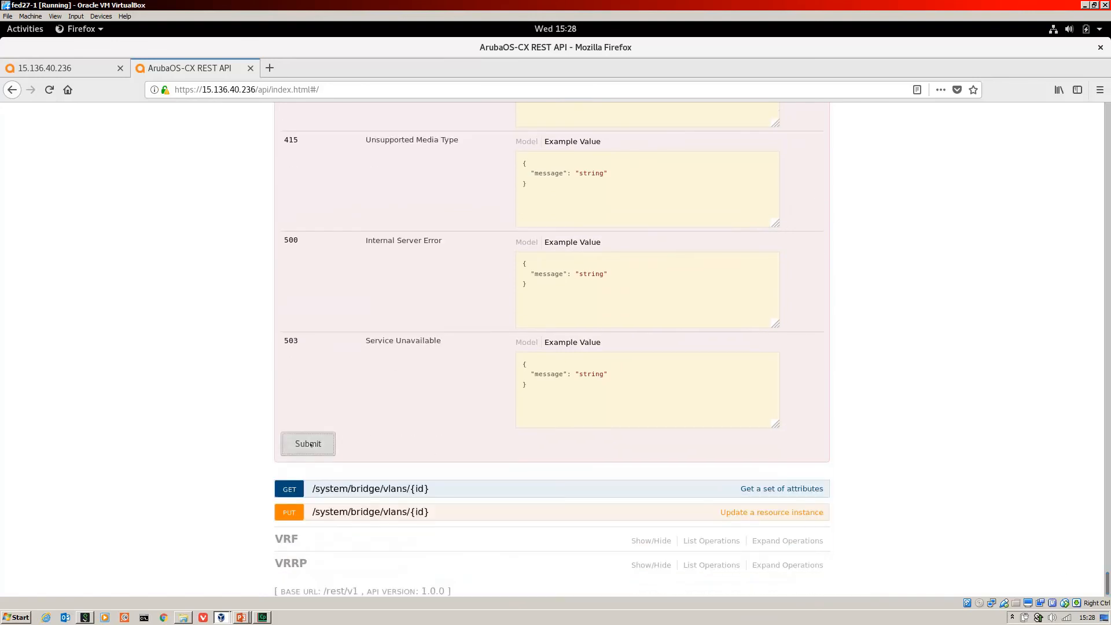
click(308, 443)
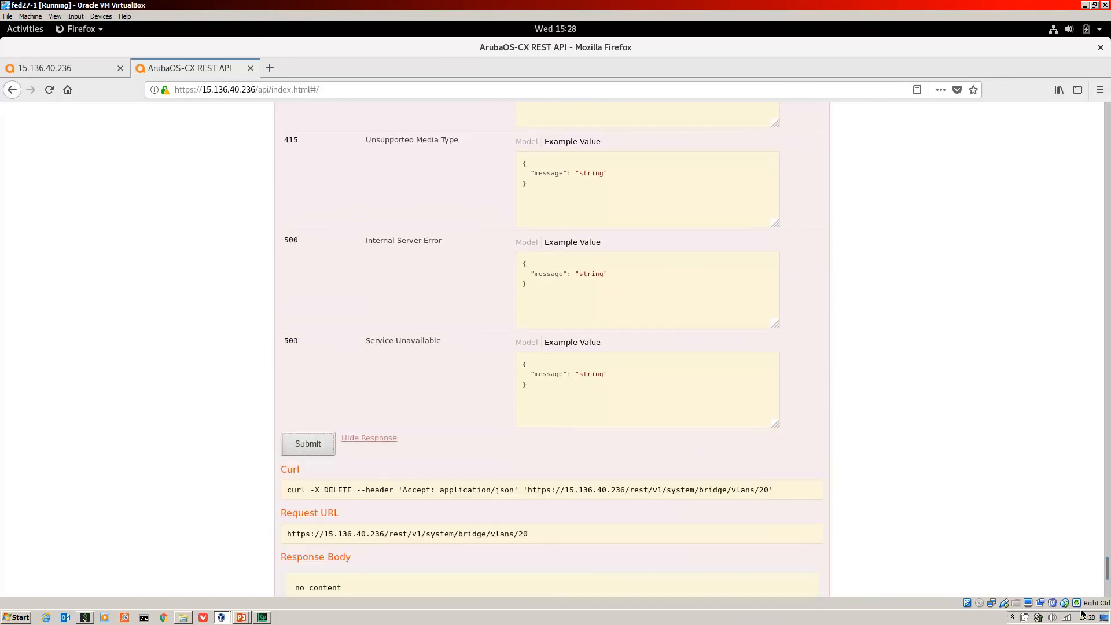
scroll(down, 3)
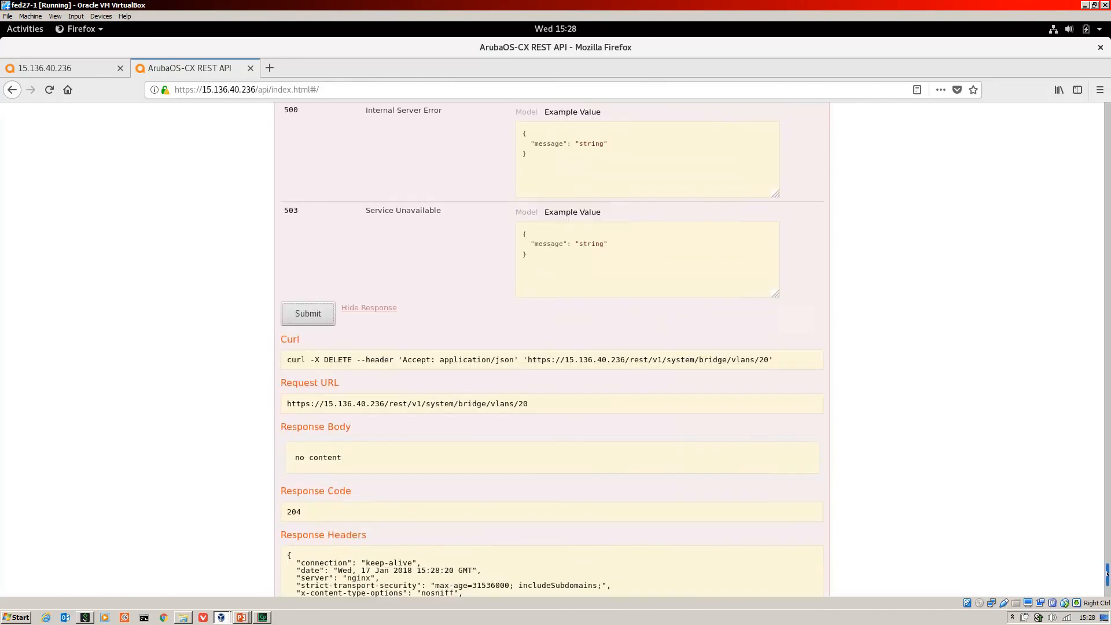
scroll(down, 3)
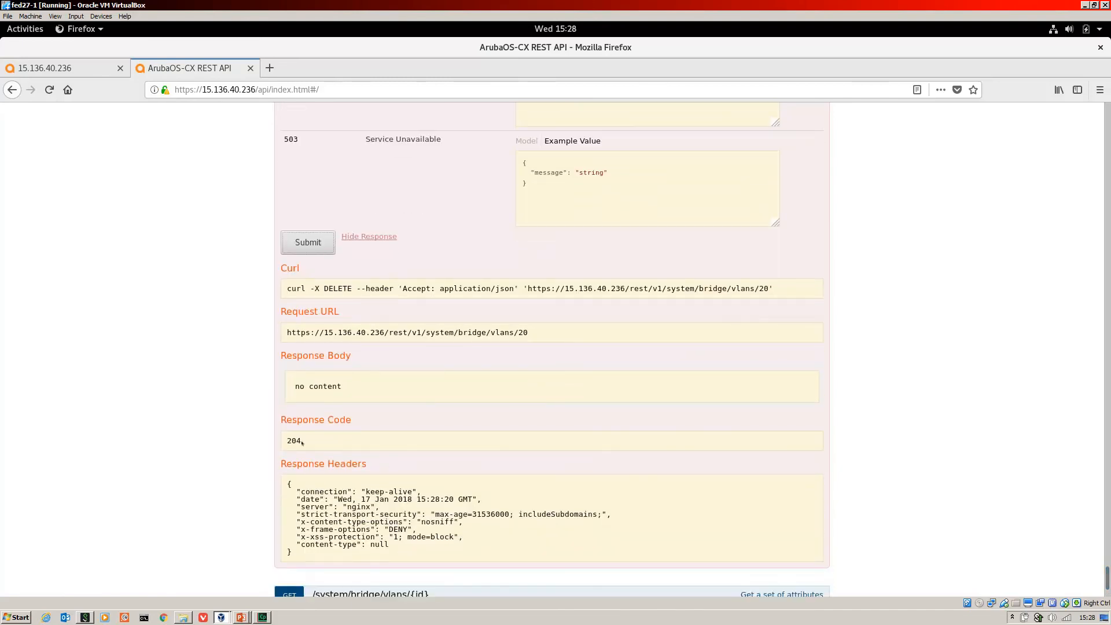
double_click(293, 439)
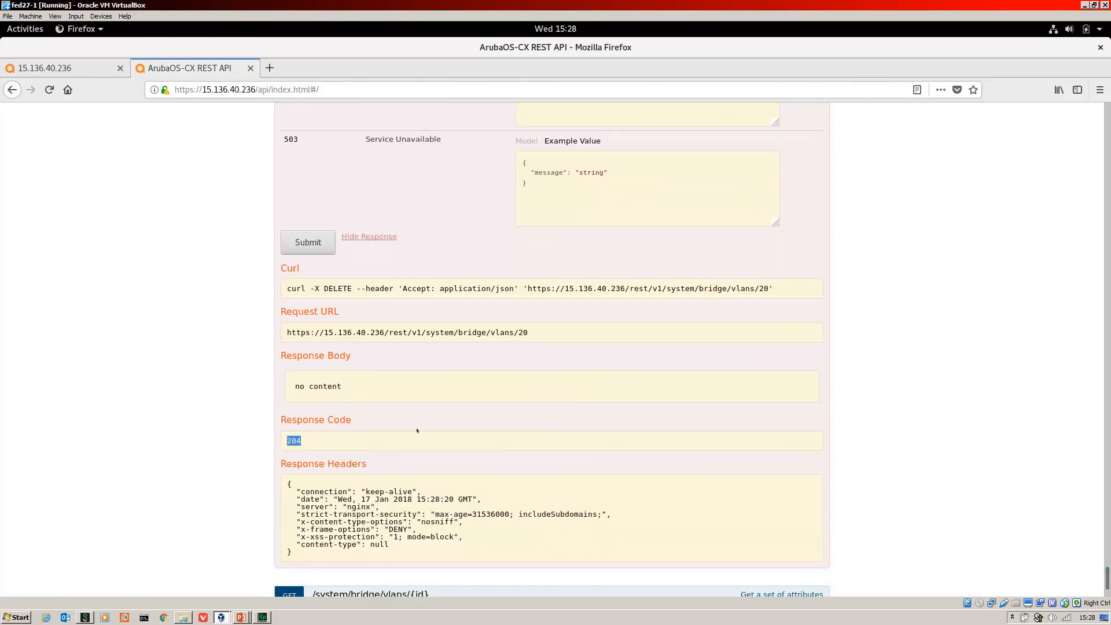
mouse_move(639, 303)
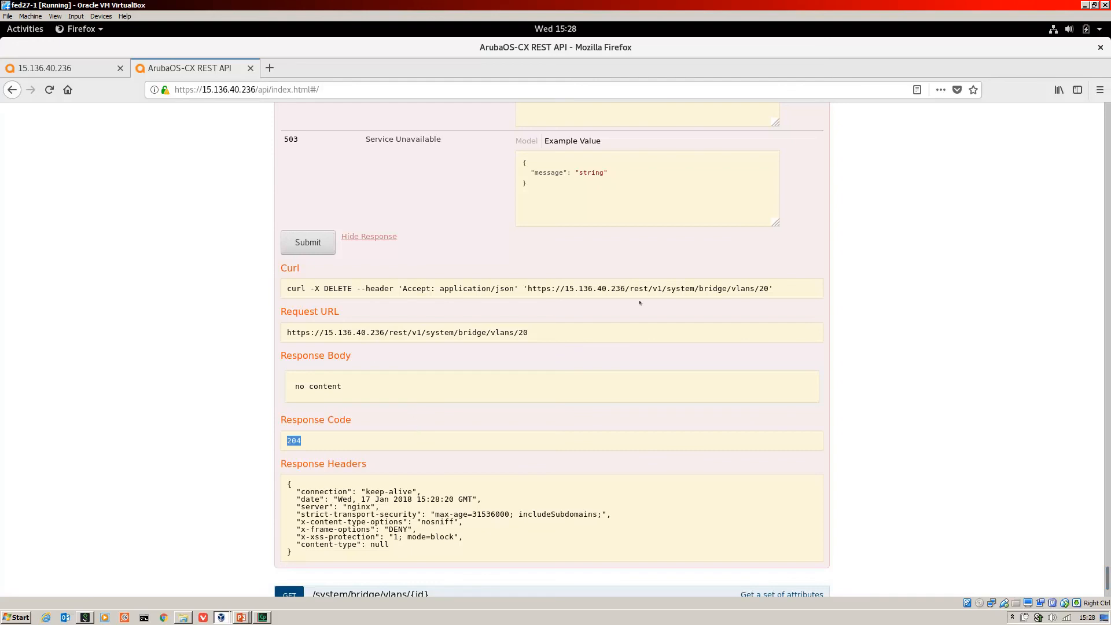
mouse_move(456, 297)
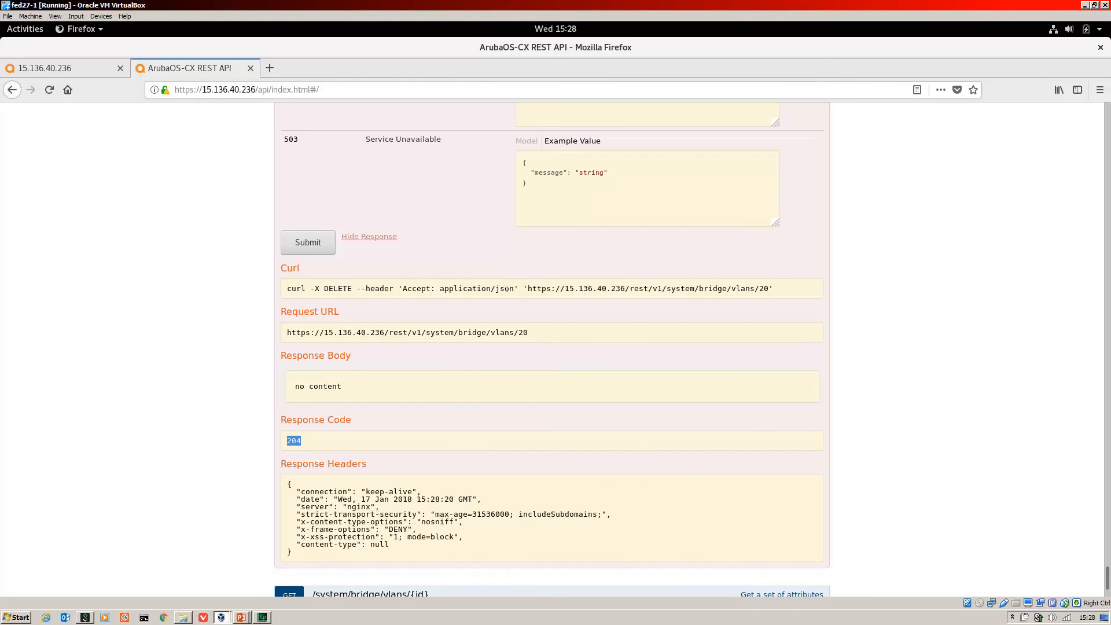
mouse_move(1090, 613)
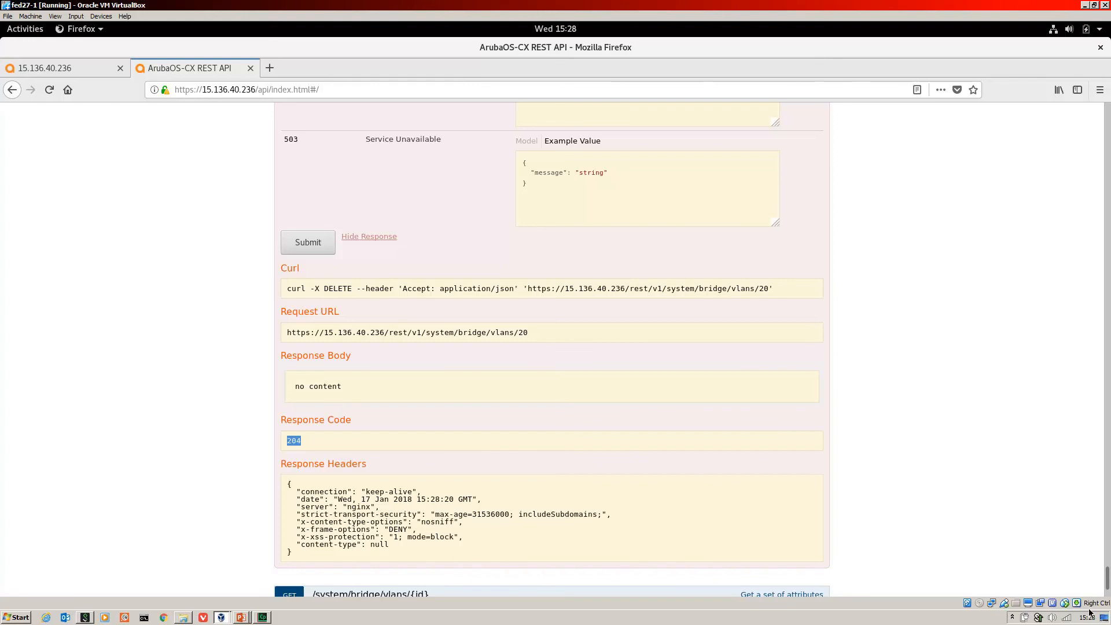
scroll(up, 3)
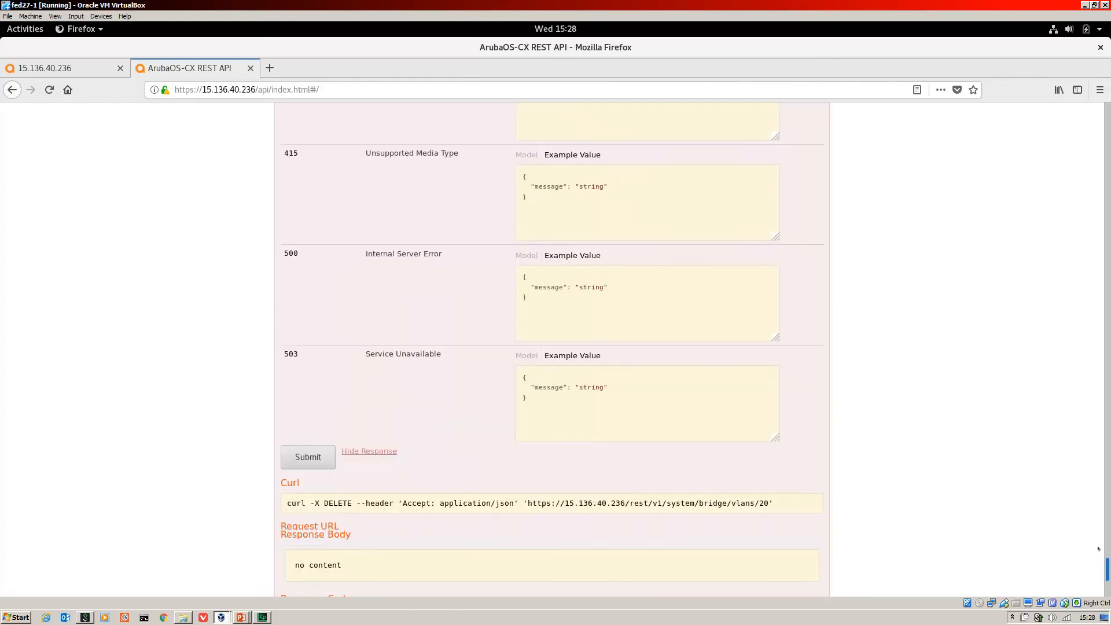
Re-submit GET /system/bridge/vlans to confirm VLAN 20 is absent
scroll(up, 3)
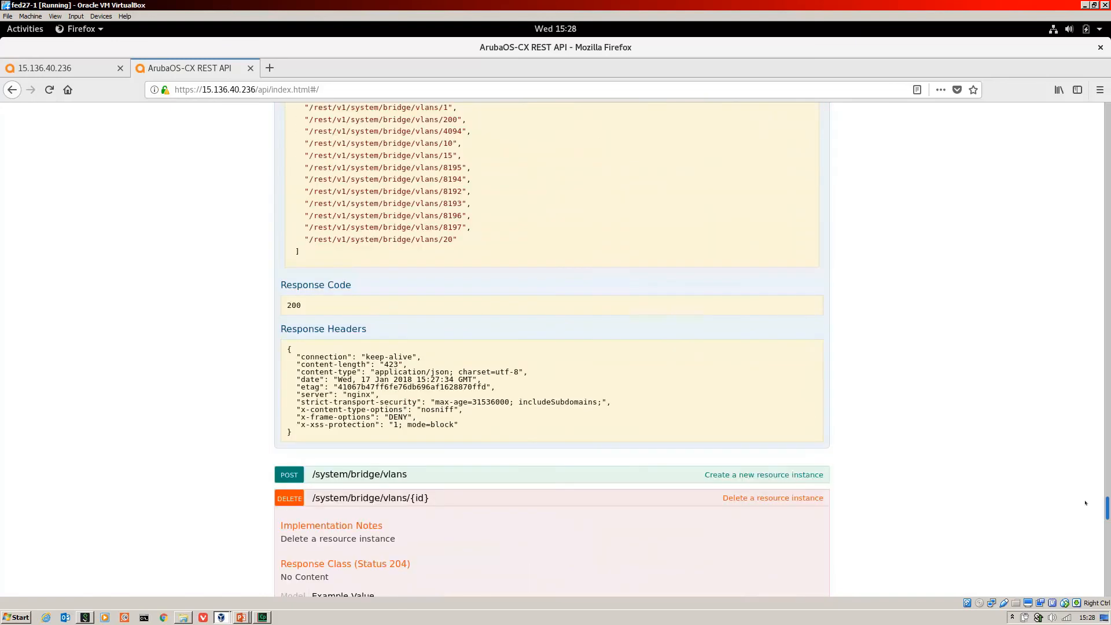
scroll(up, 3)
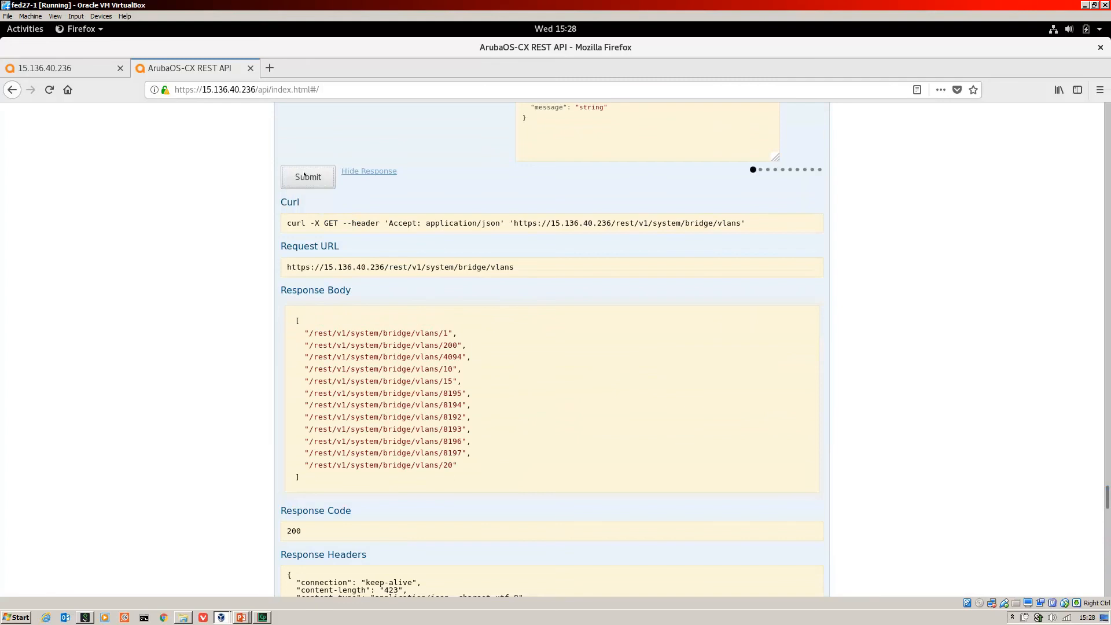
click(307, 176)
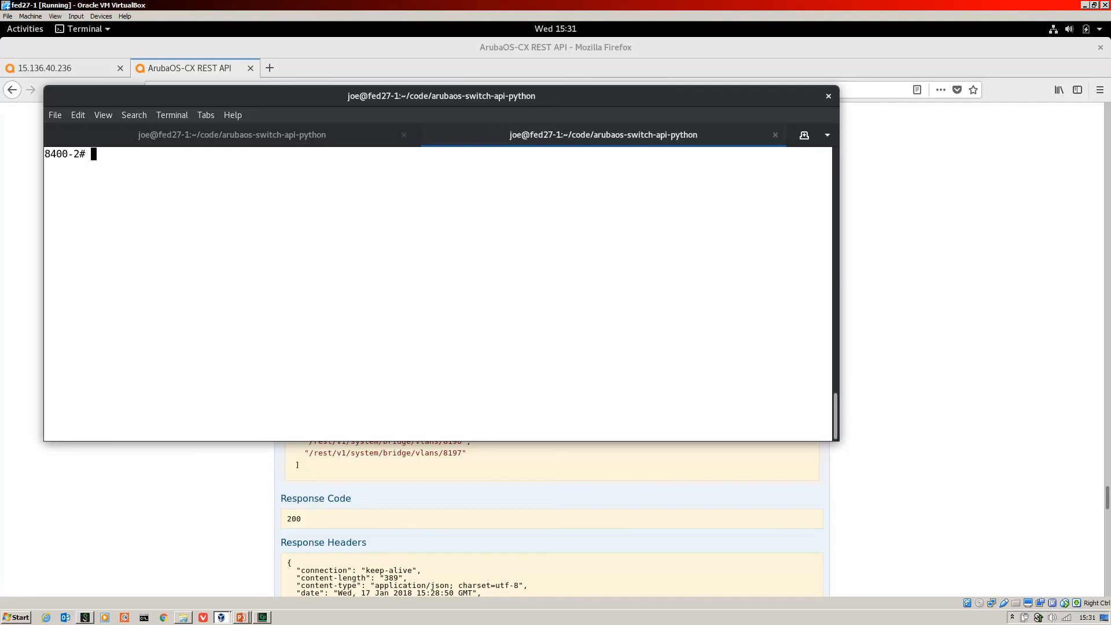
Run 'sh vlan' on the switch CLI to show VLAN 20 removed
text(sh vla)
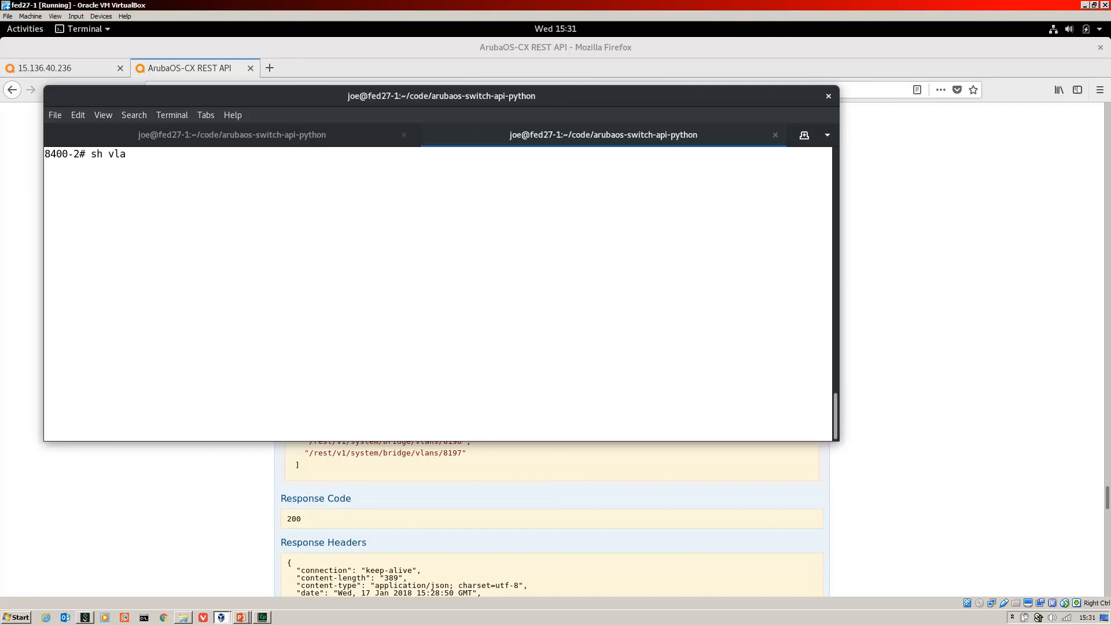
key(Return)
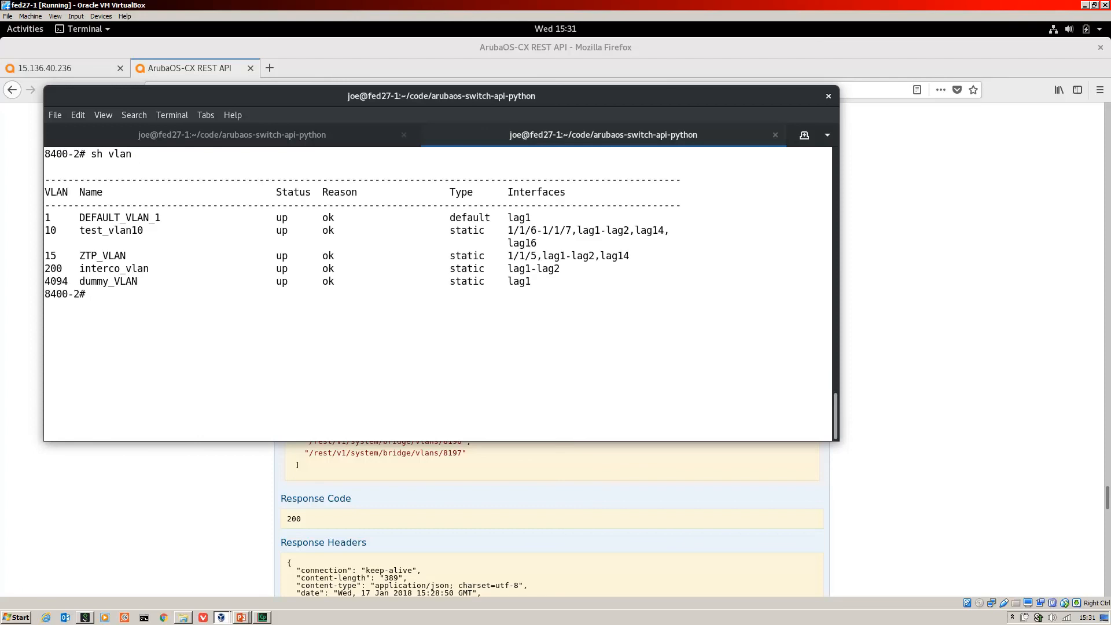